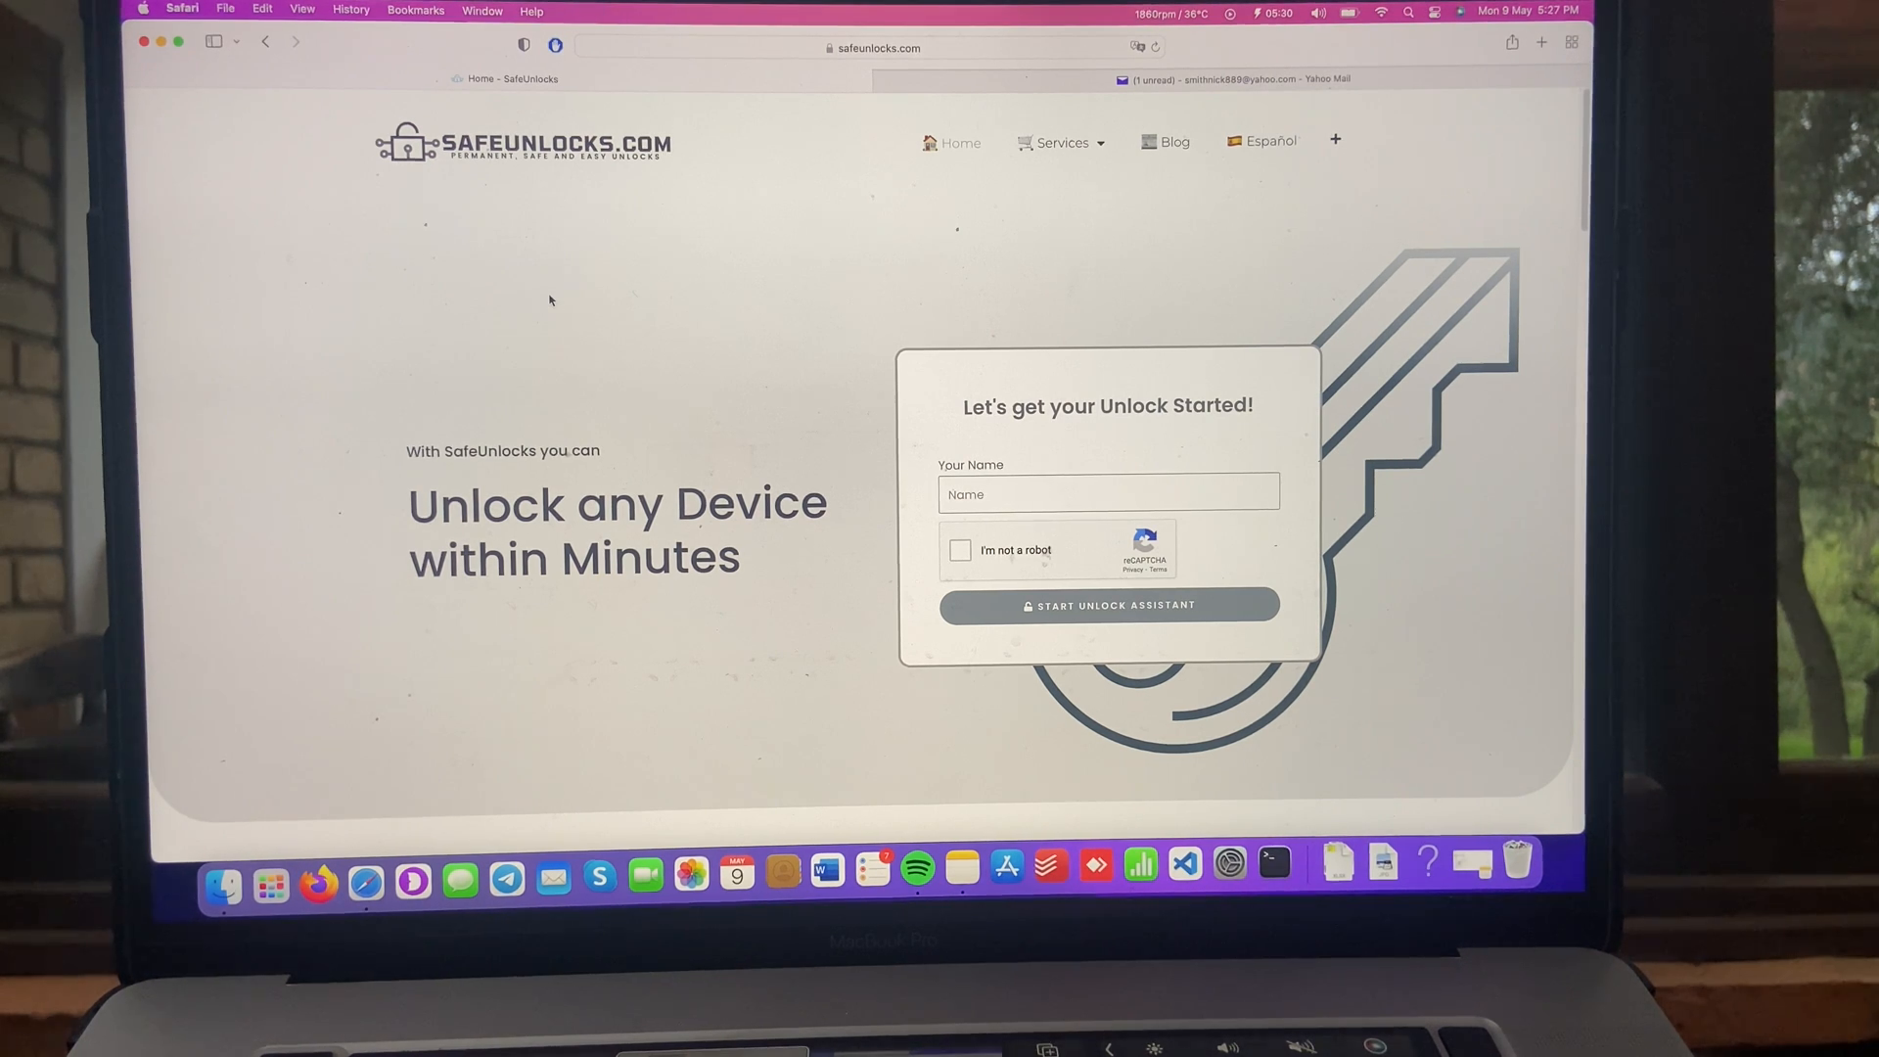
pyautogui.moveTo(900, 198)
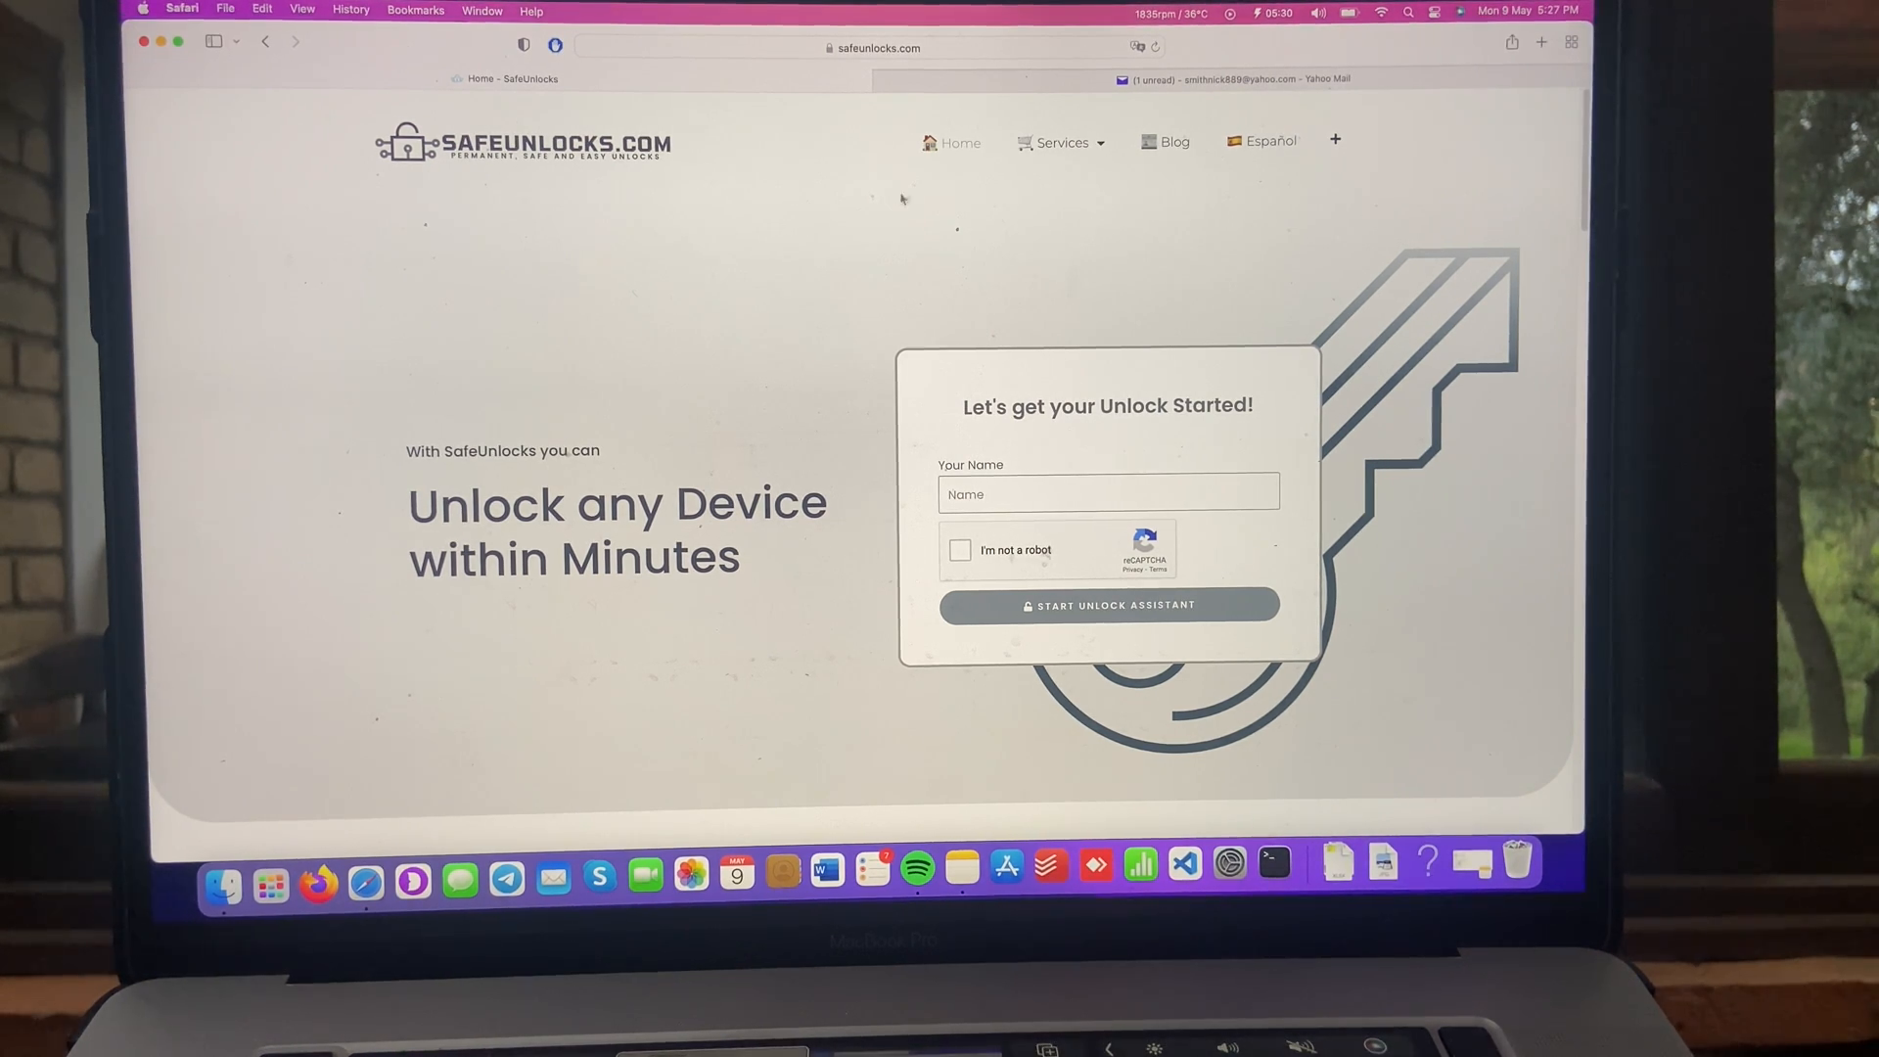
# Reach the FRP Unlock service page via Services and bring its sign-up form into view.
pyautogui.click(1059, 143)
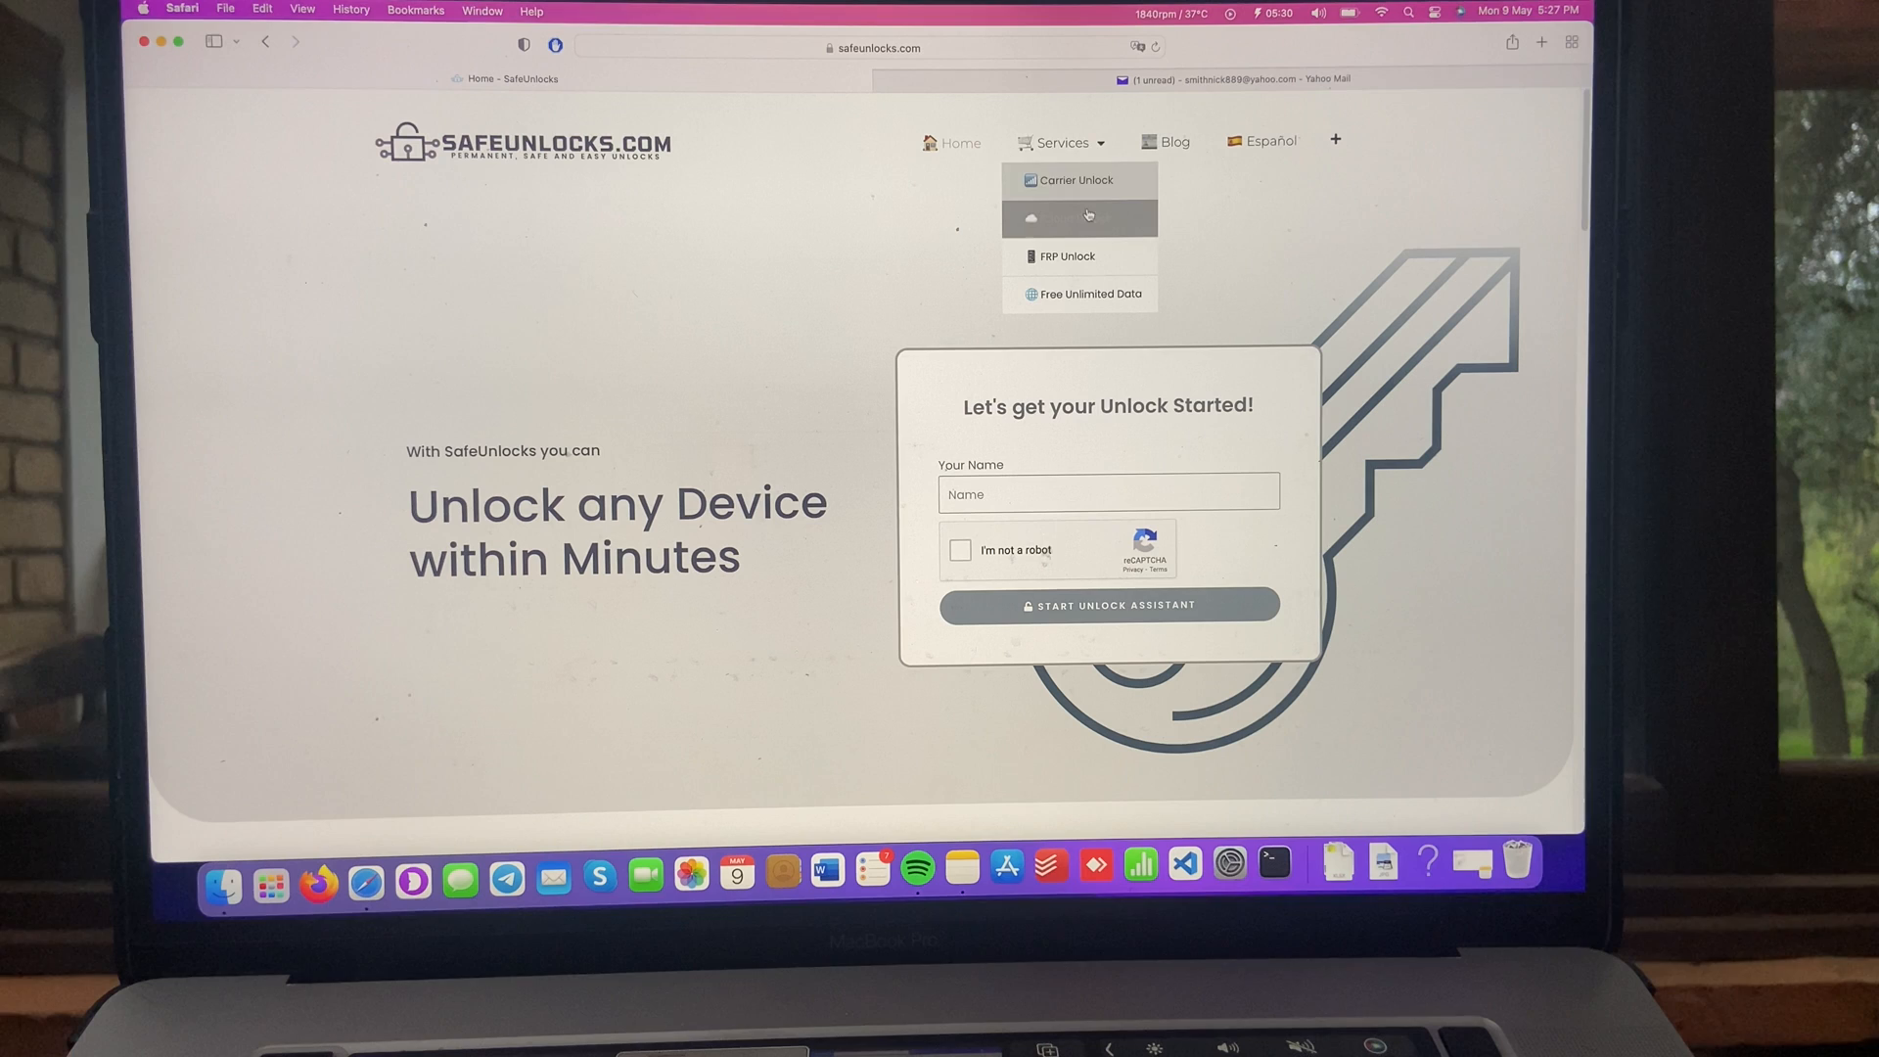
pyautogui.click(1065, 254)
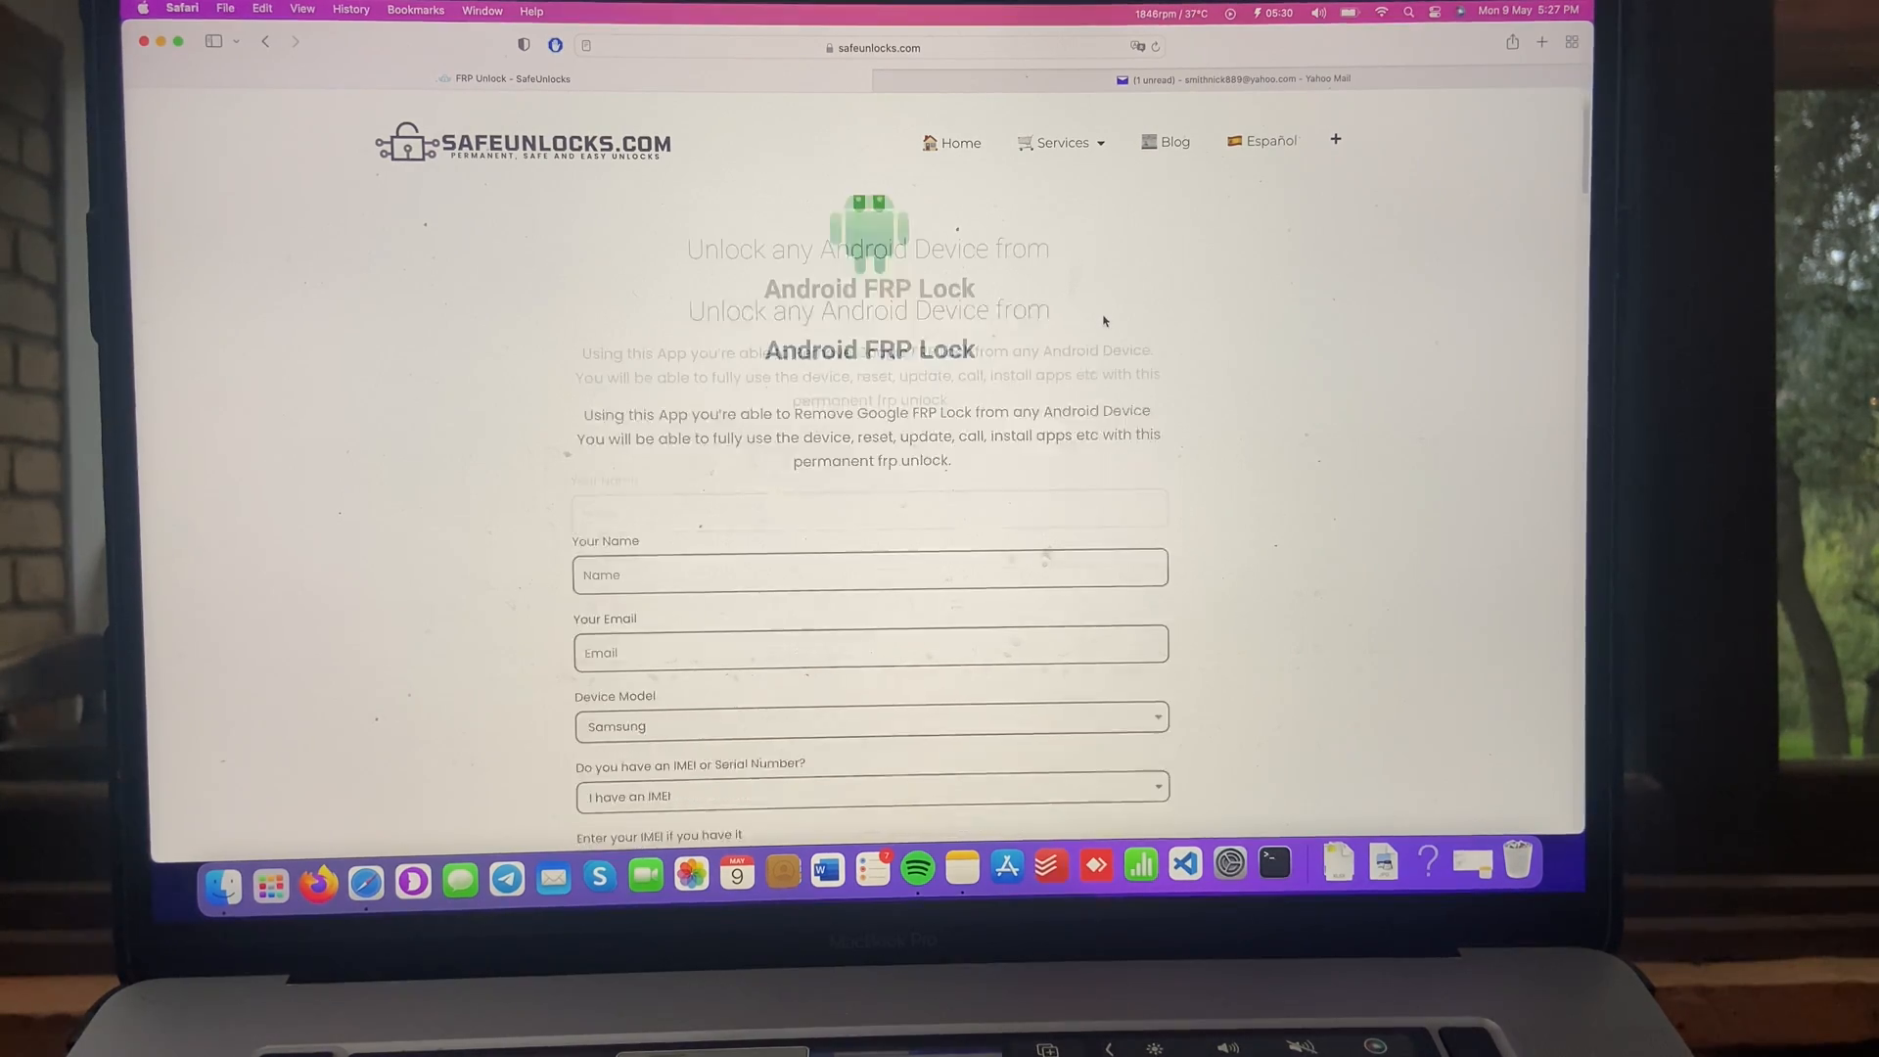
pyautogui.scroll(-3)
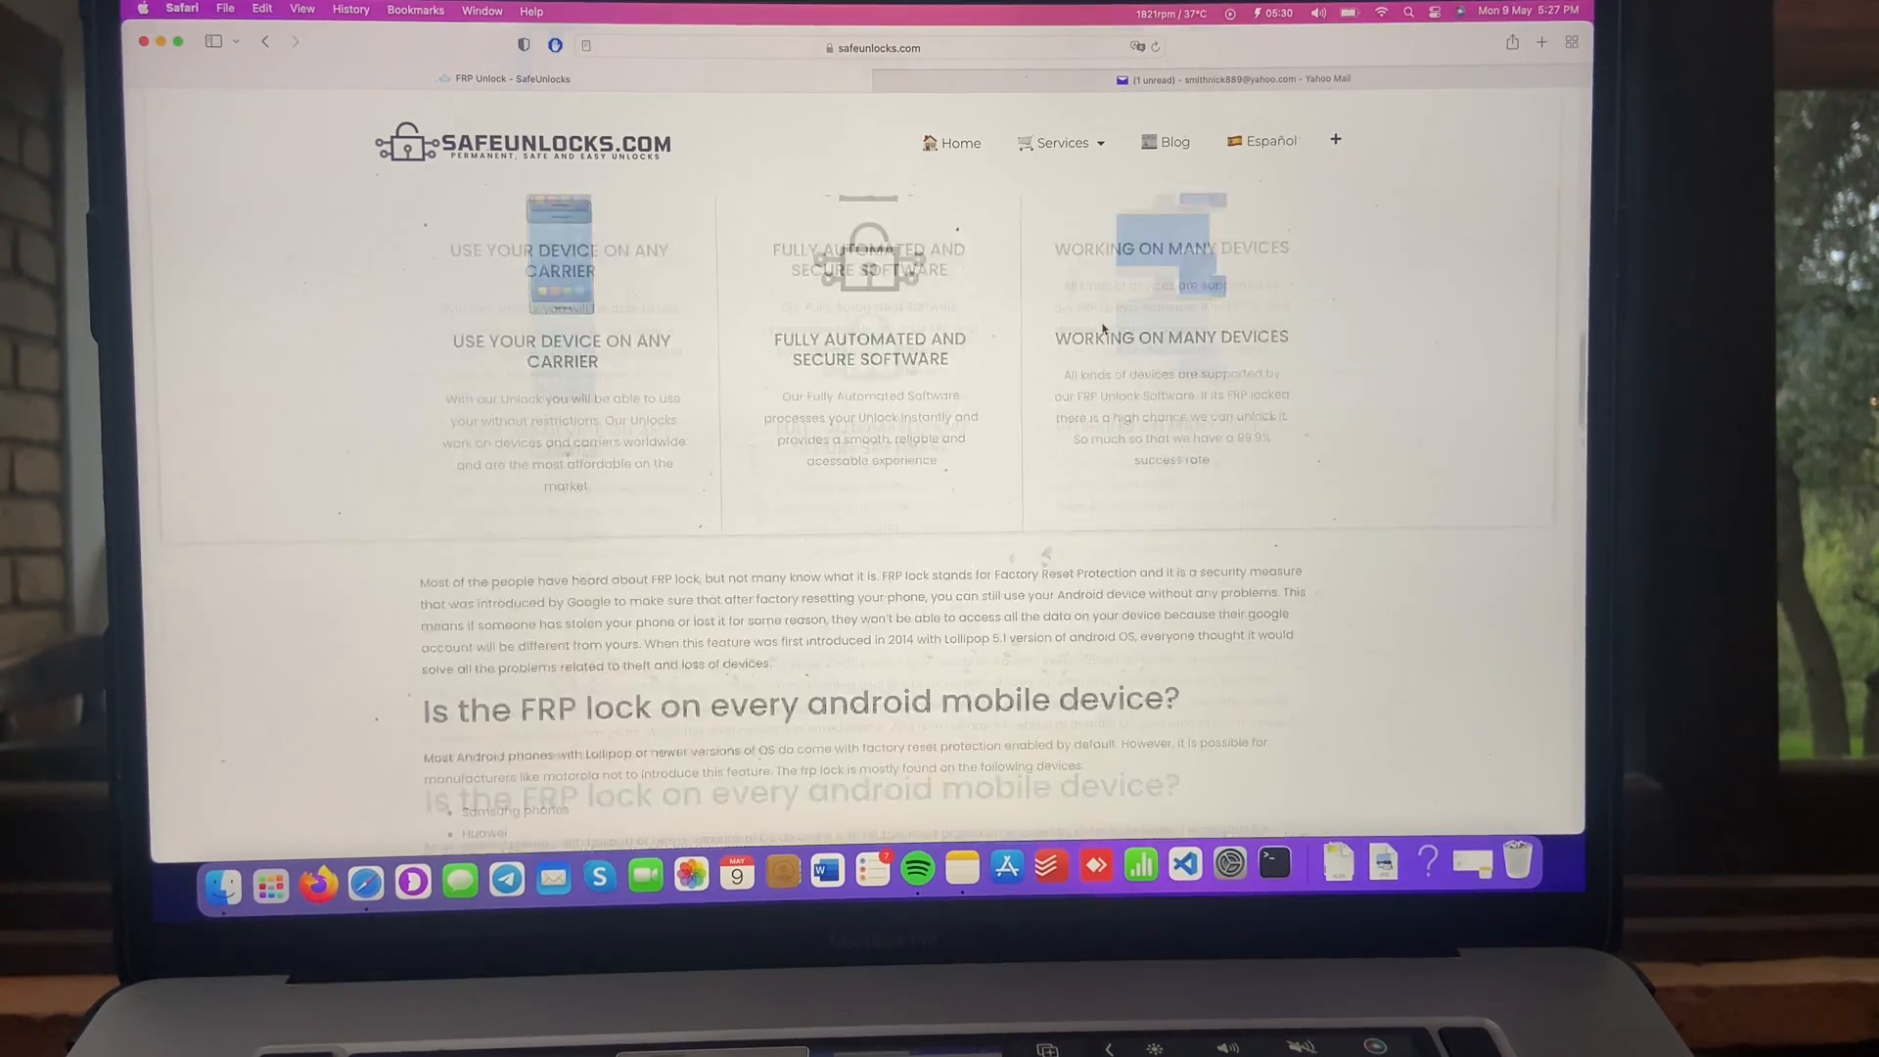
pyautogui.scroll(-3)
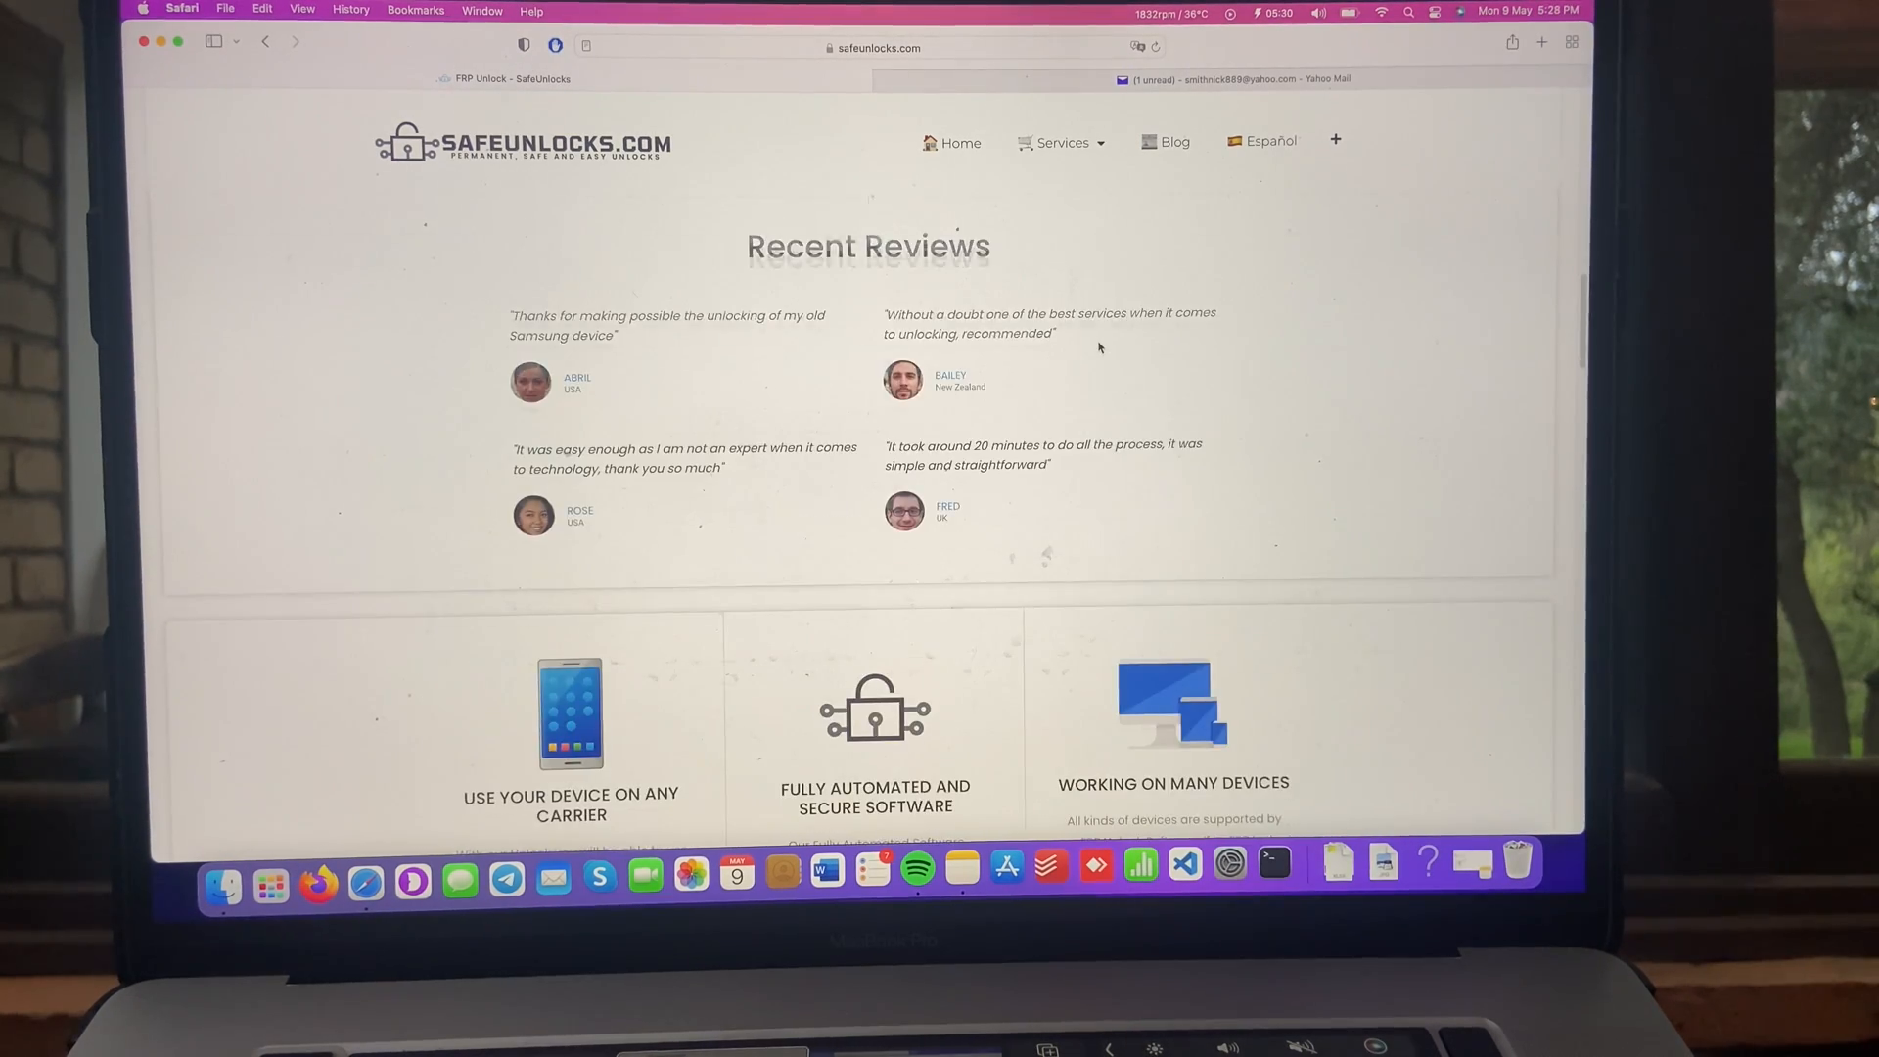
pyautogui.scroll(3)
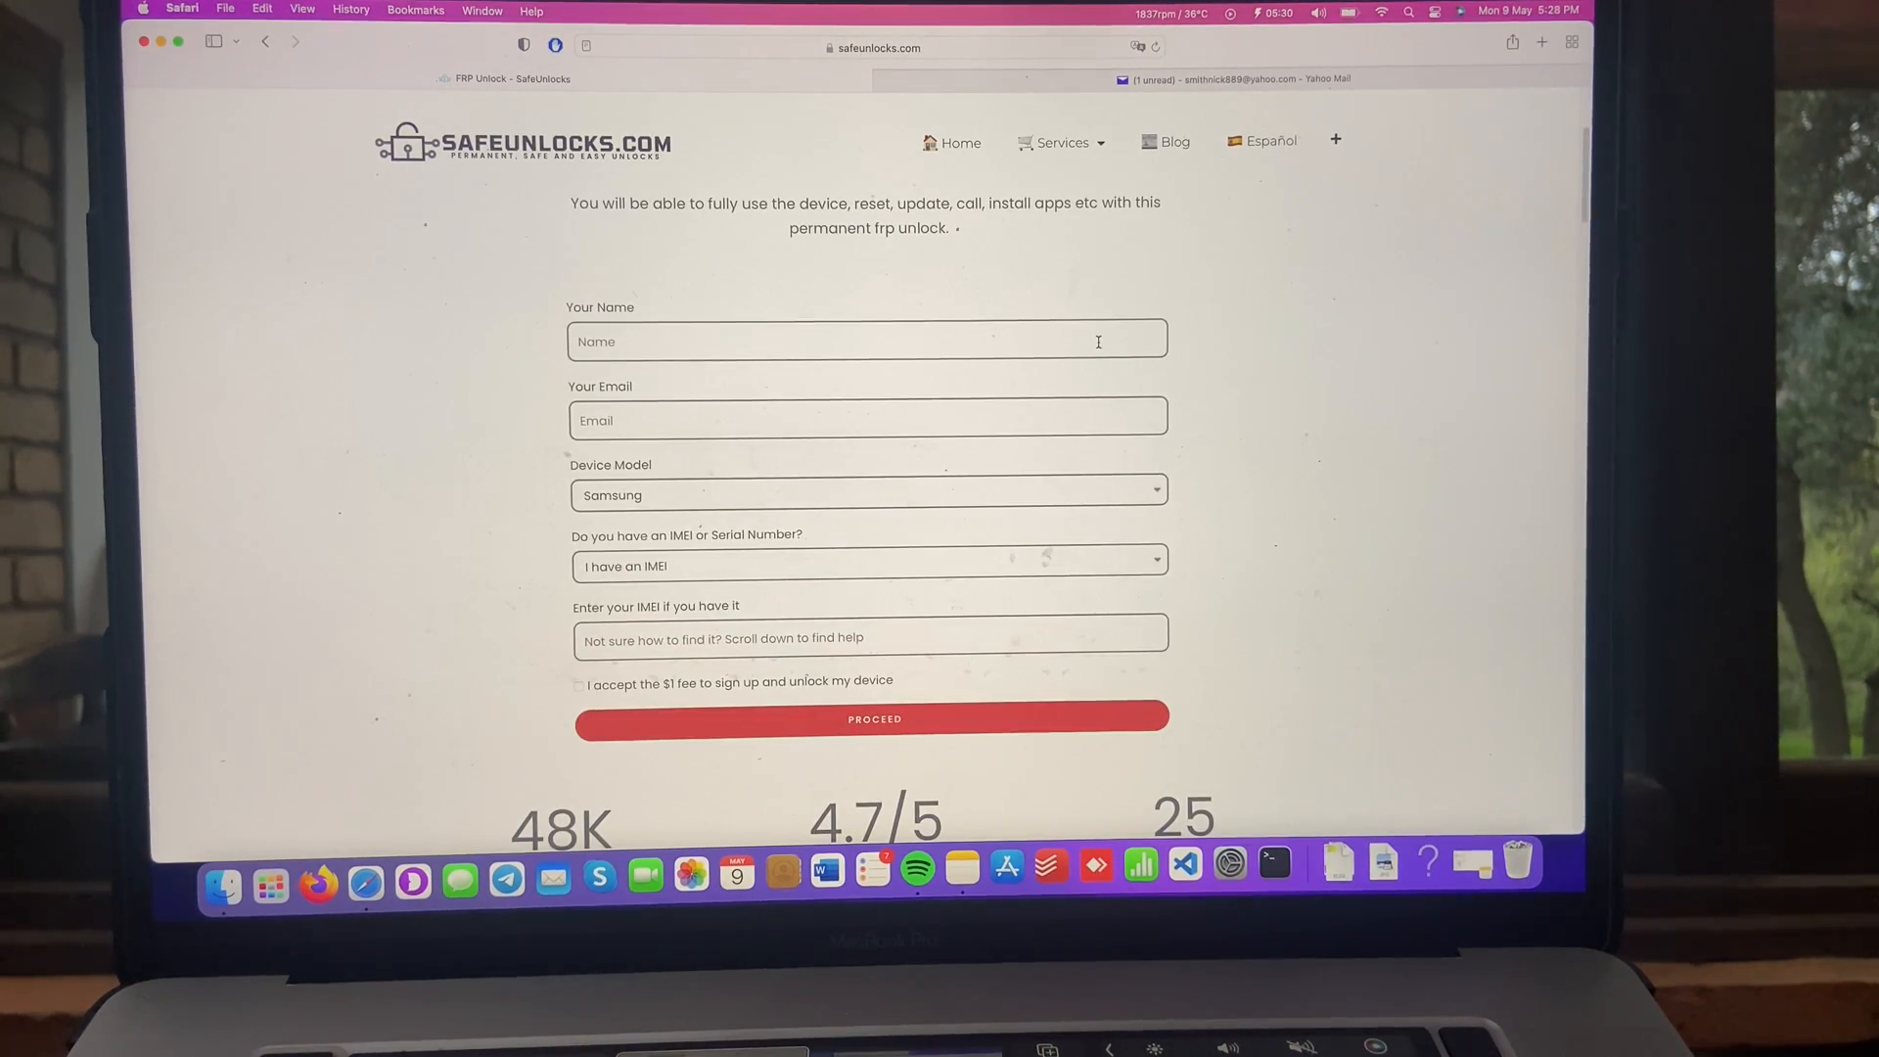
pyautogui.scroll(3)
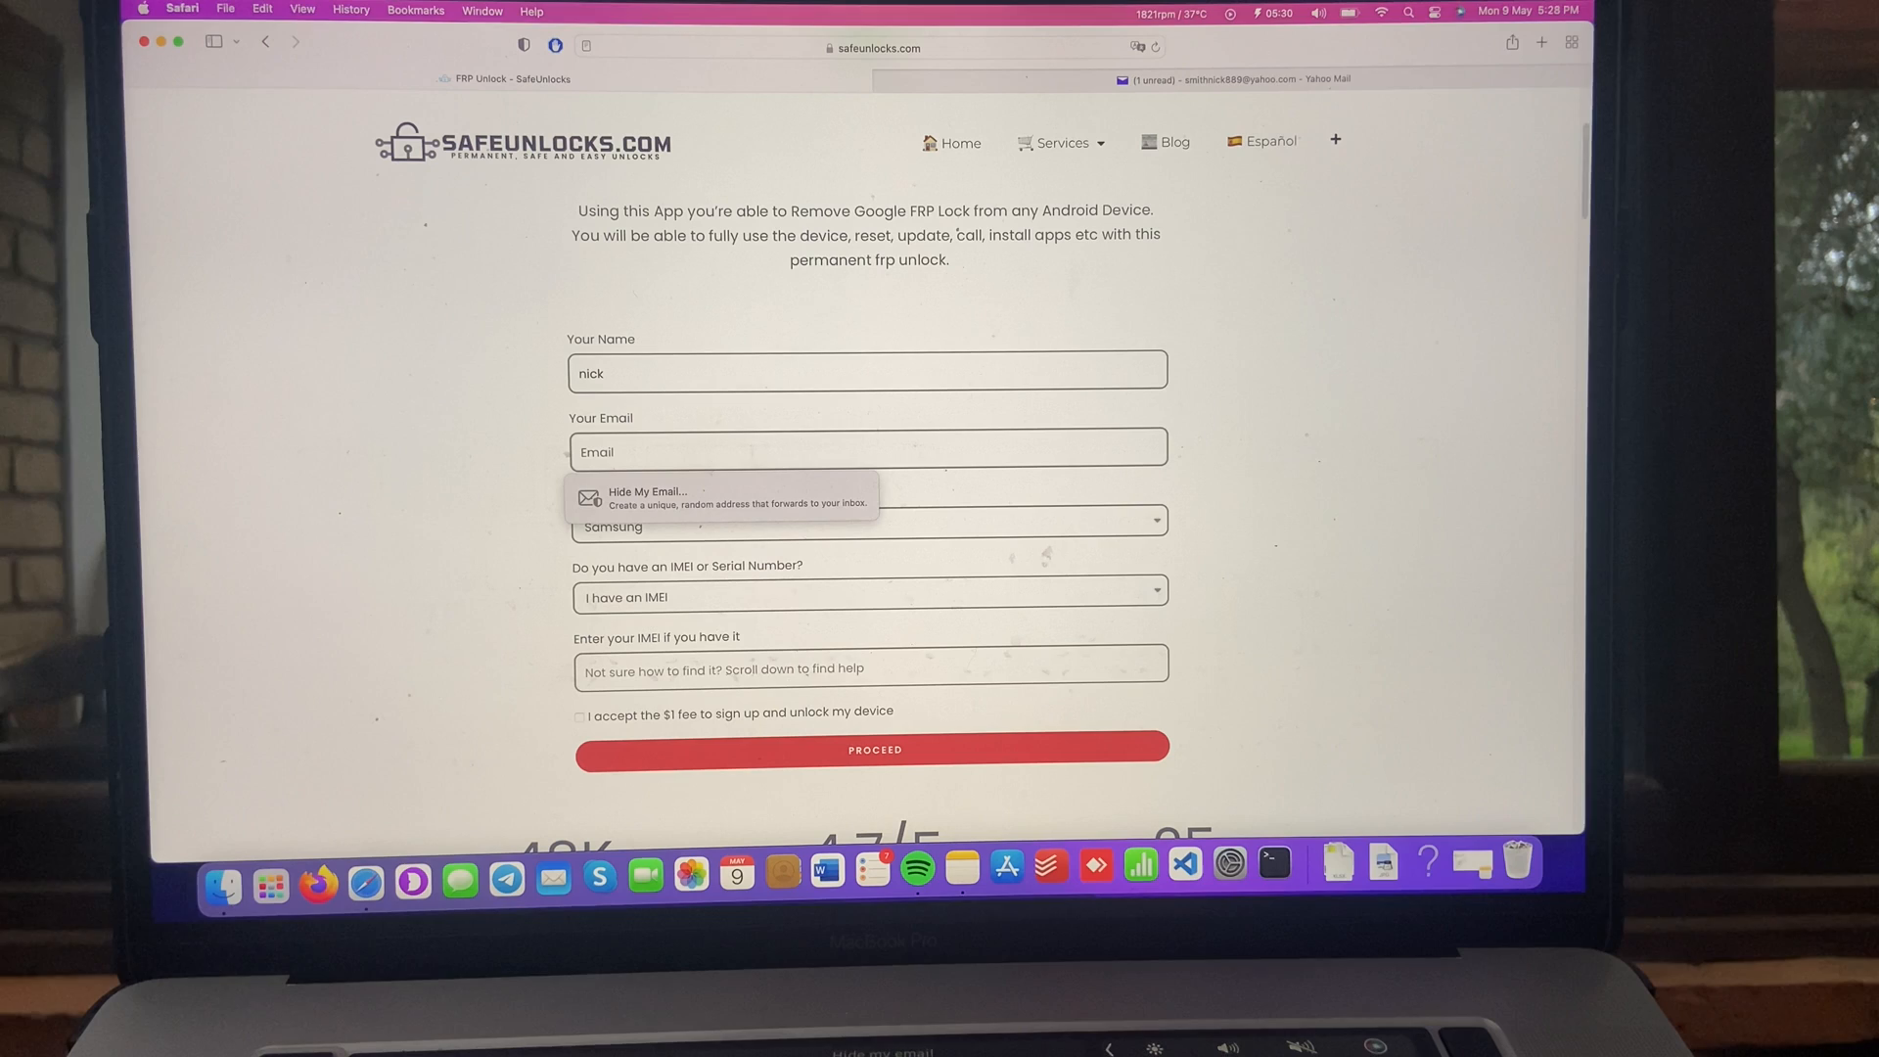
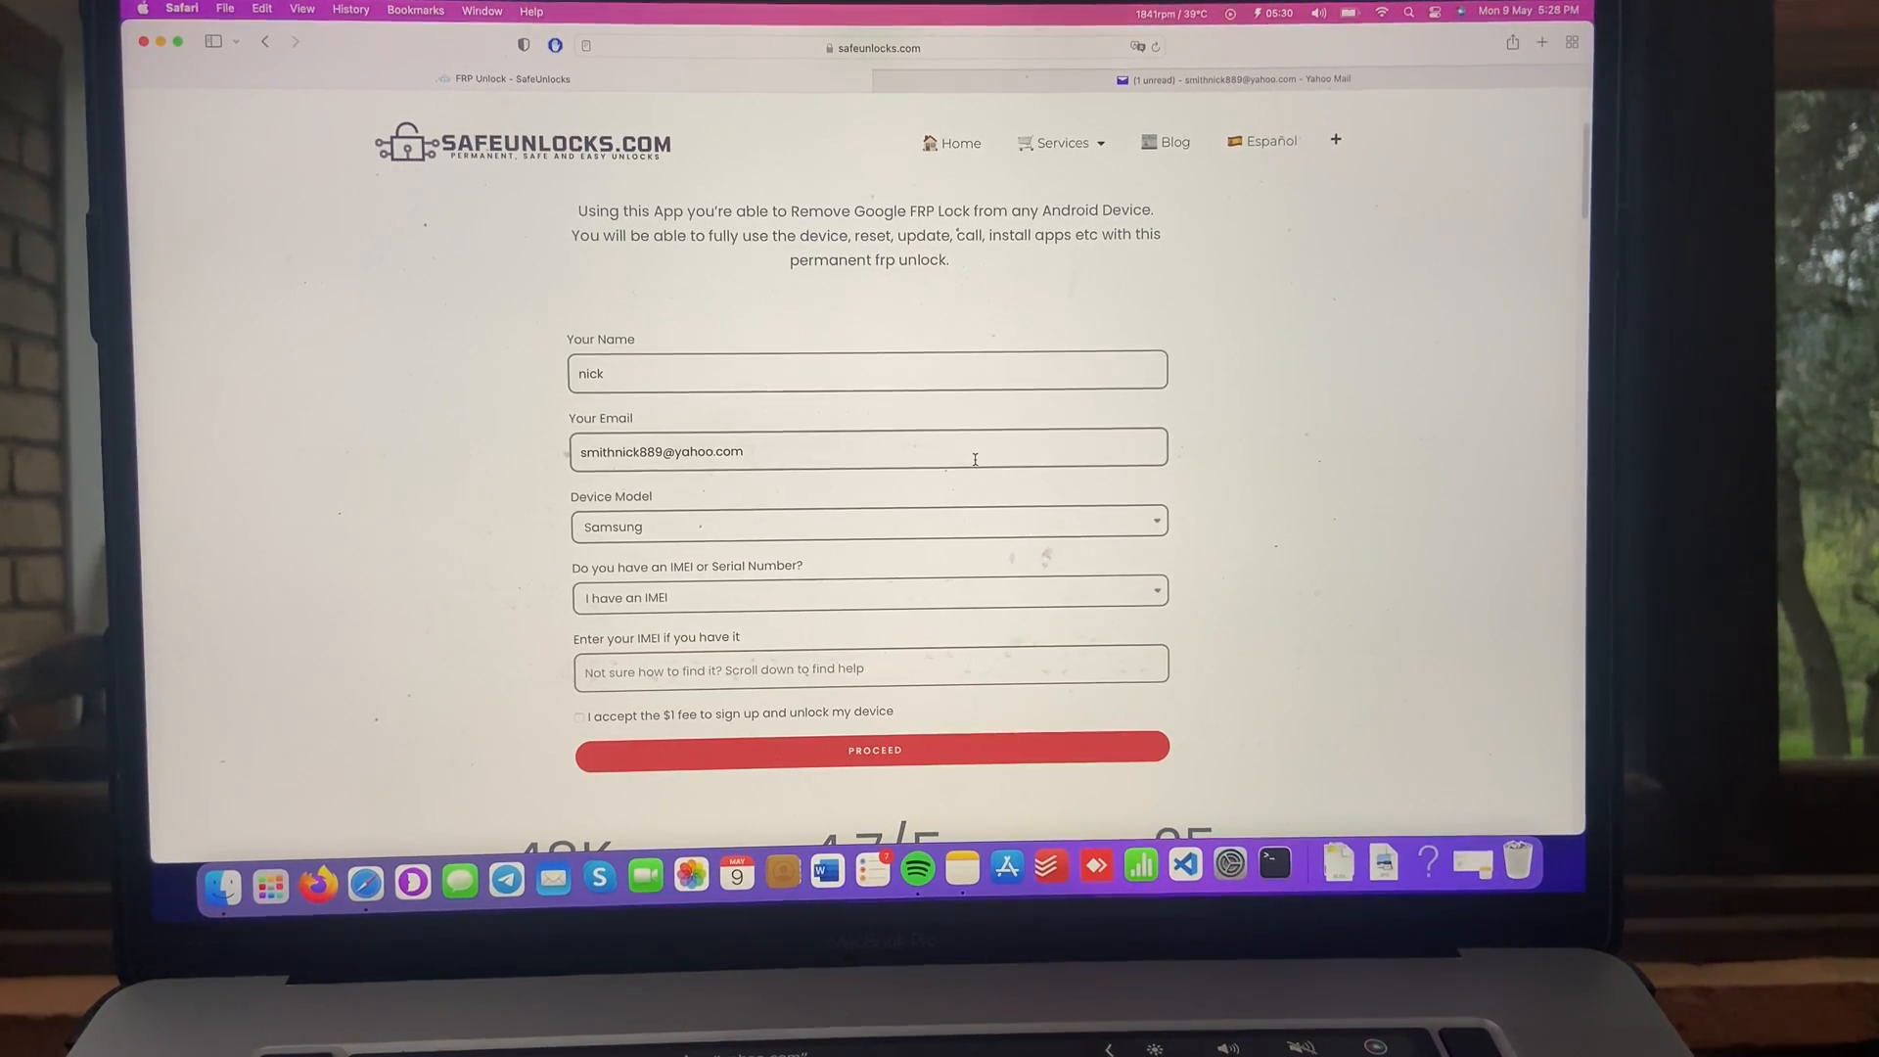
# Keep Samsung as the device model and 'I have an IMEI' as the IMEI answer.
pyautogui.click(868, 527)
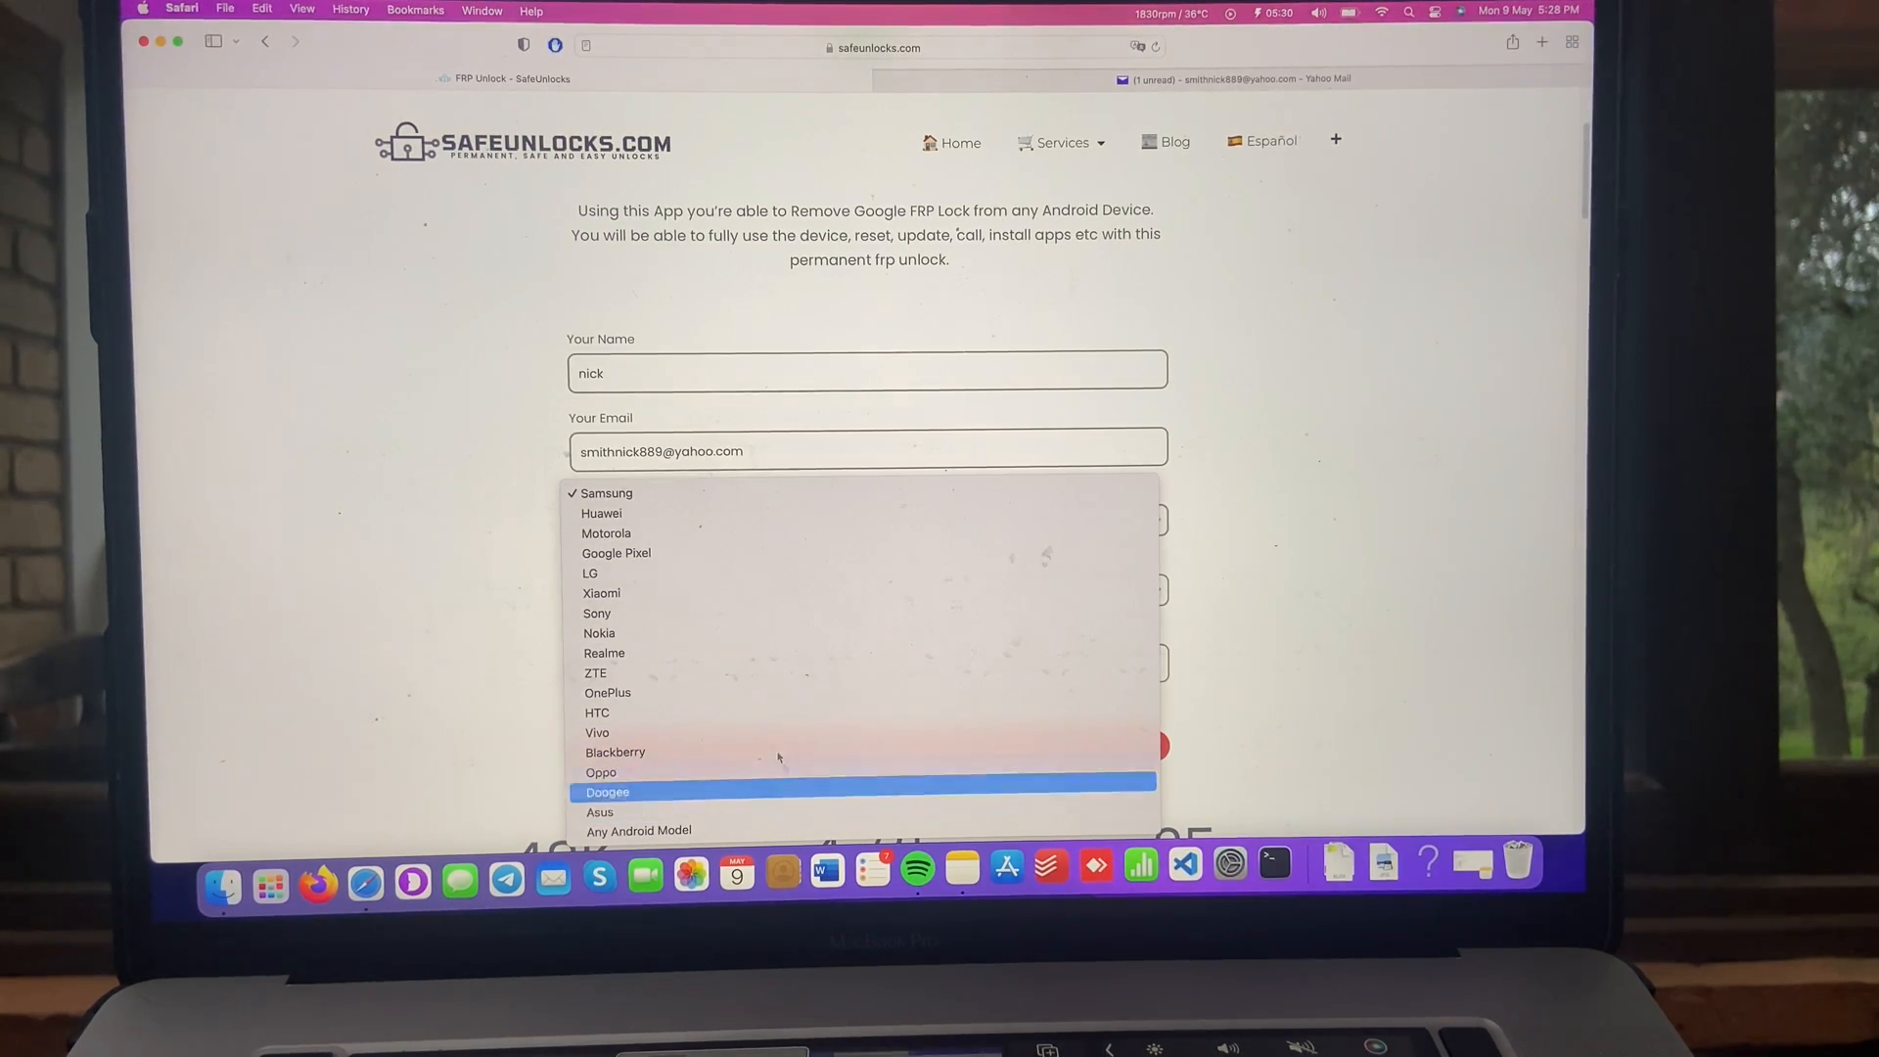
pyautogui.moveTo(735, 771)
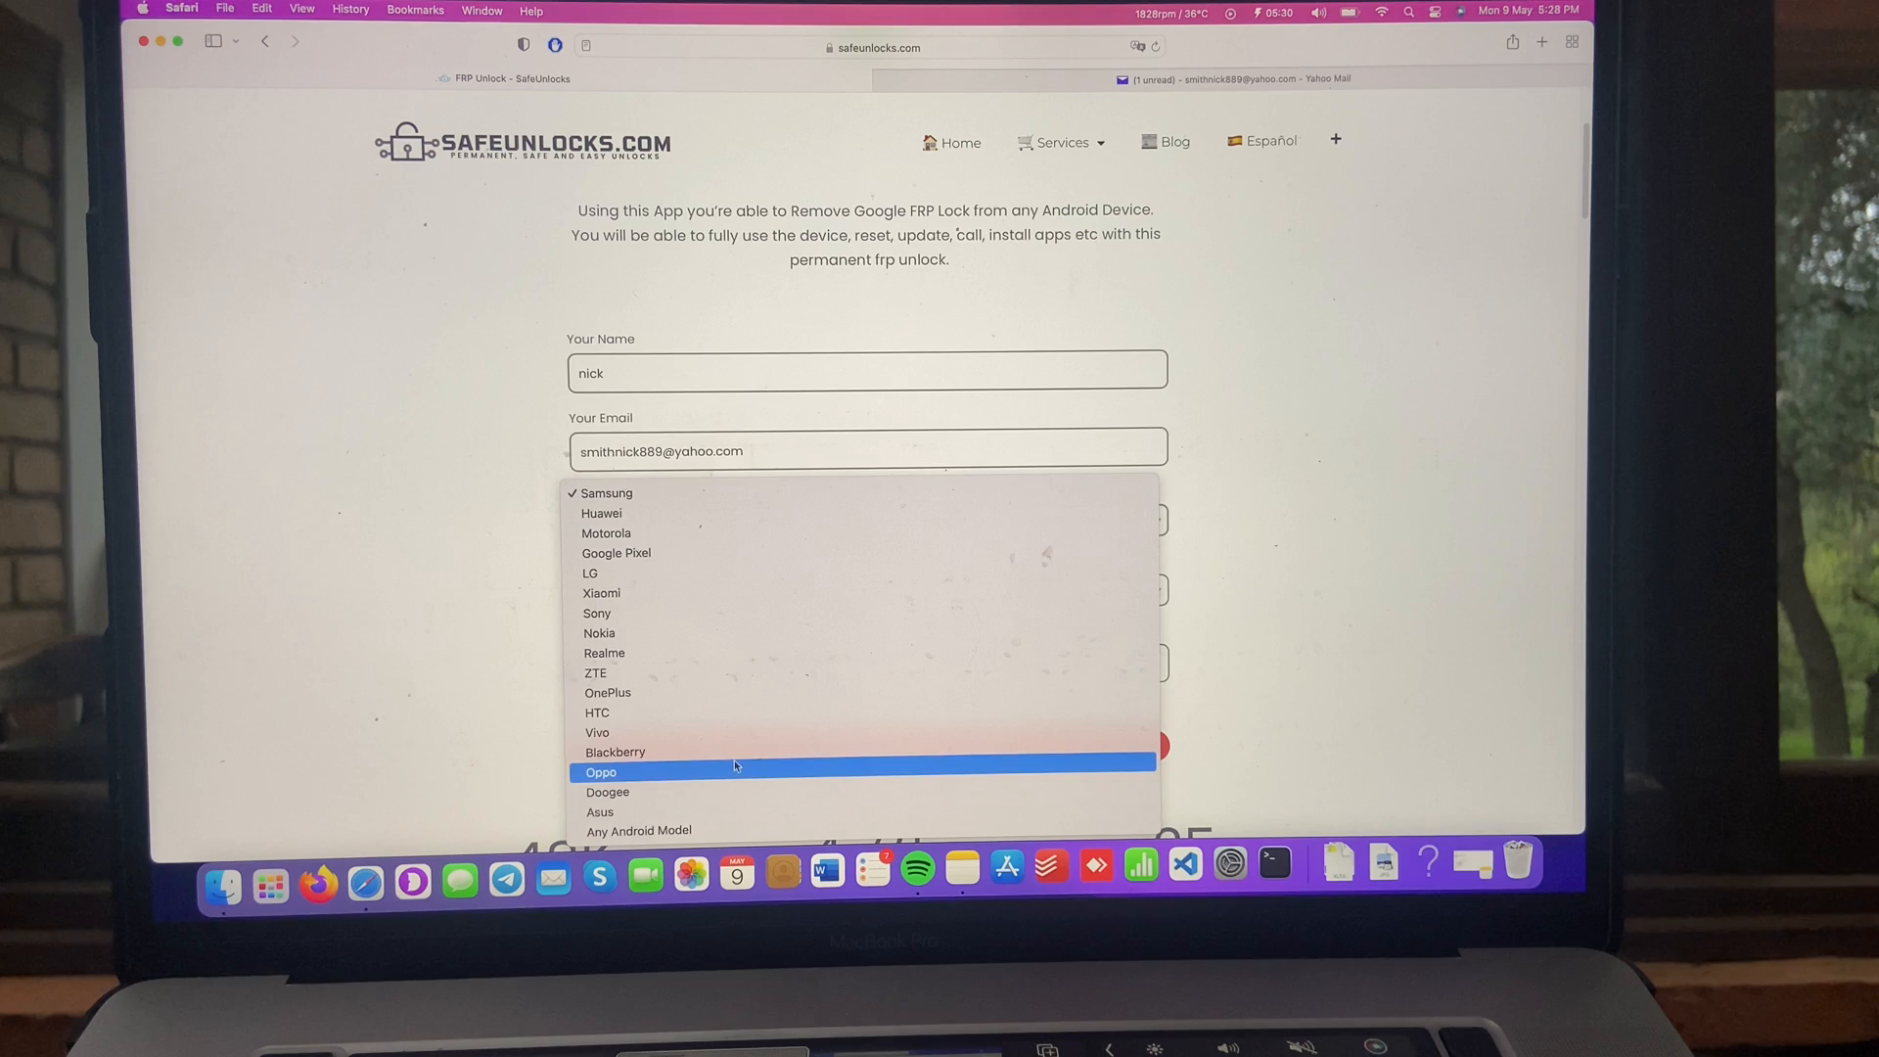
pyautogui.moveTo(712, 493)
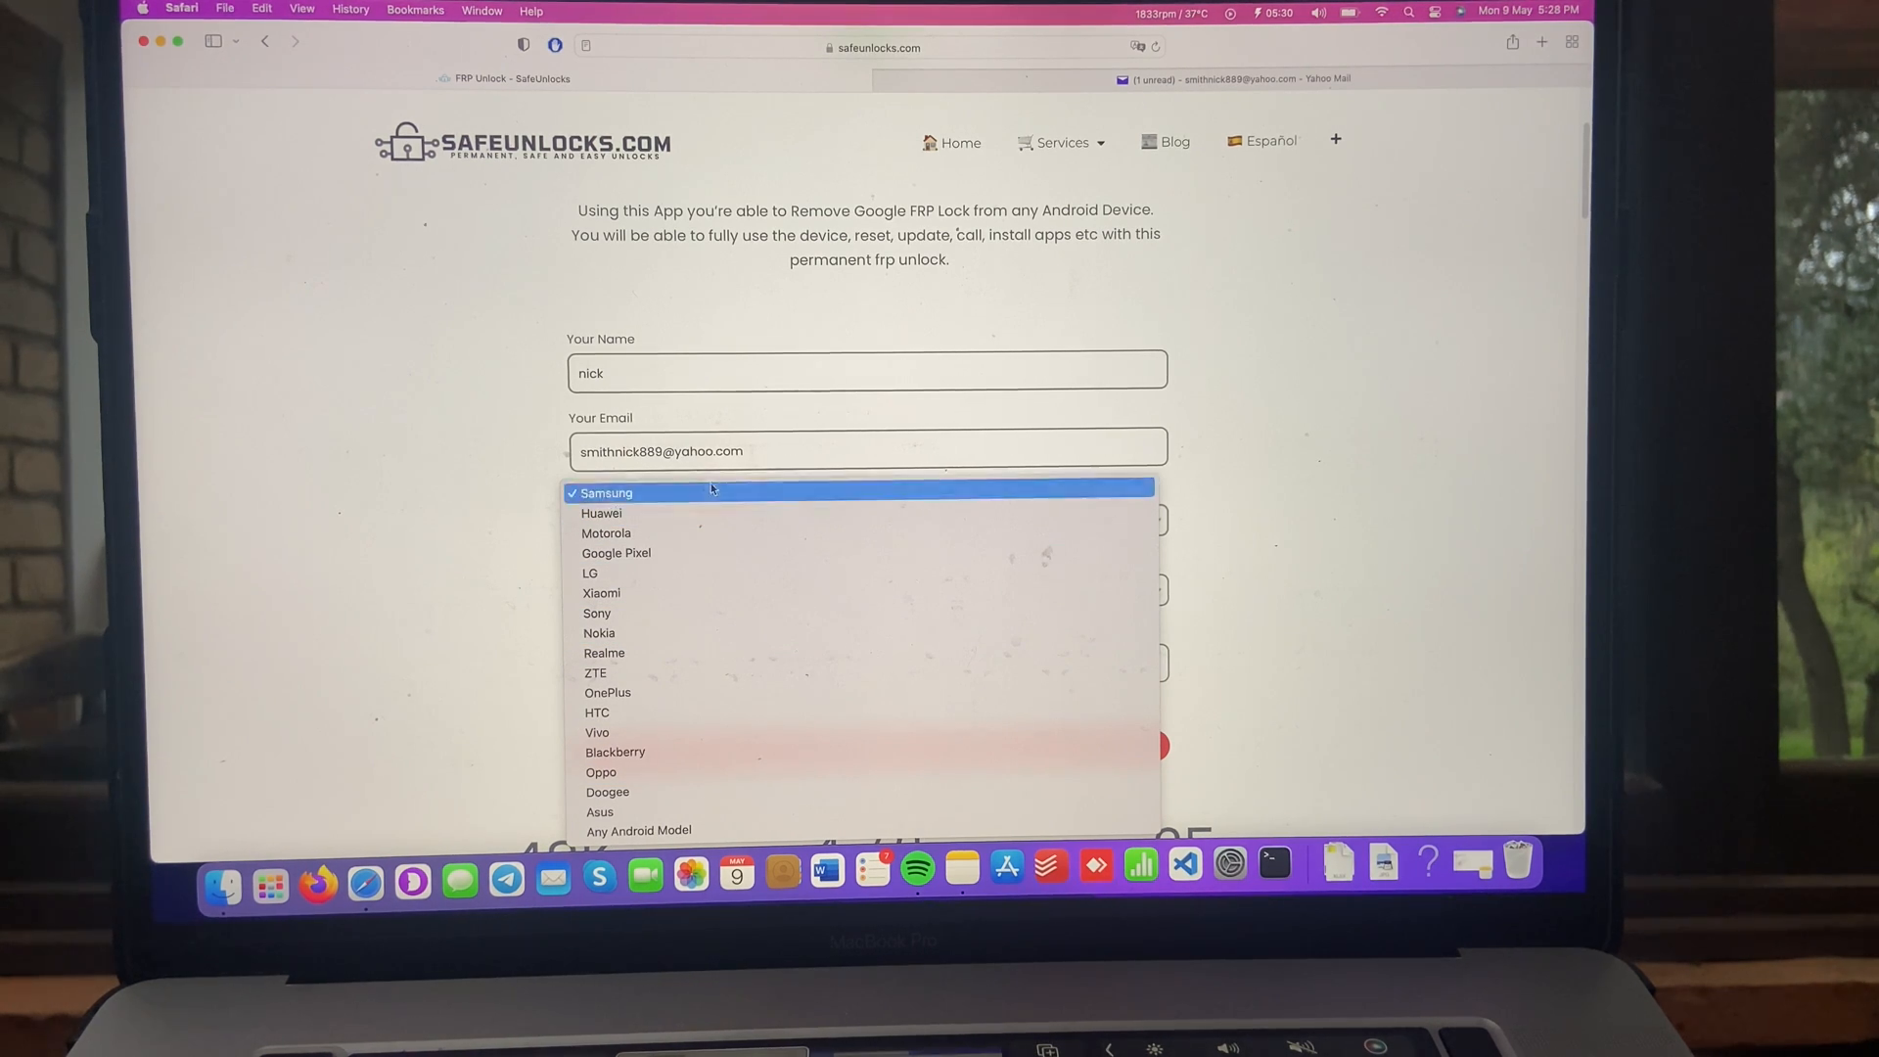
pyautogui.click(605, 494)
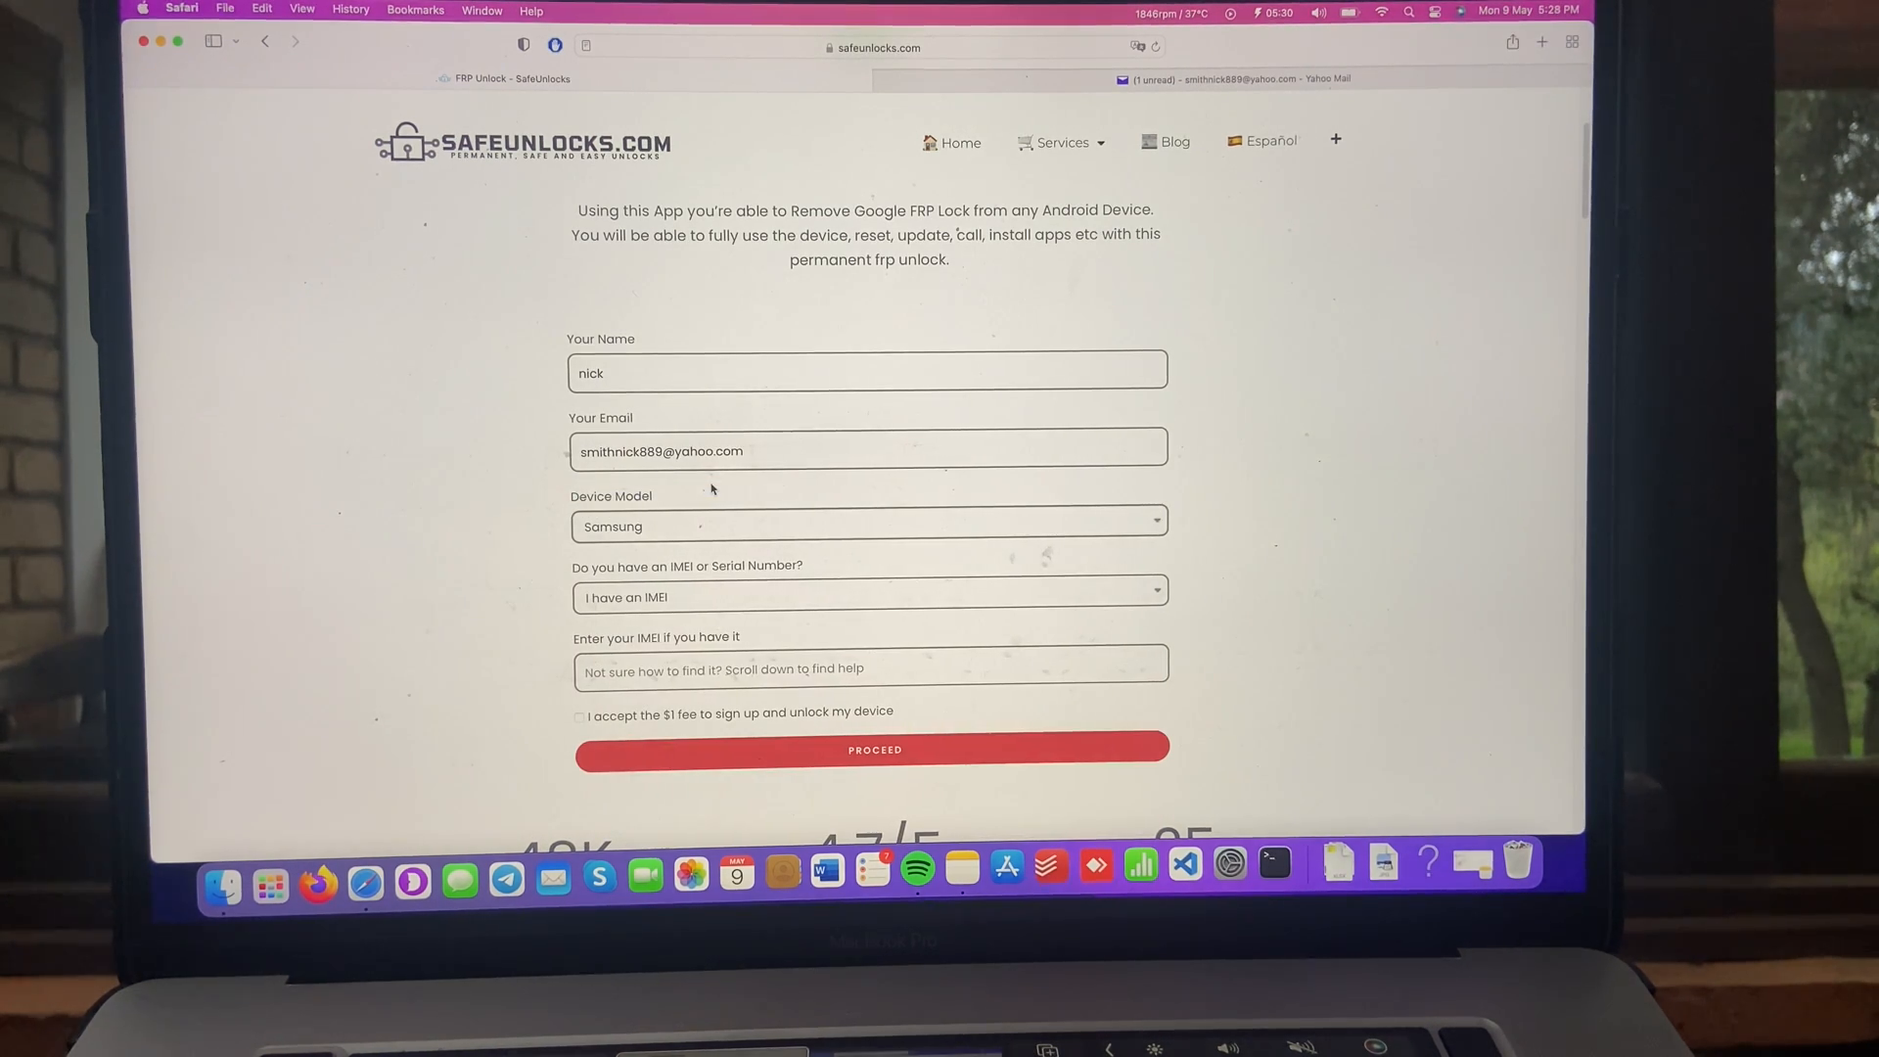
pyautogui.click(869, 598)
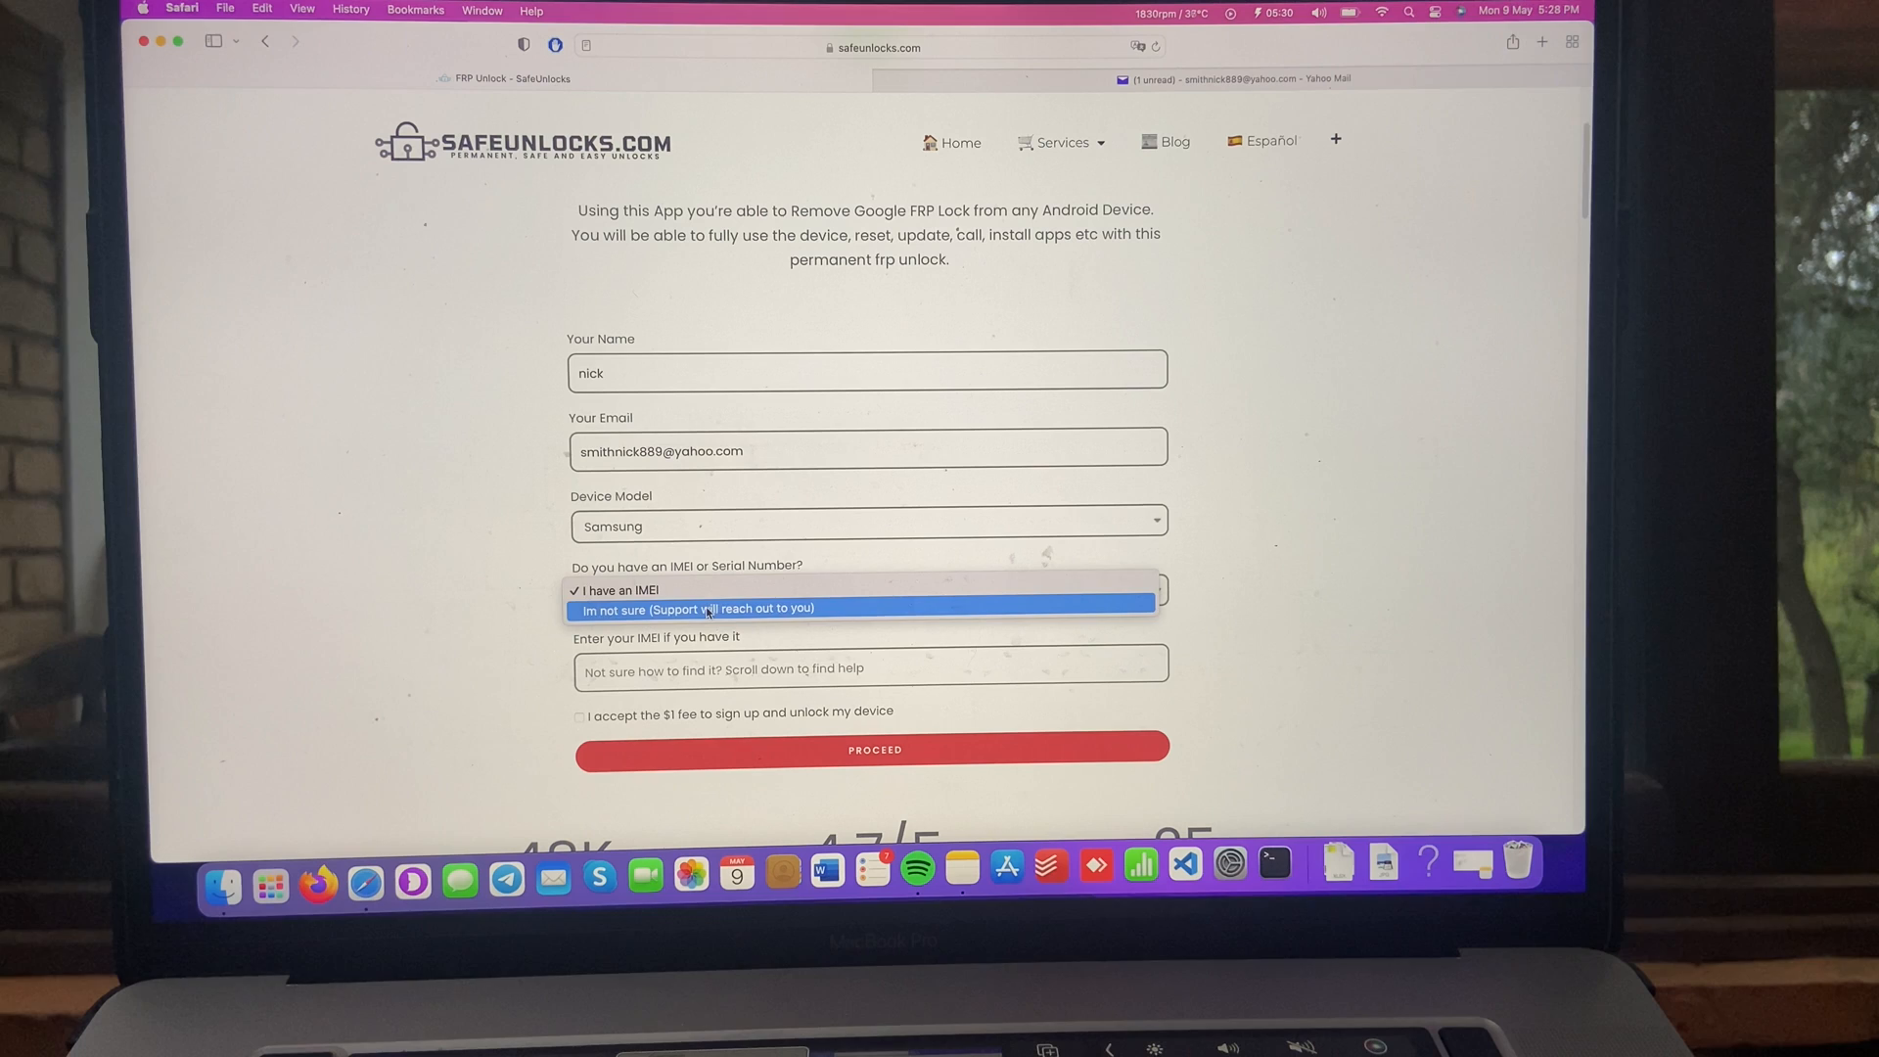
pyautogui.click(618, 589)
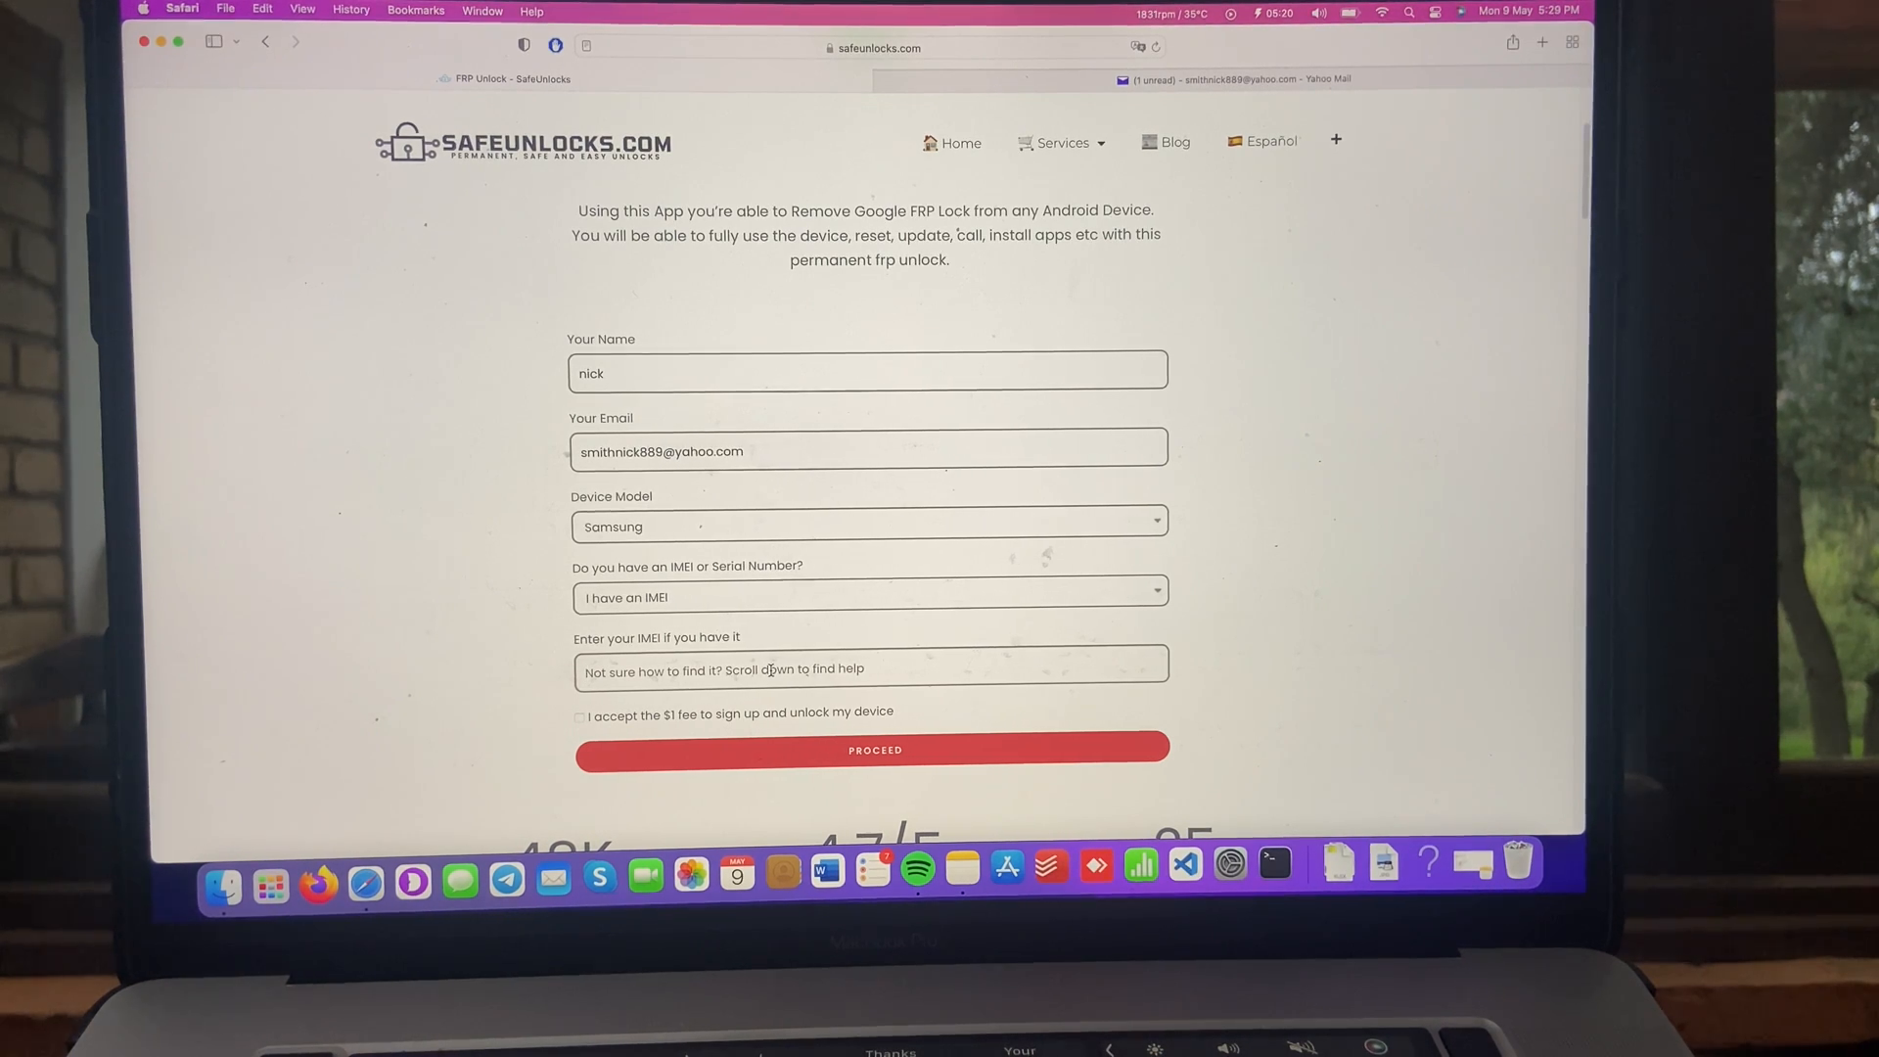
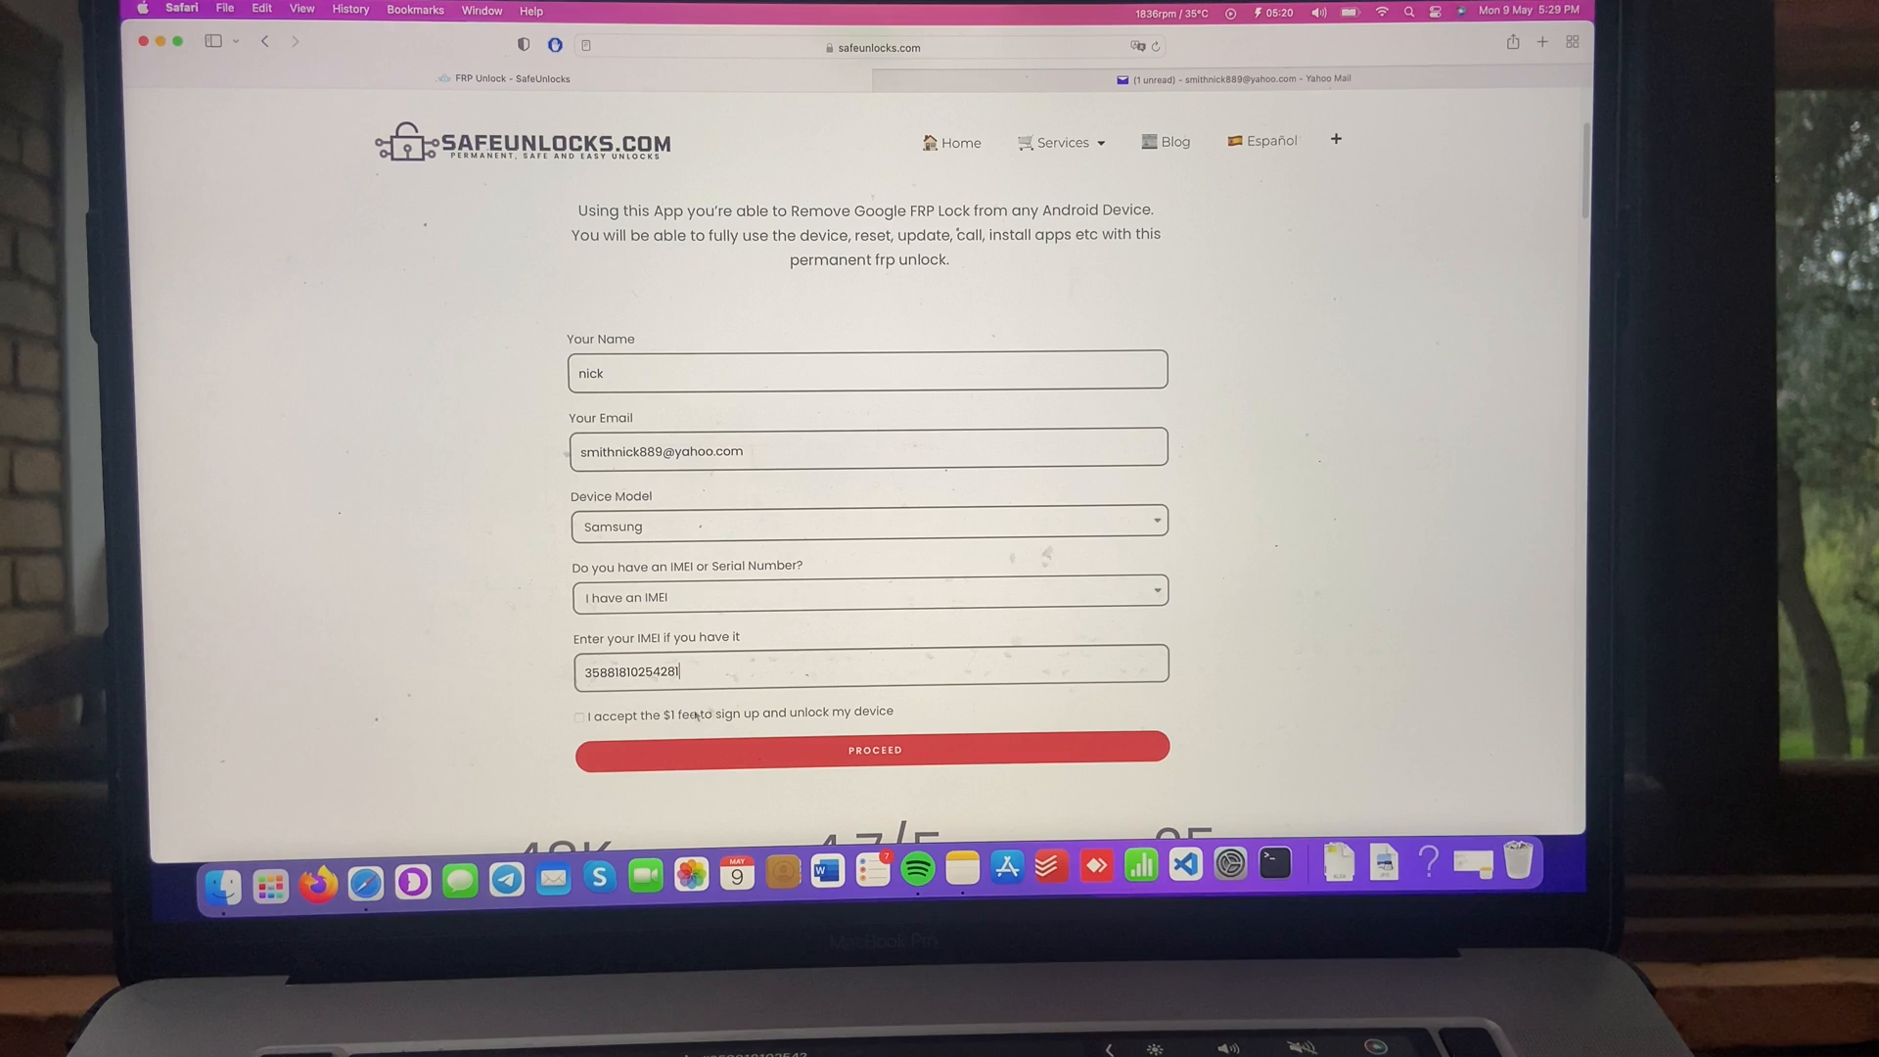
pyautogui.click(579, 717)
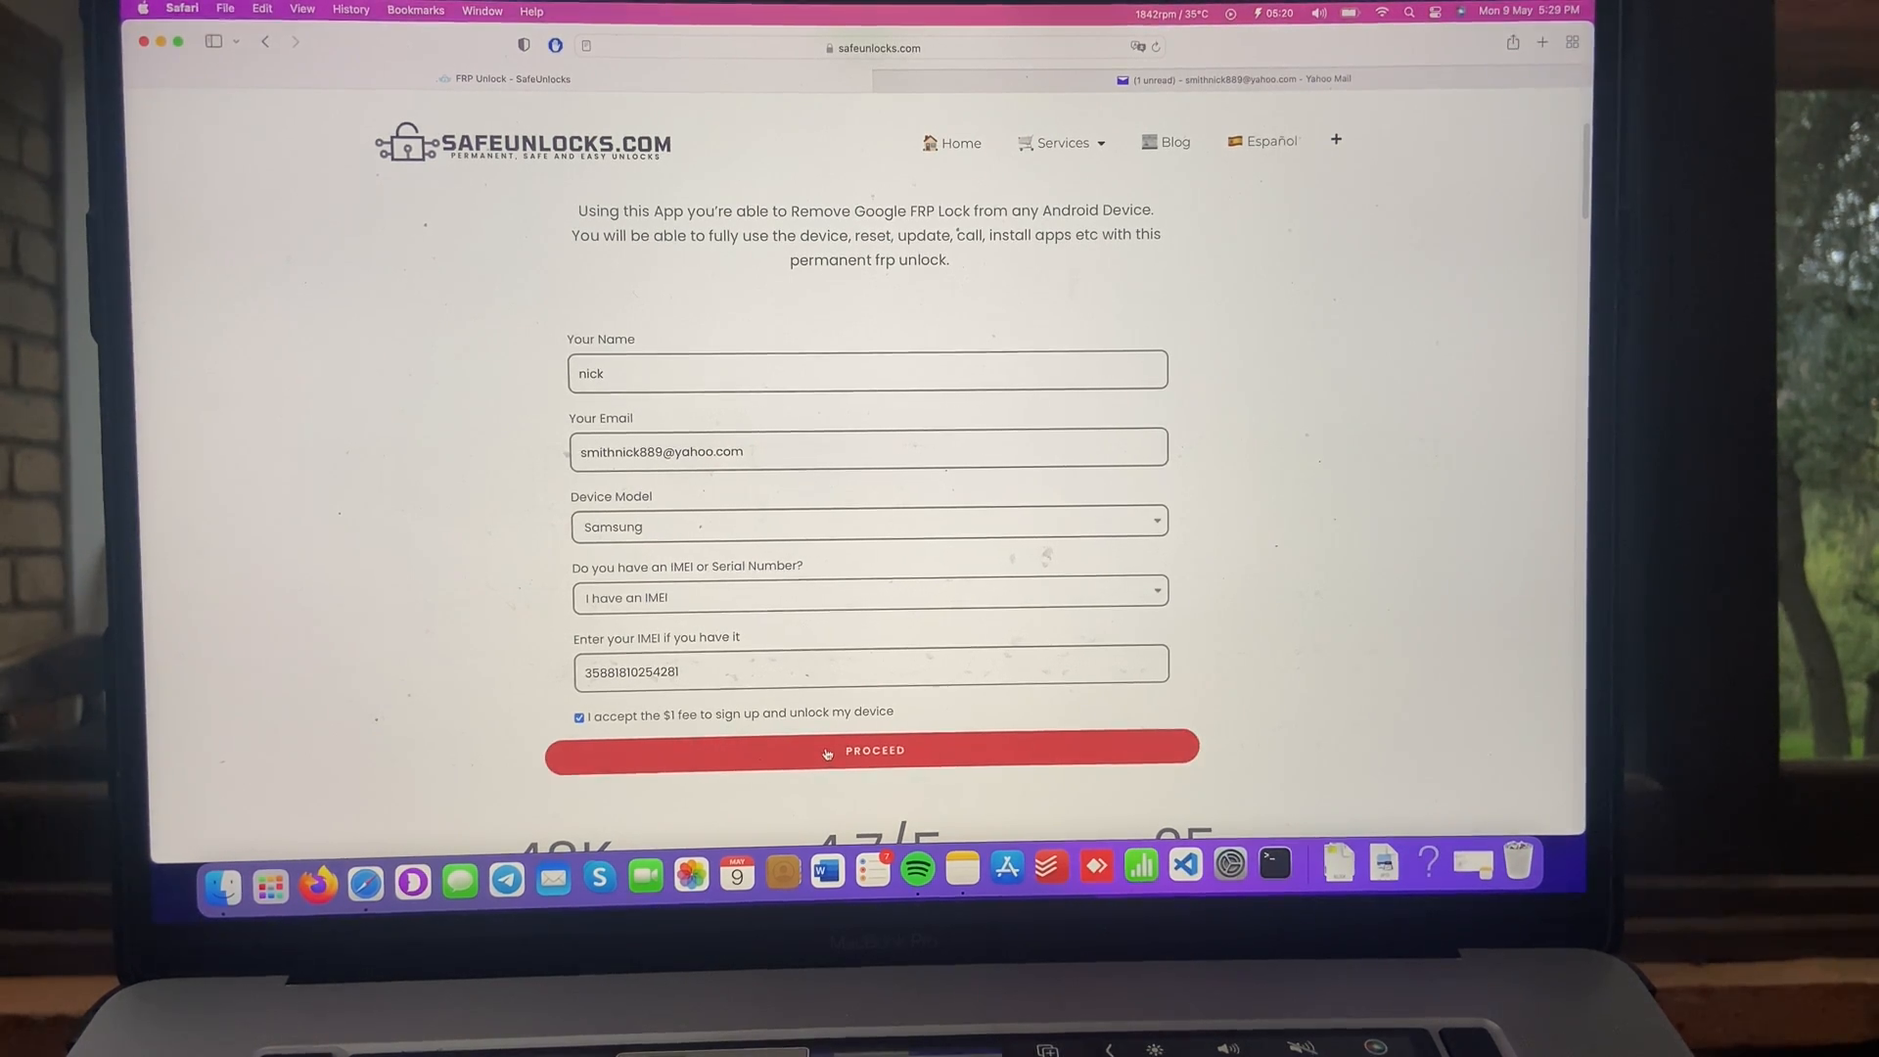
pyautogui.click(871, 750)
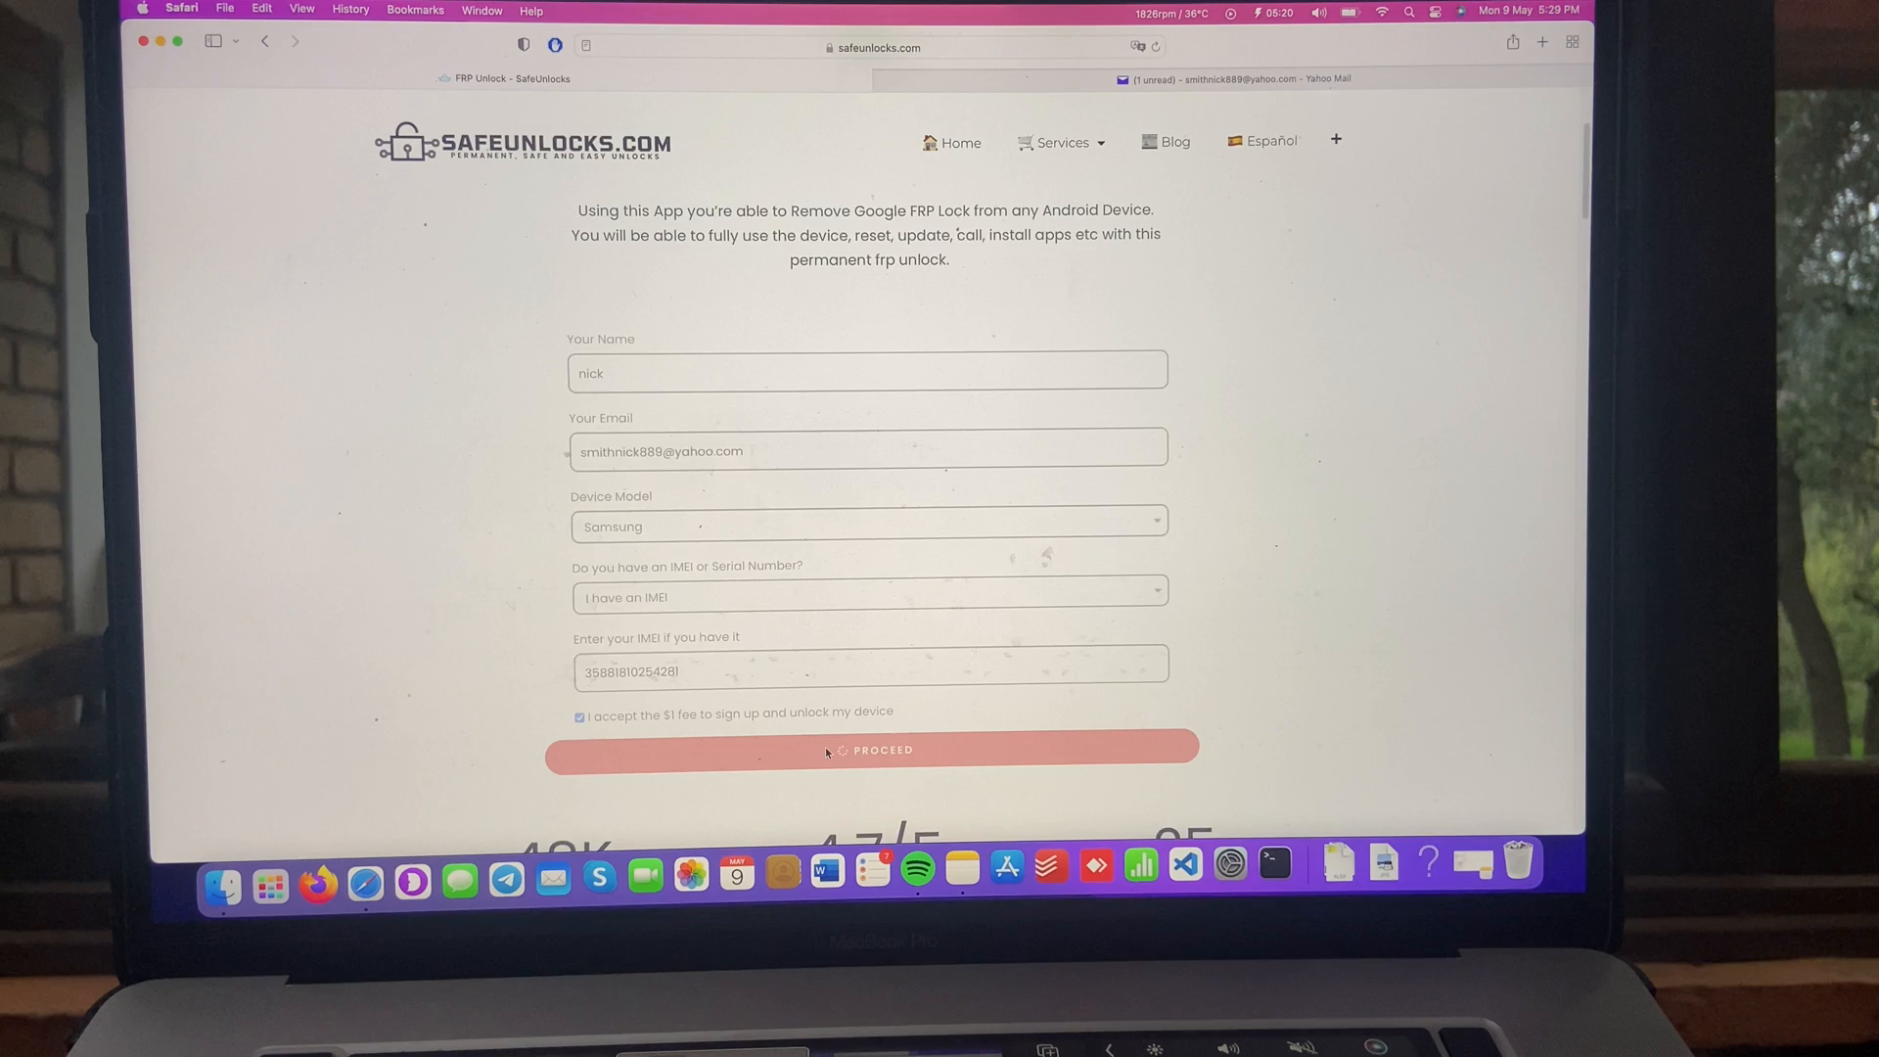
pyautogui.click(869, 750)
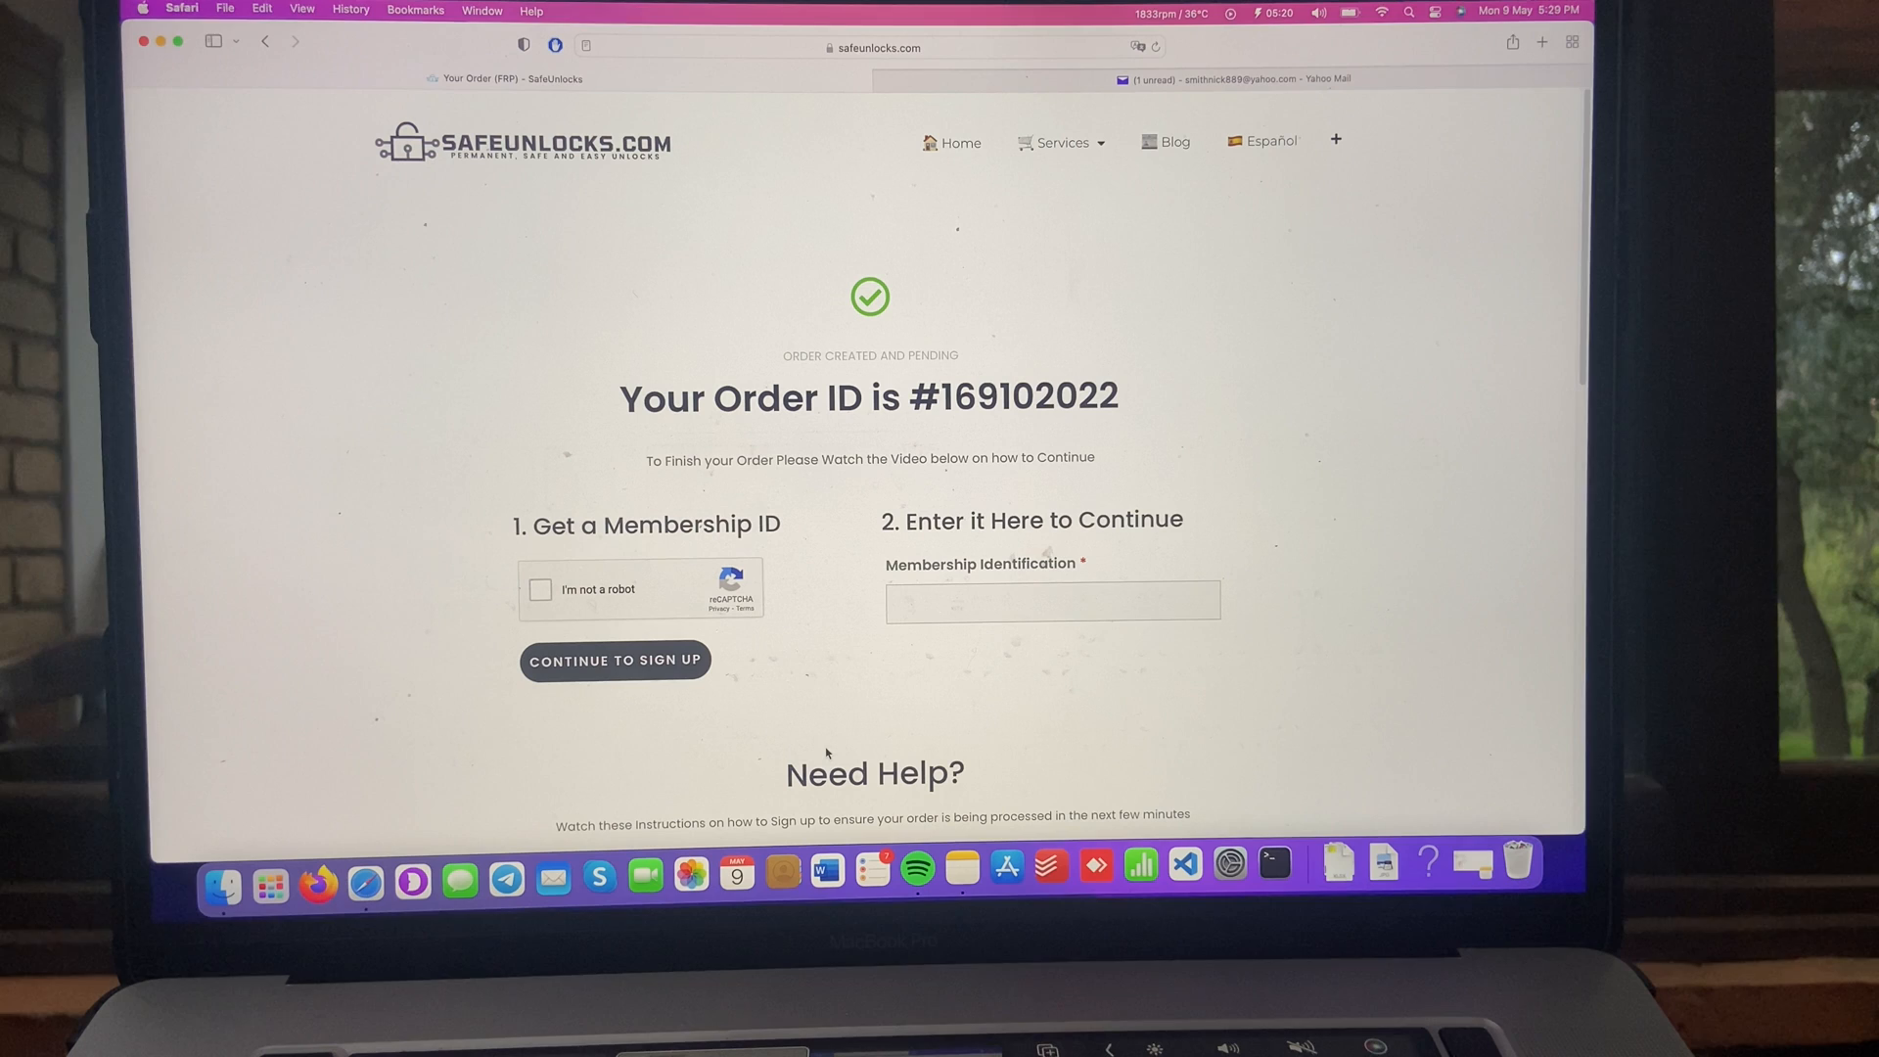
pyautogui.moveTo(826, 707)
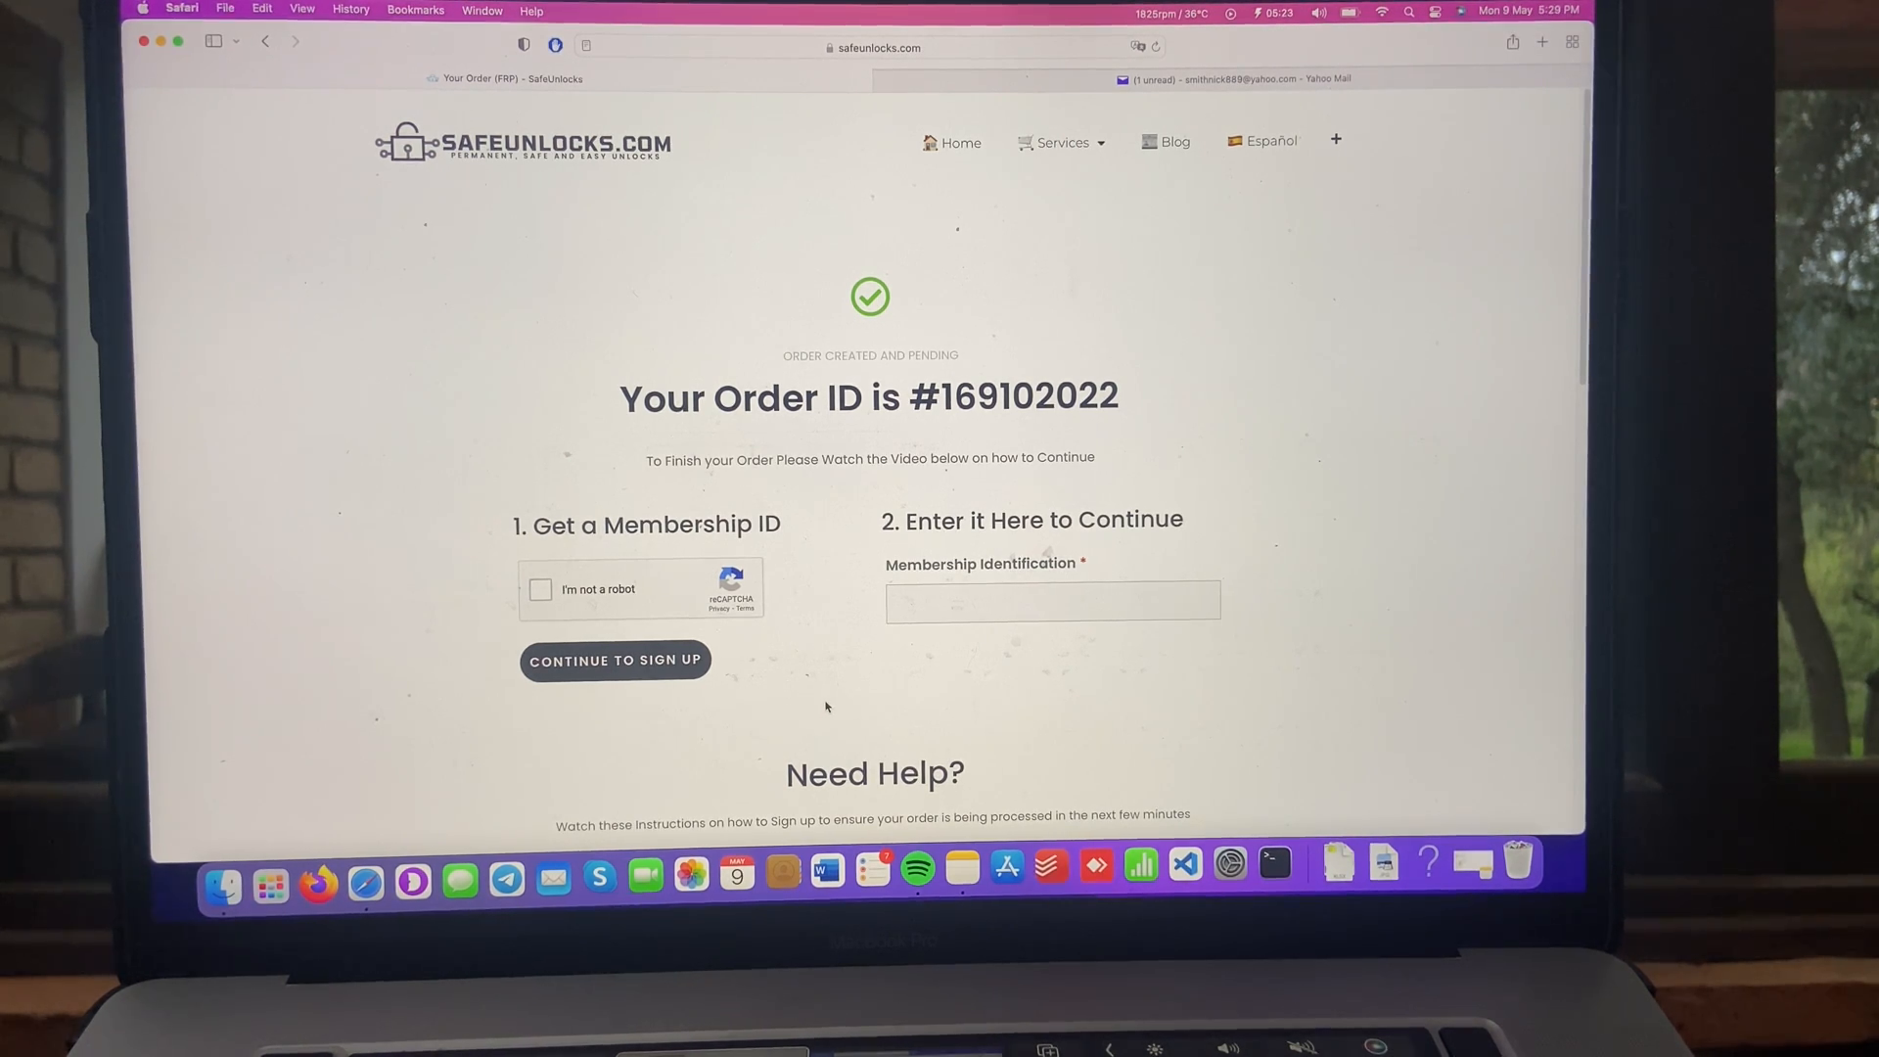
# Play the membership tutorial video on the order page.
pyautogui.scroll(-3)
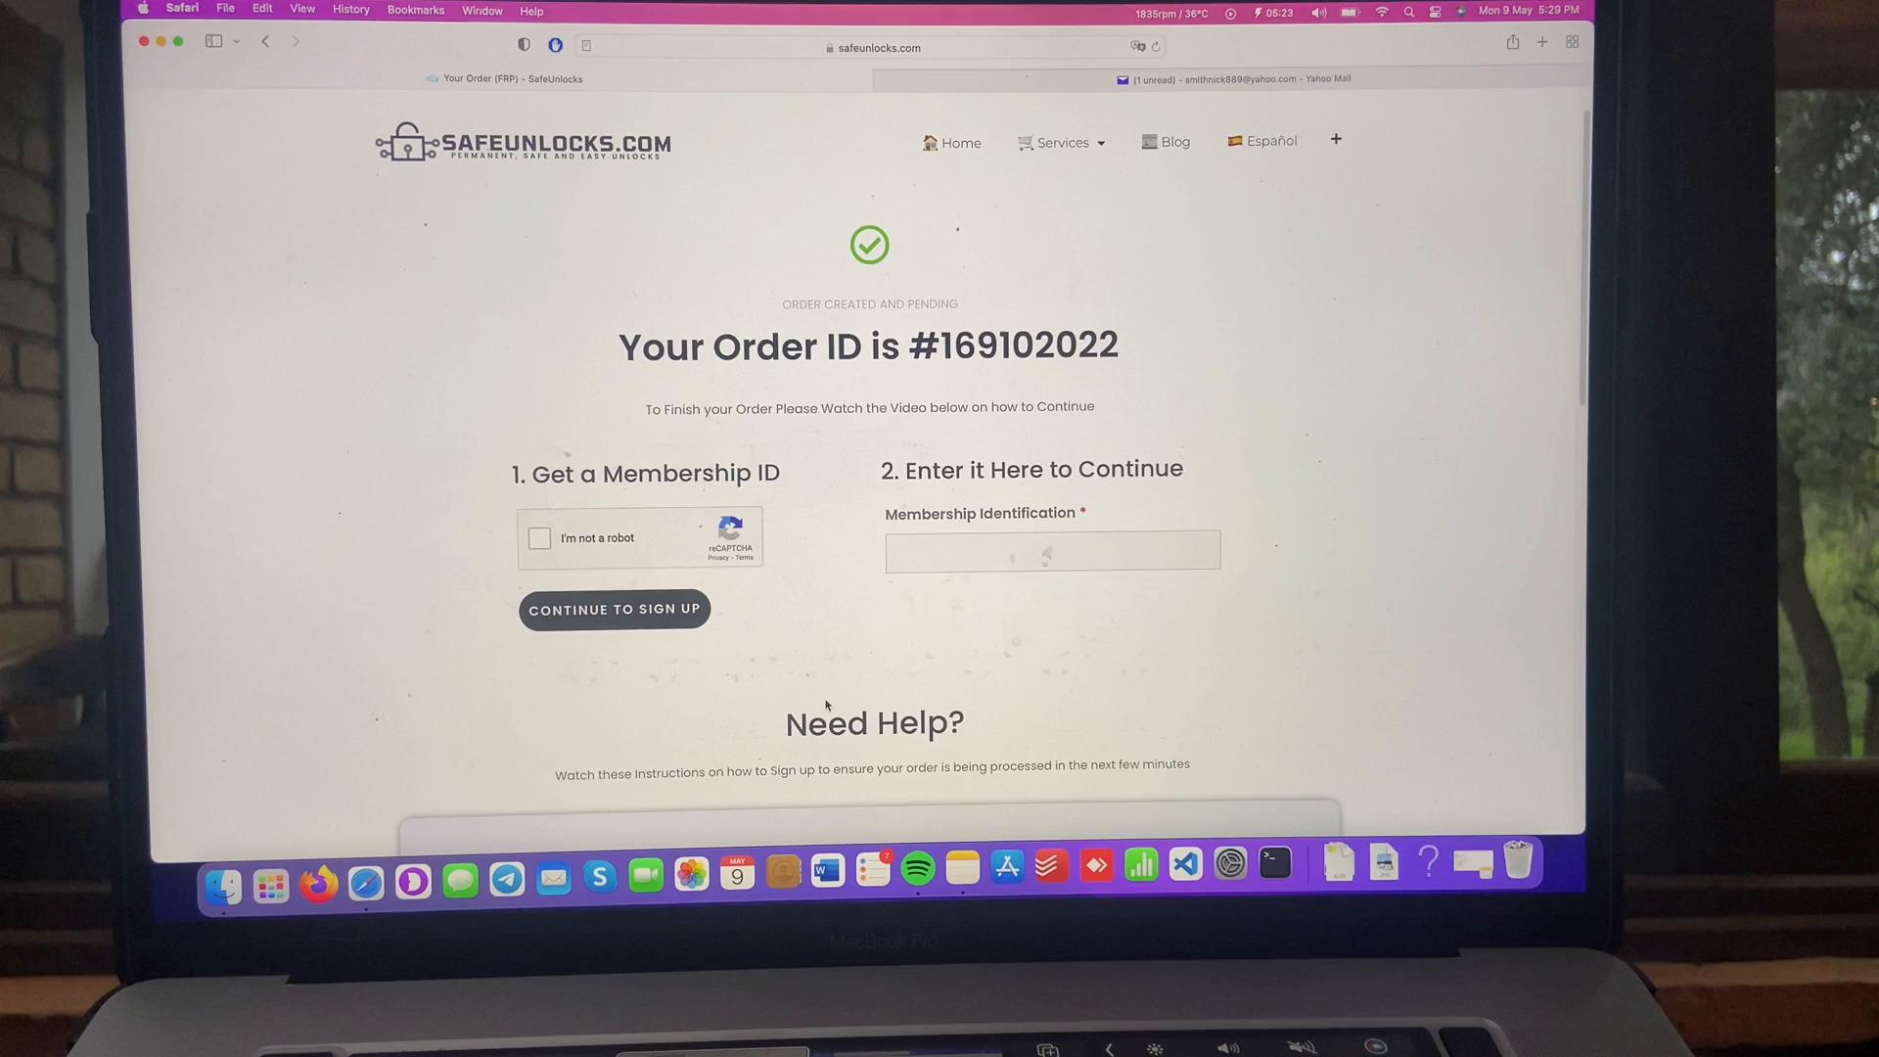
pyautogui.scroll(-3)
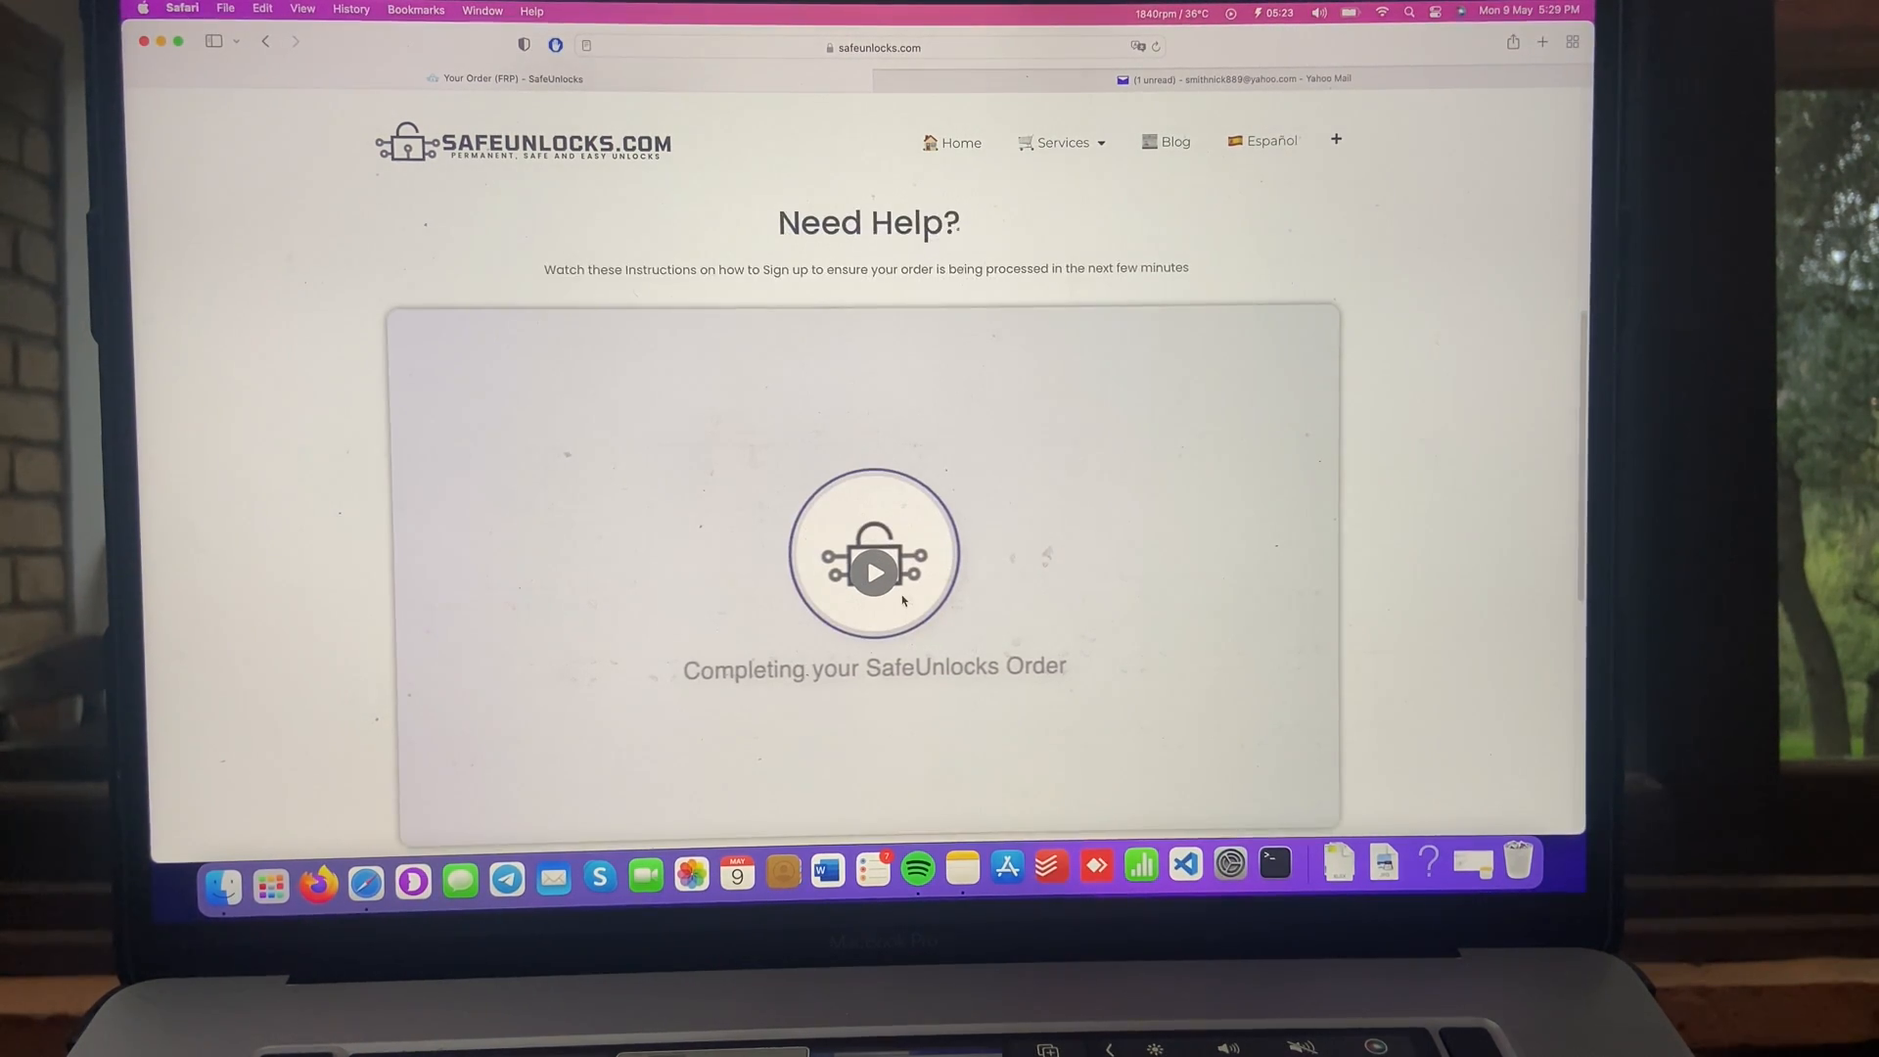
pyautogui.click(873, 570)
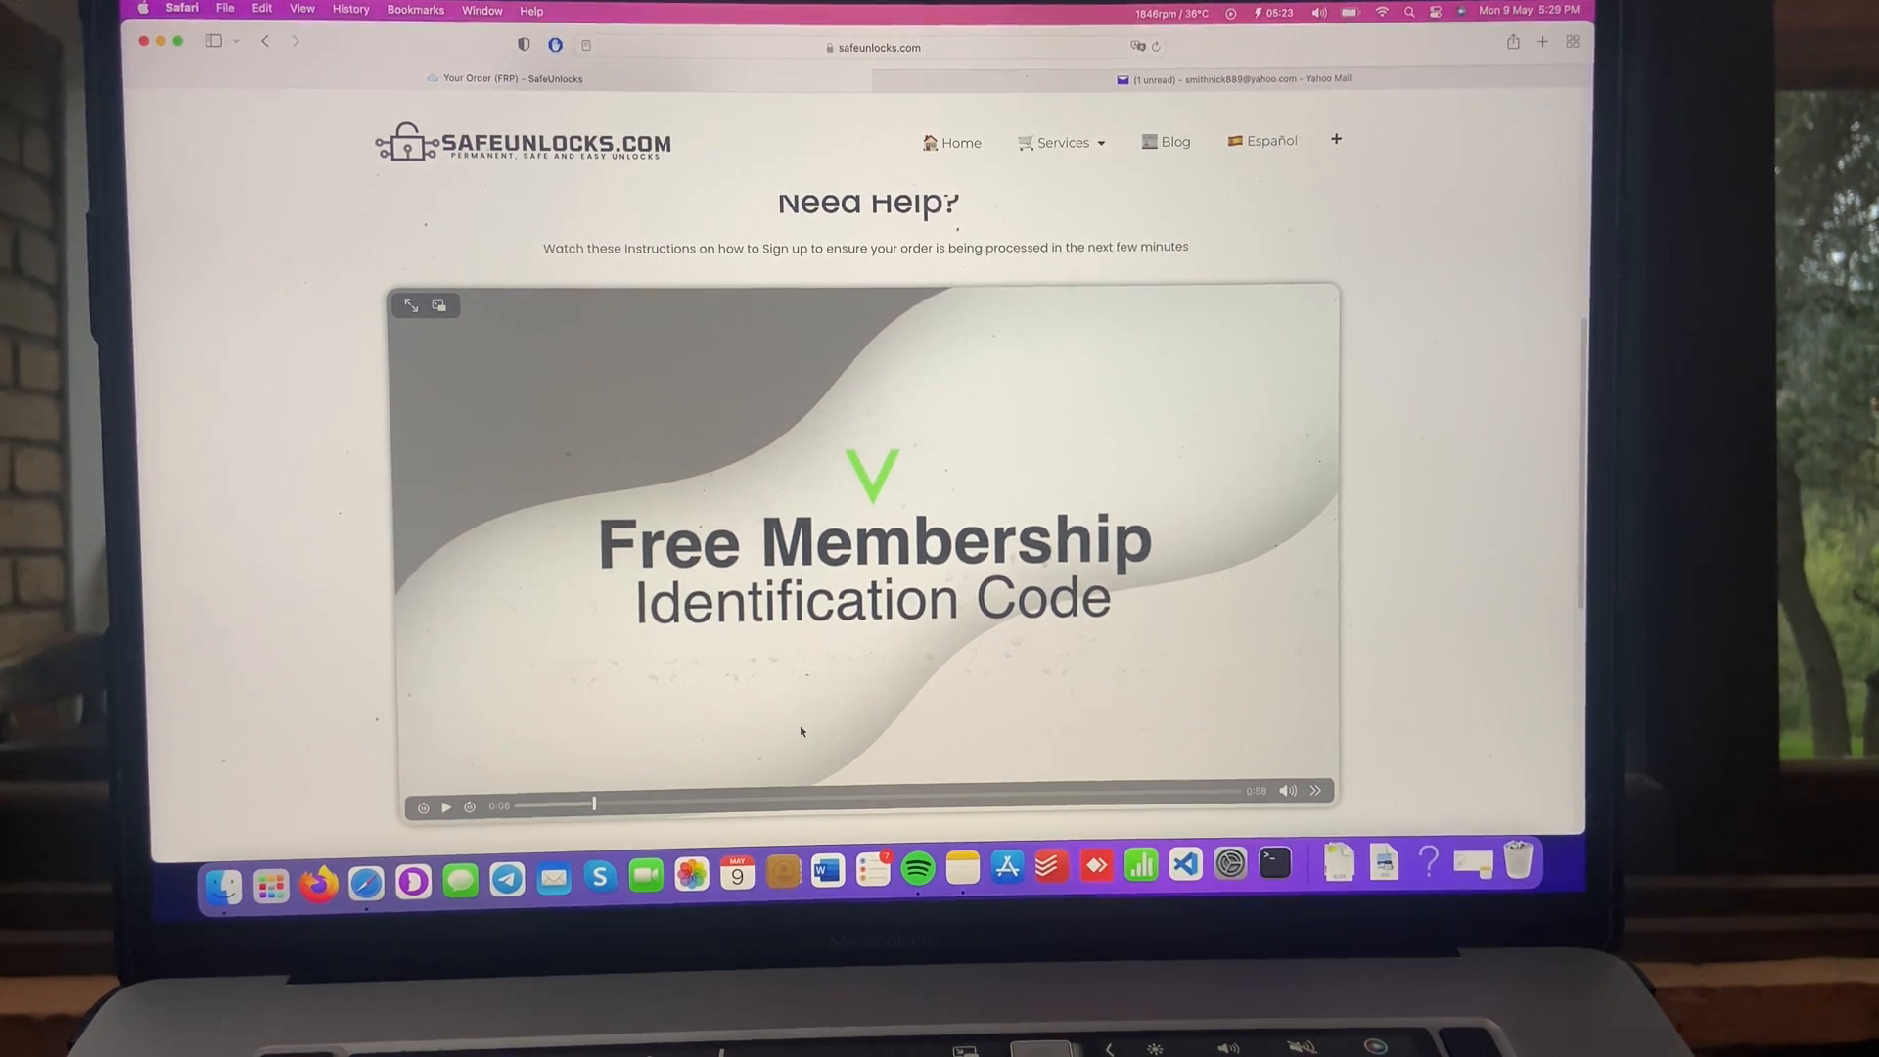
pyautogui.scroll(3)
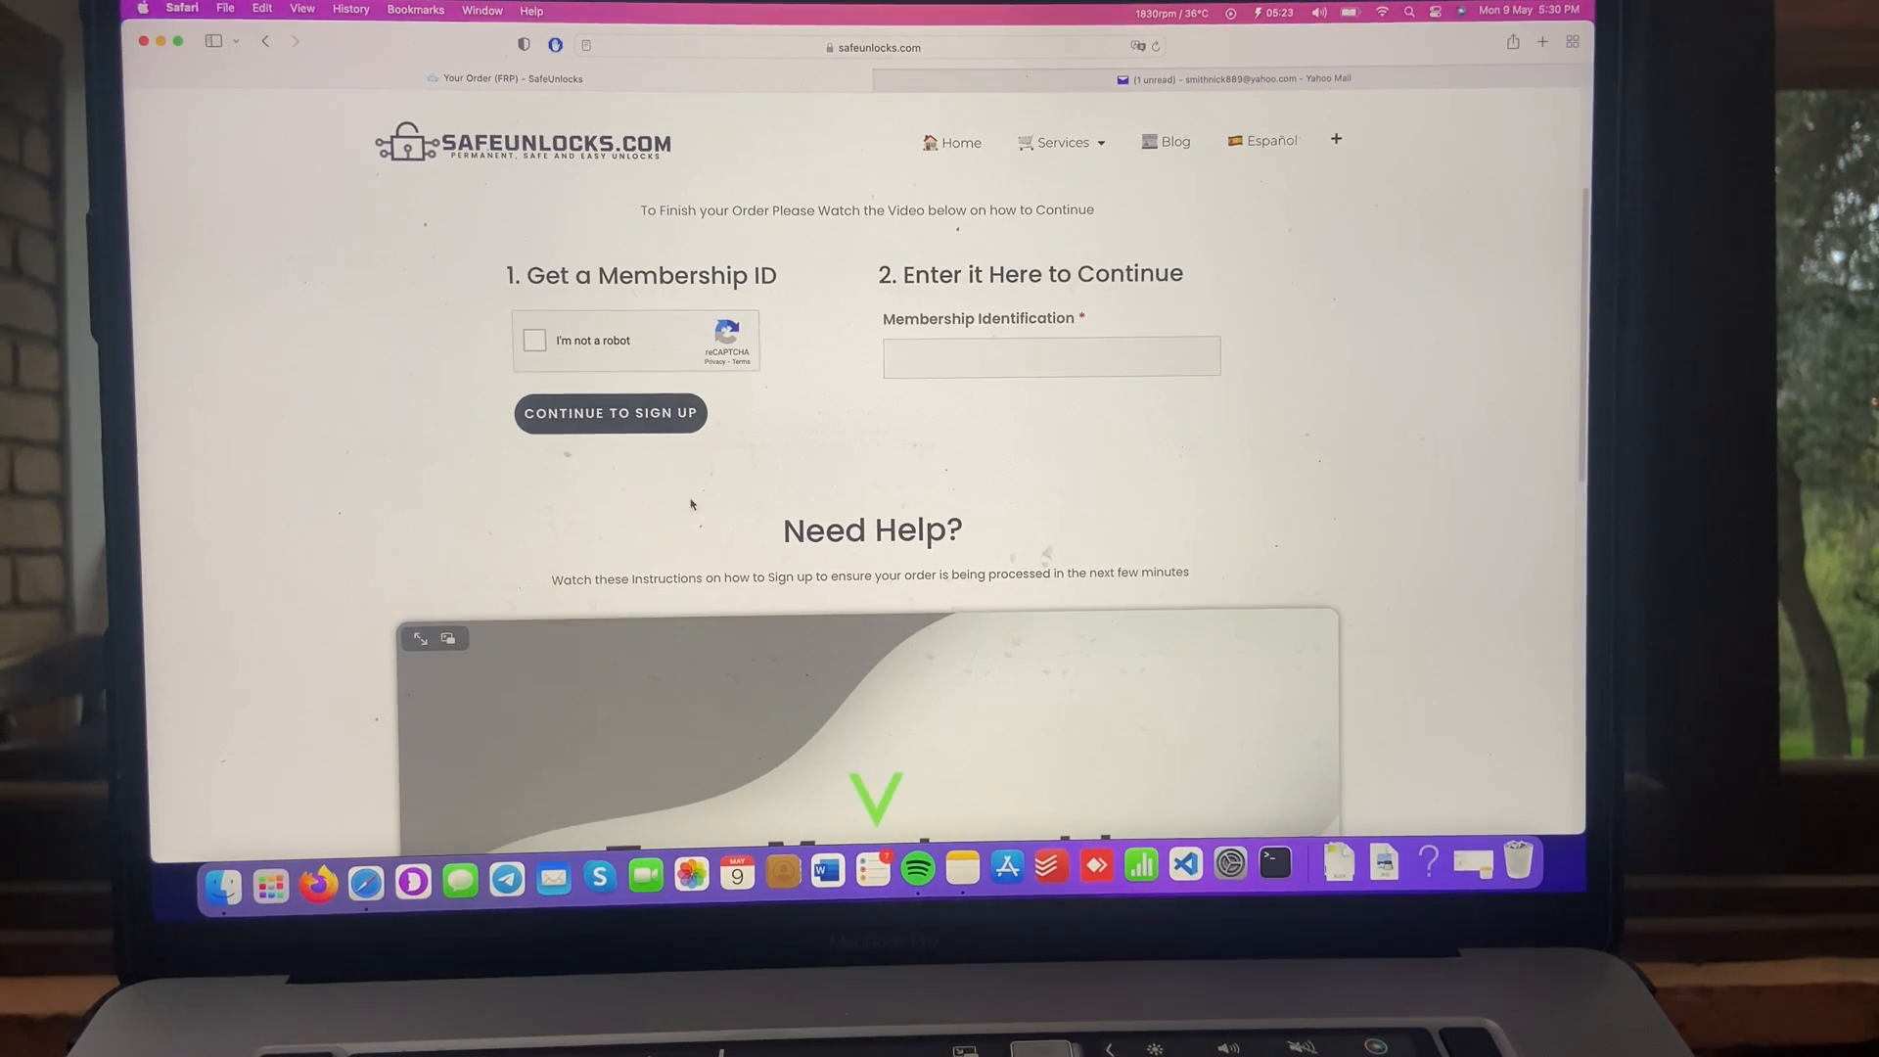
# Pass the 'I'm not a robot' check and continue to the membership ID sign-up.
pyautogui.click(533, 339)
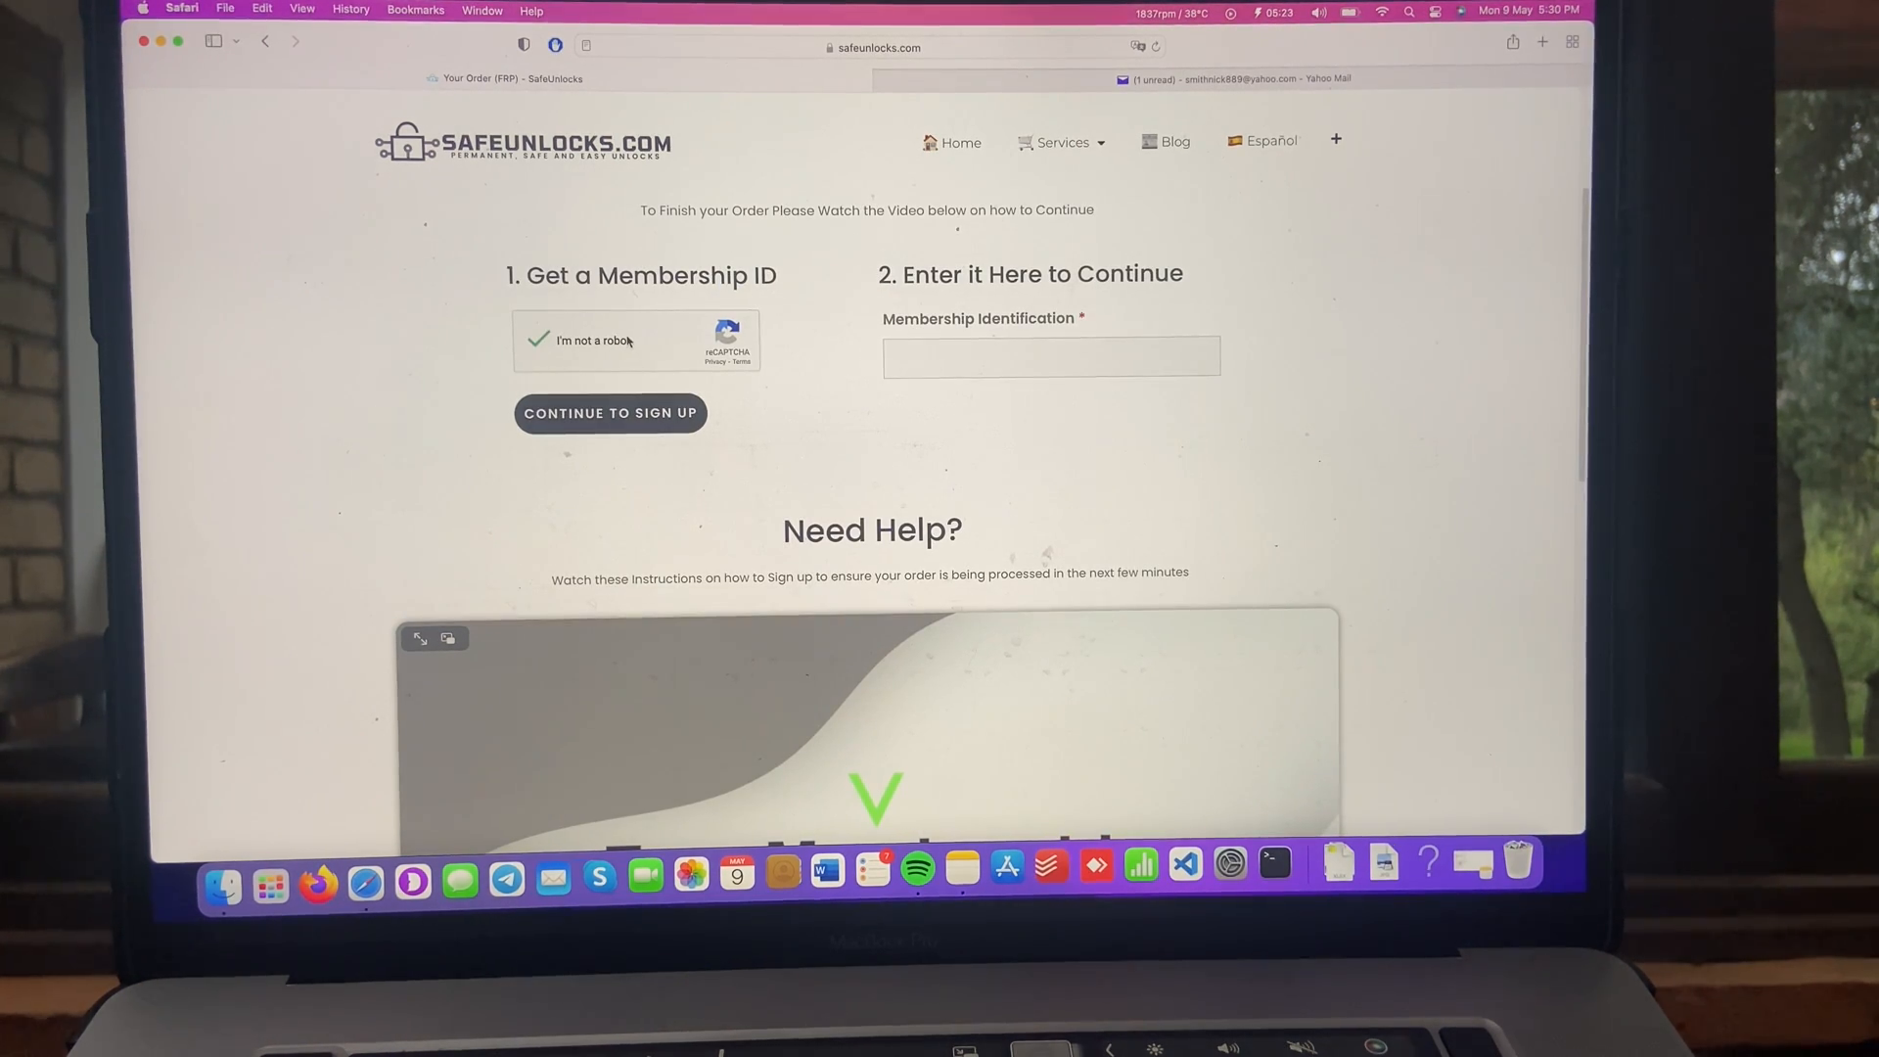
pyautogui.click(611, 413)
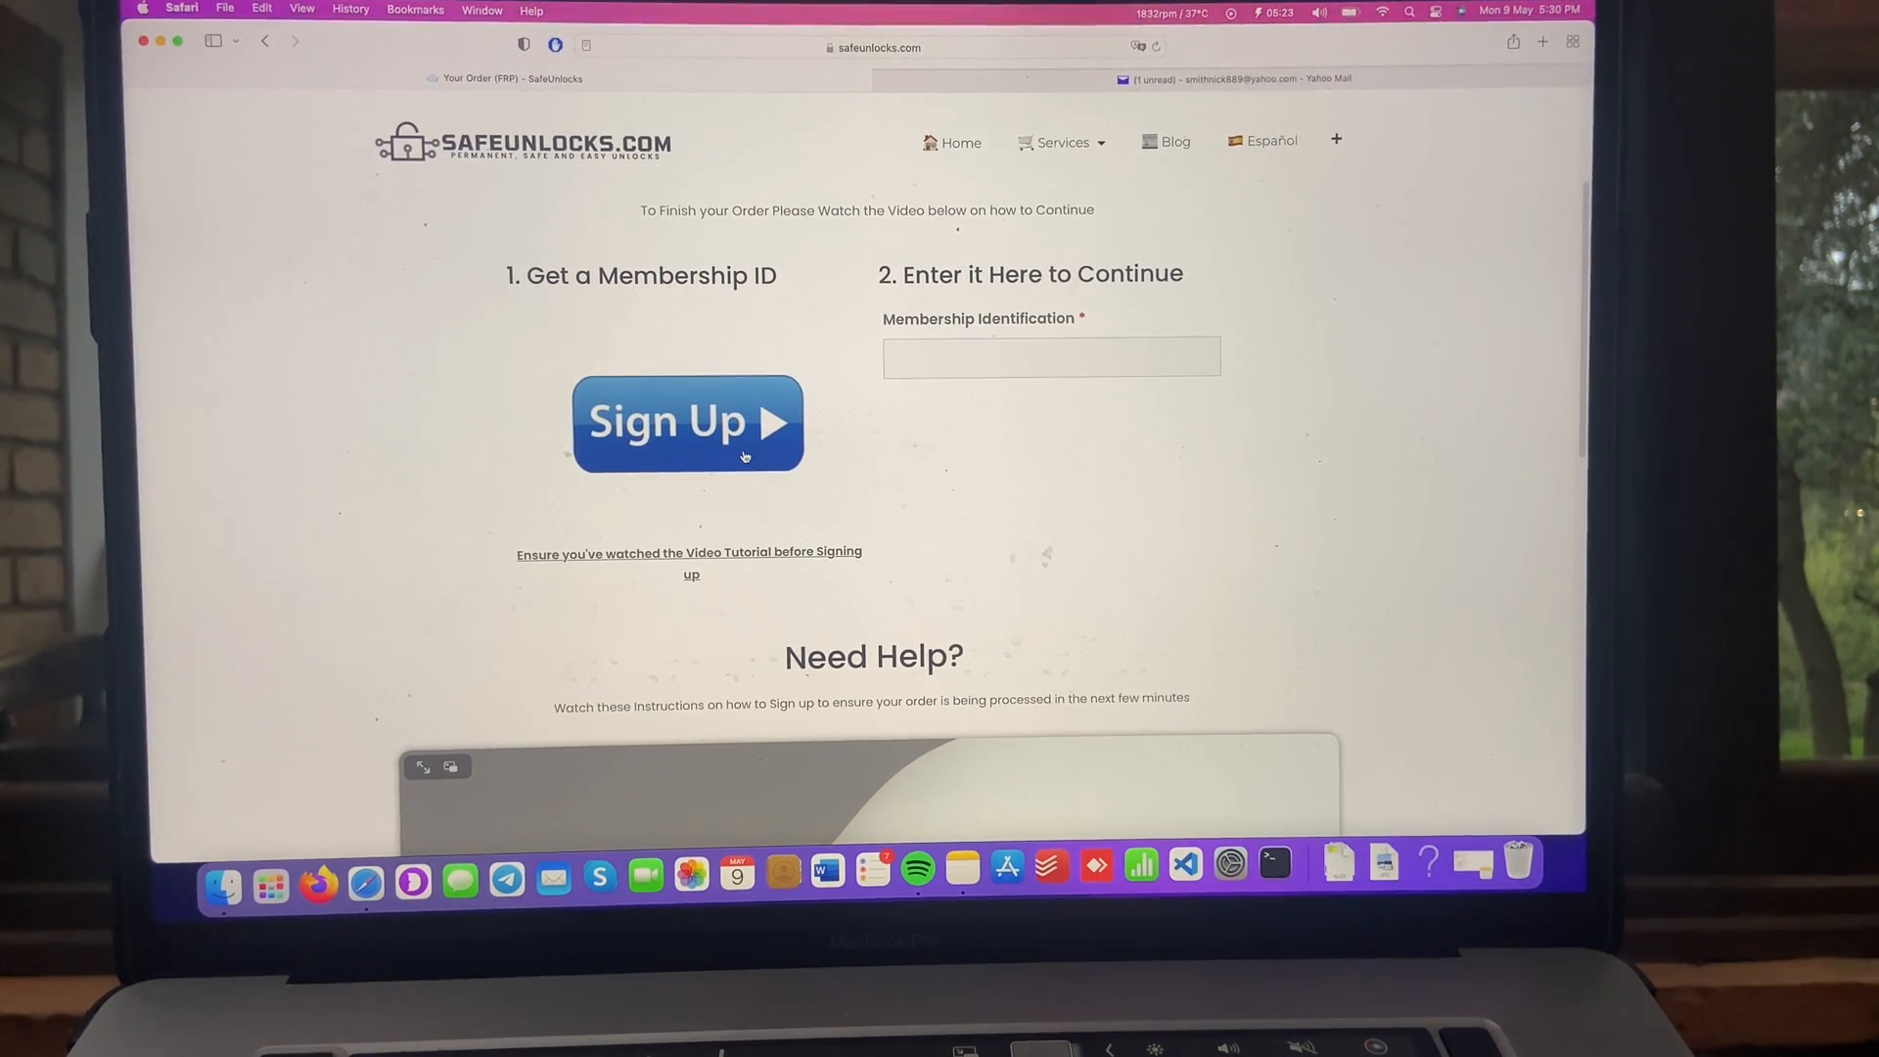
pyautogui.click(687, 423)
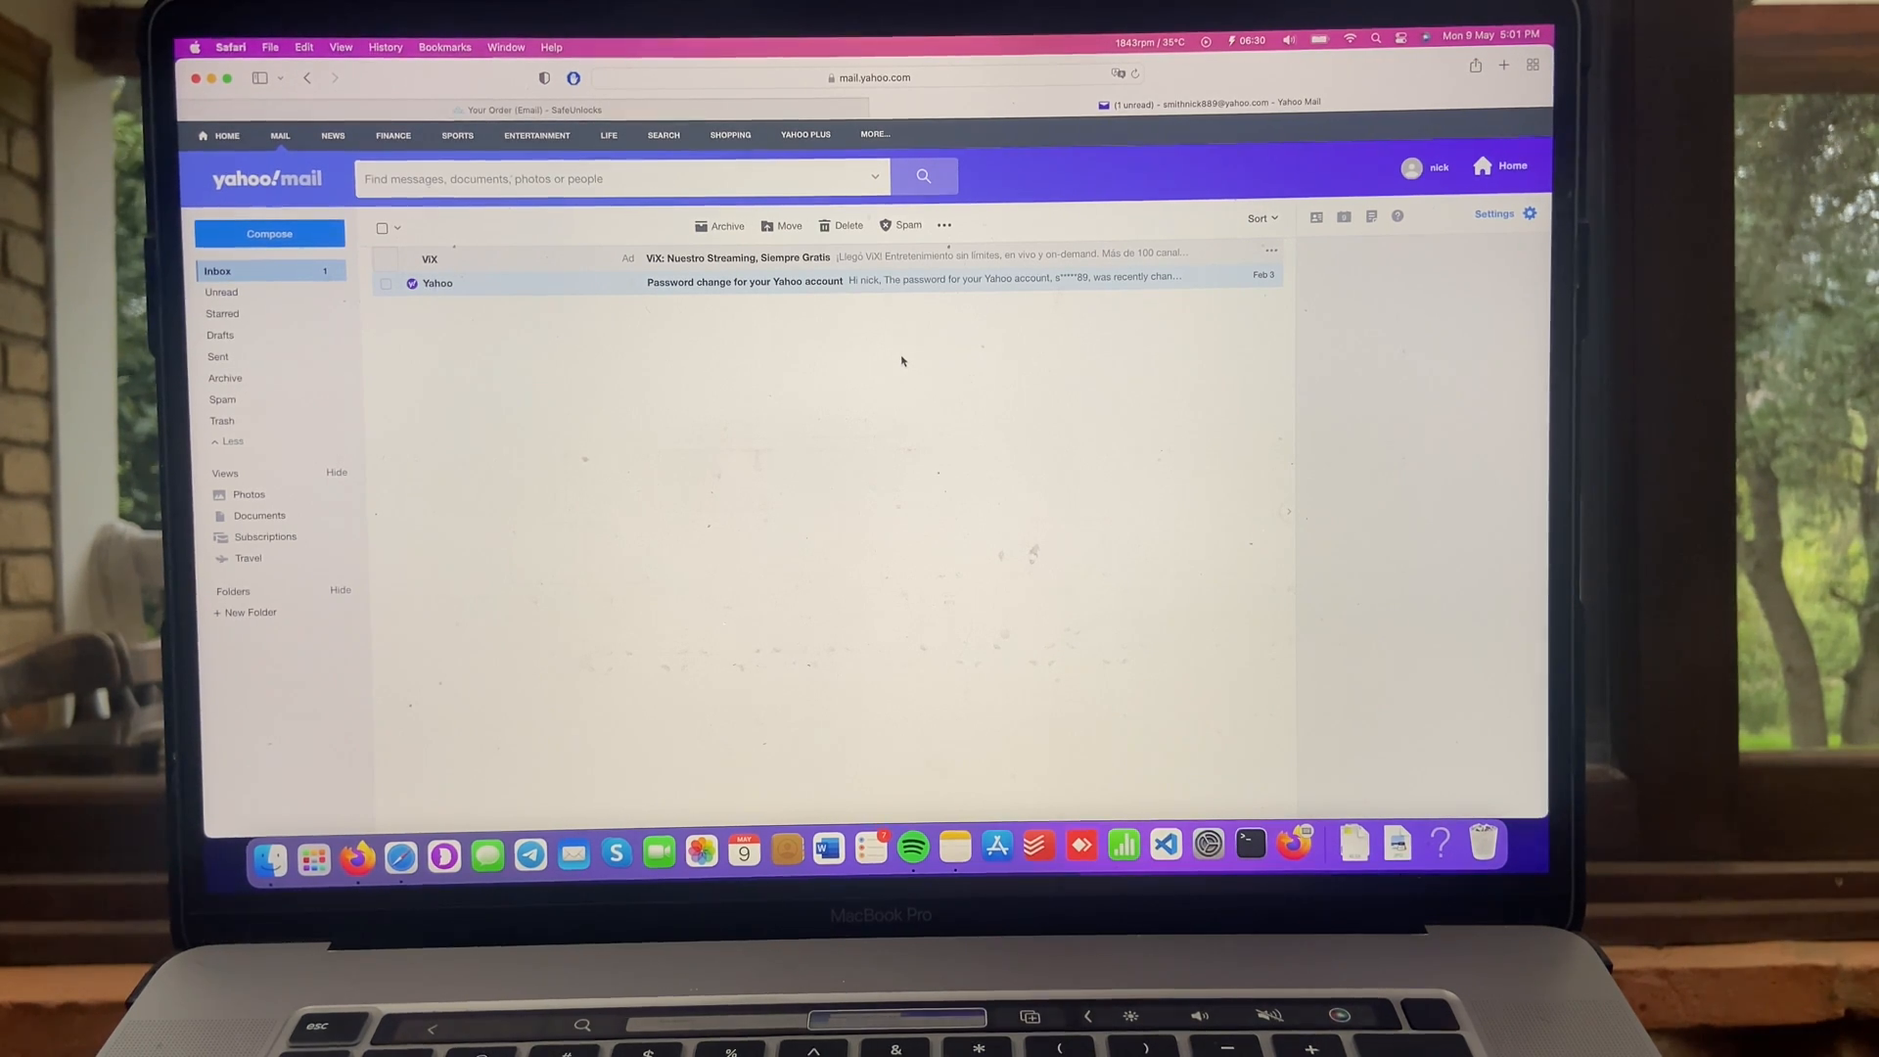
pyautogui.moveTo(1135, 77)
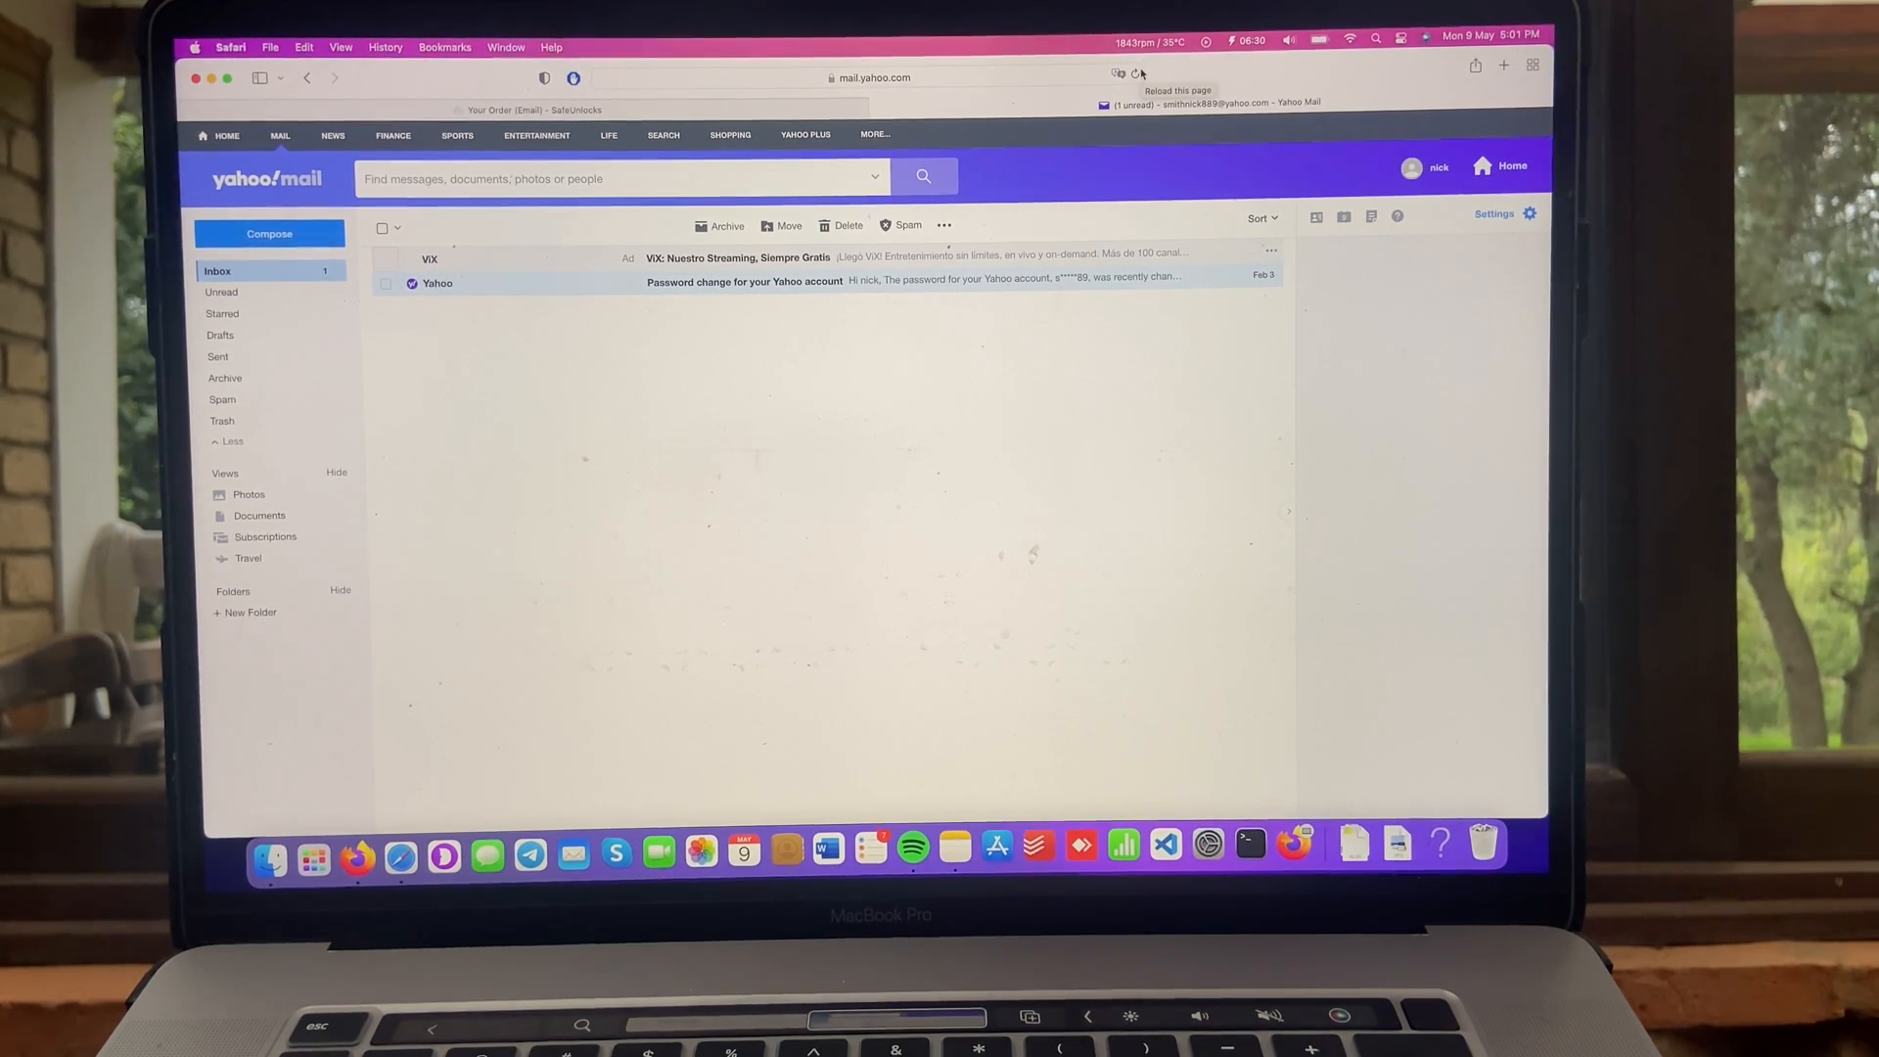
# Reload the inbox, open the Membership ID email and copy the ID code.
pyautogui.click(1135, 76)
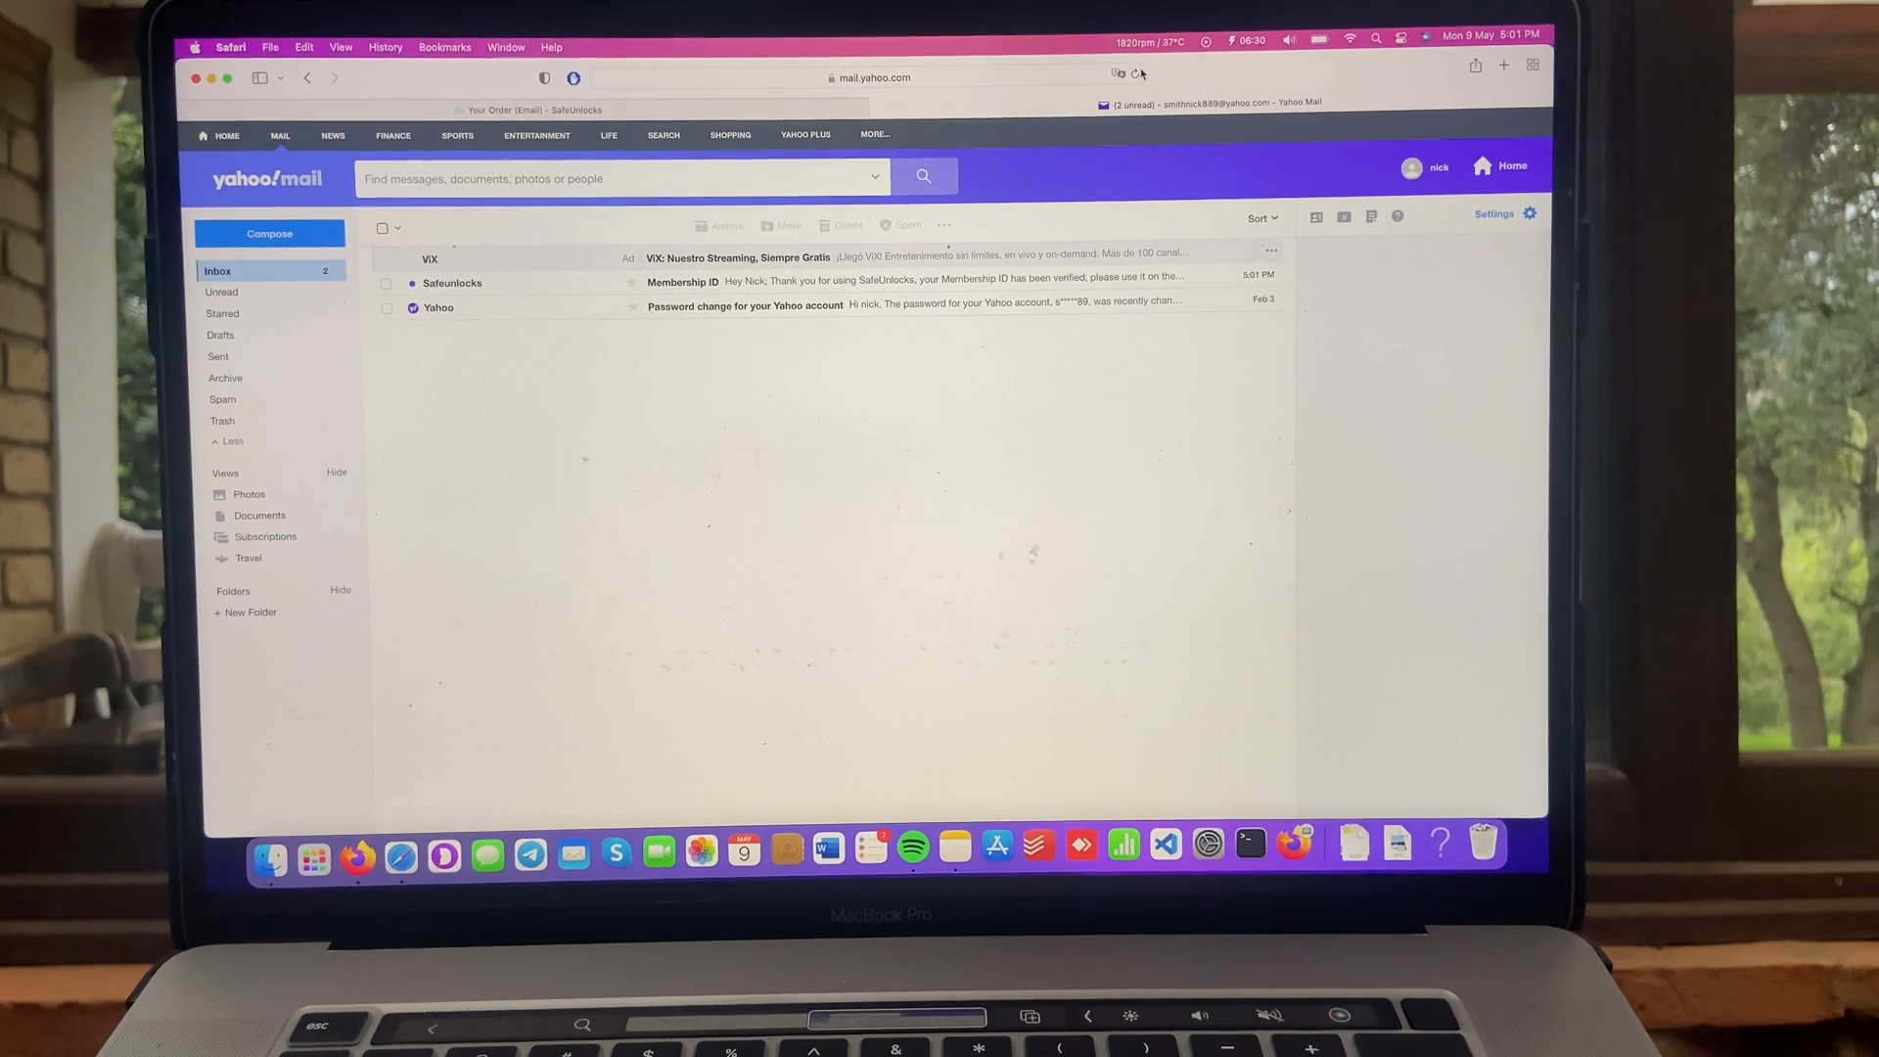
pyautogui.moveTo(909, 284)
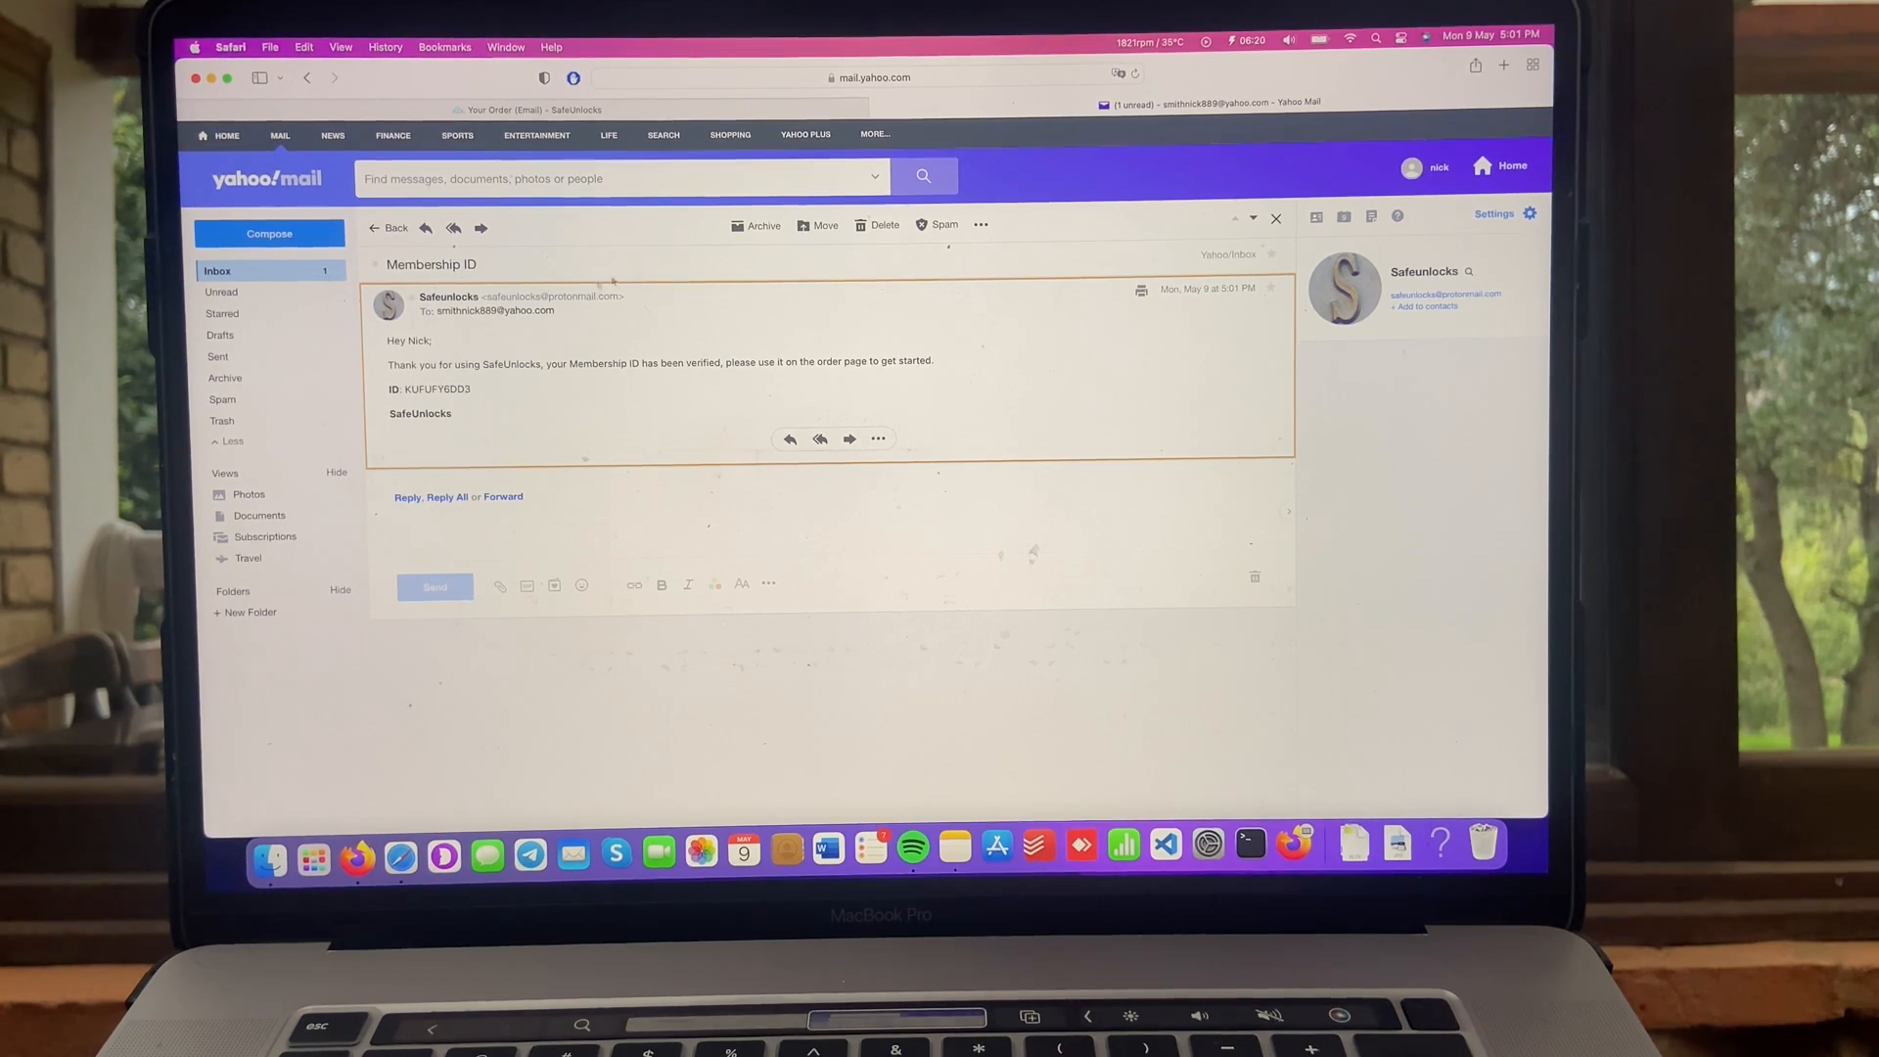
pyautogui.doubleClick(444, 388)
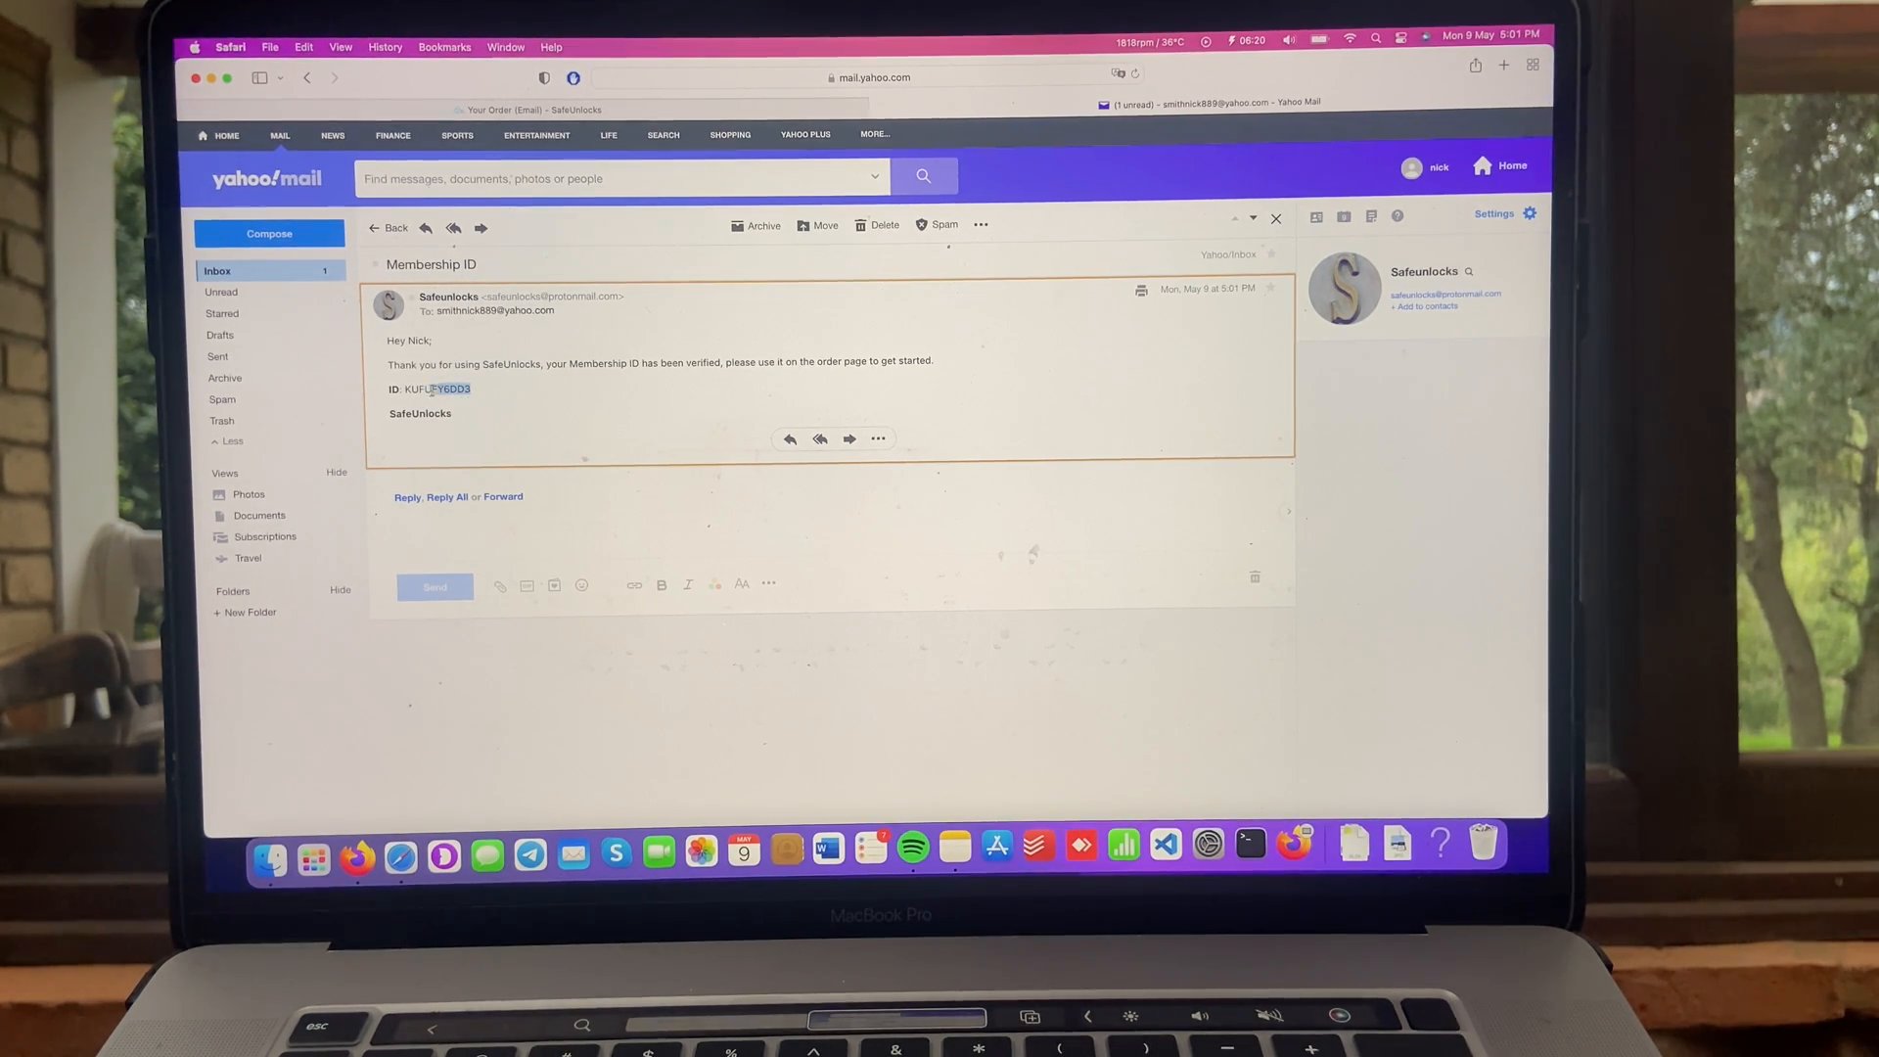
pyautogui.rightClick(437, 388)
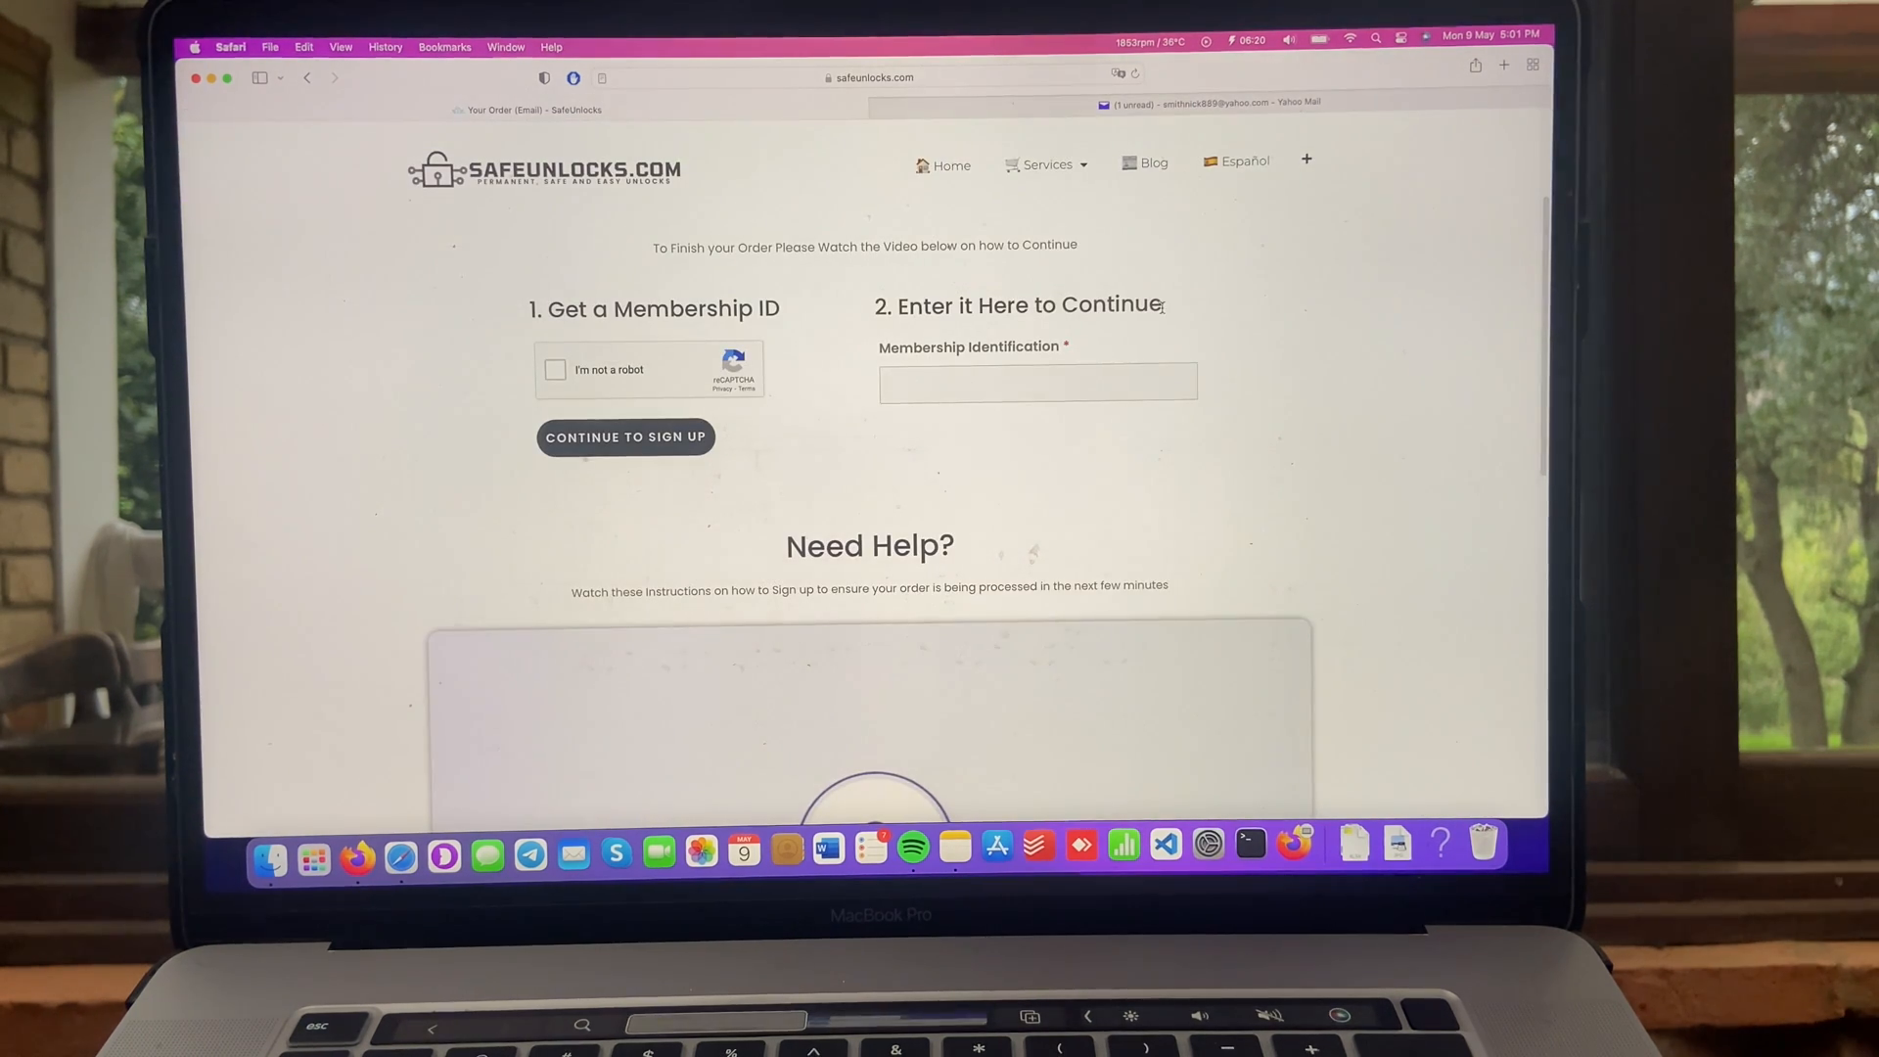
pyautogui.click(1038, 382)
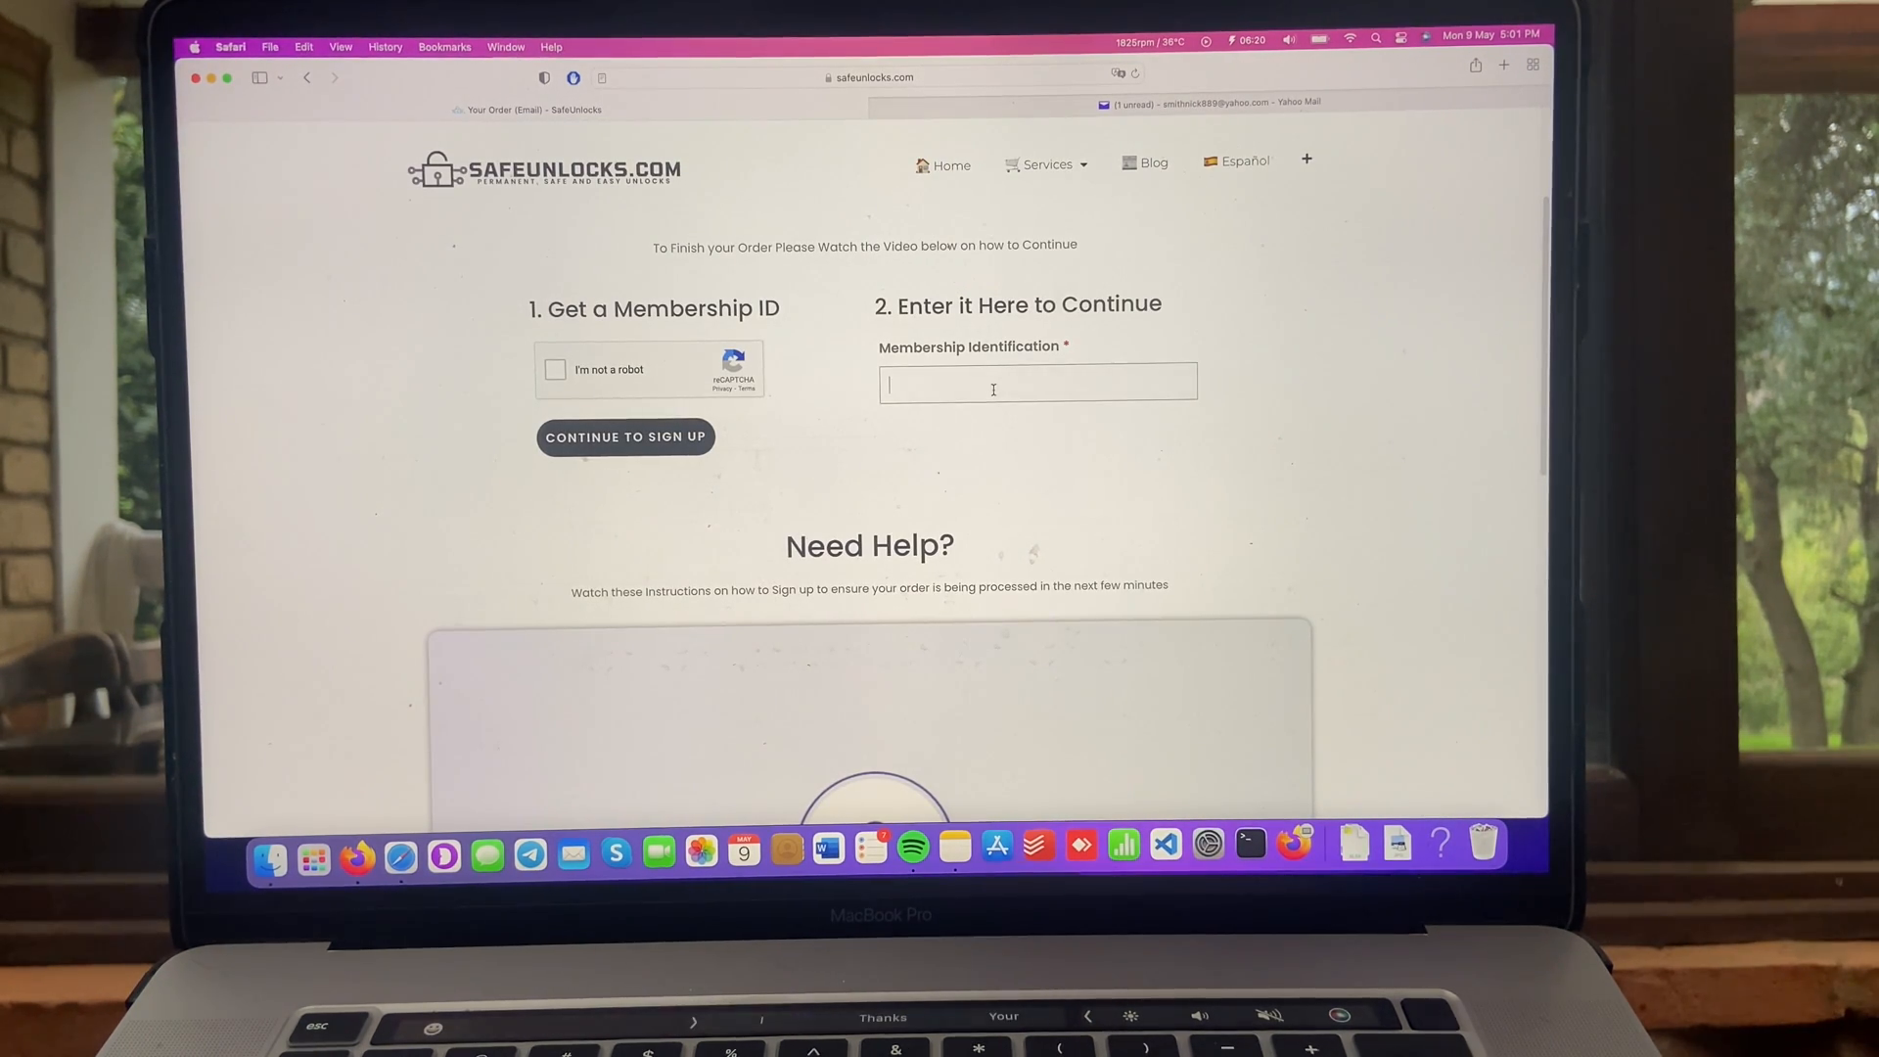
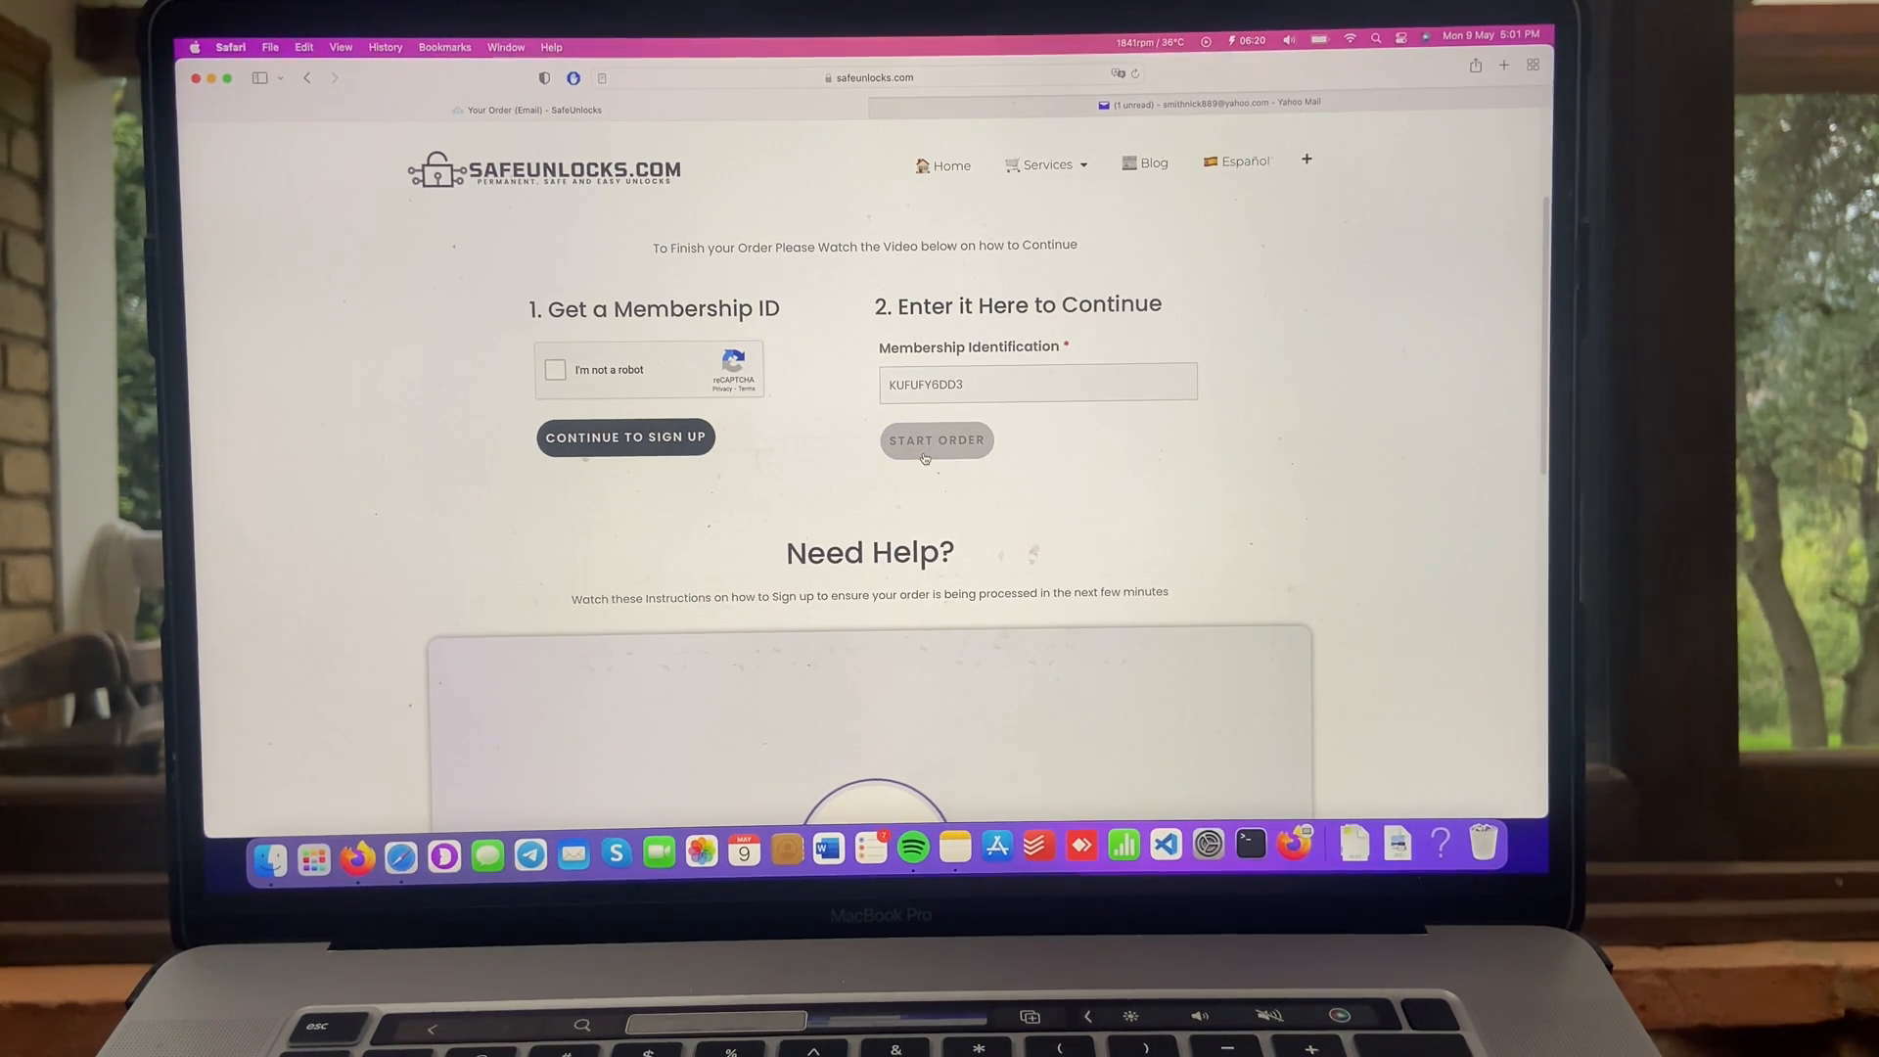
pyautogui.click(935, 440)
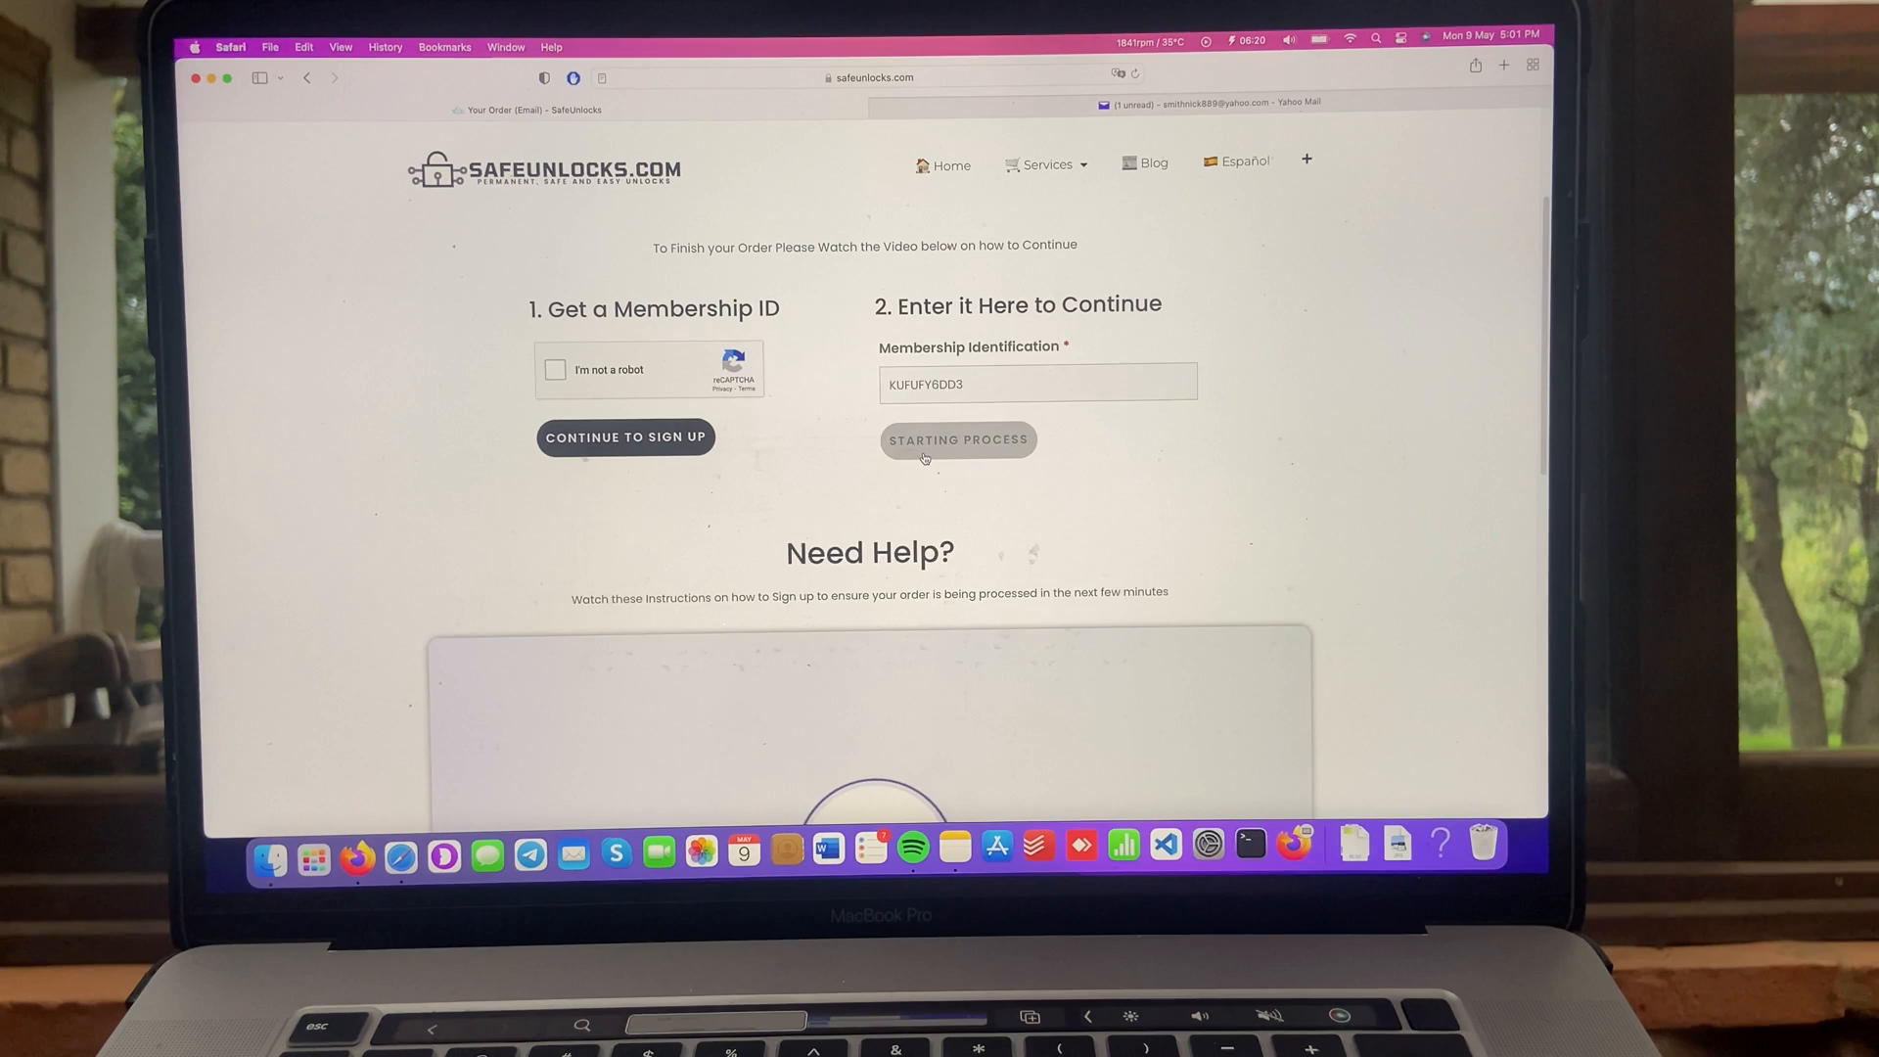
pyautogui.click(957, 440)
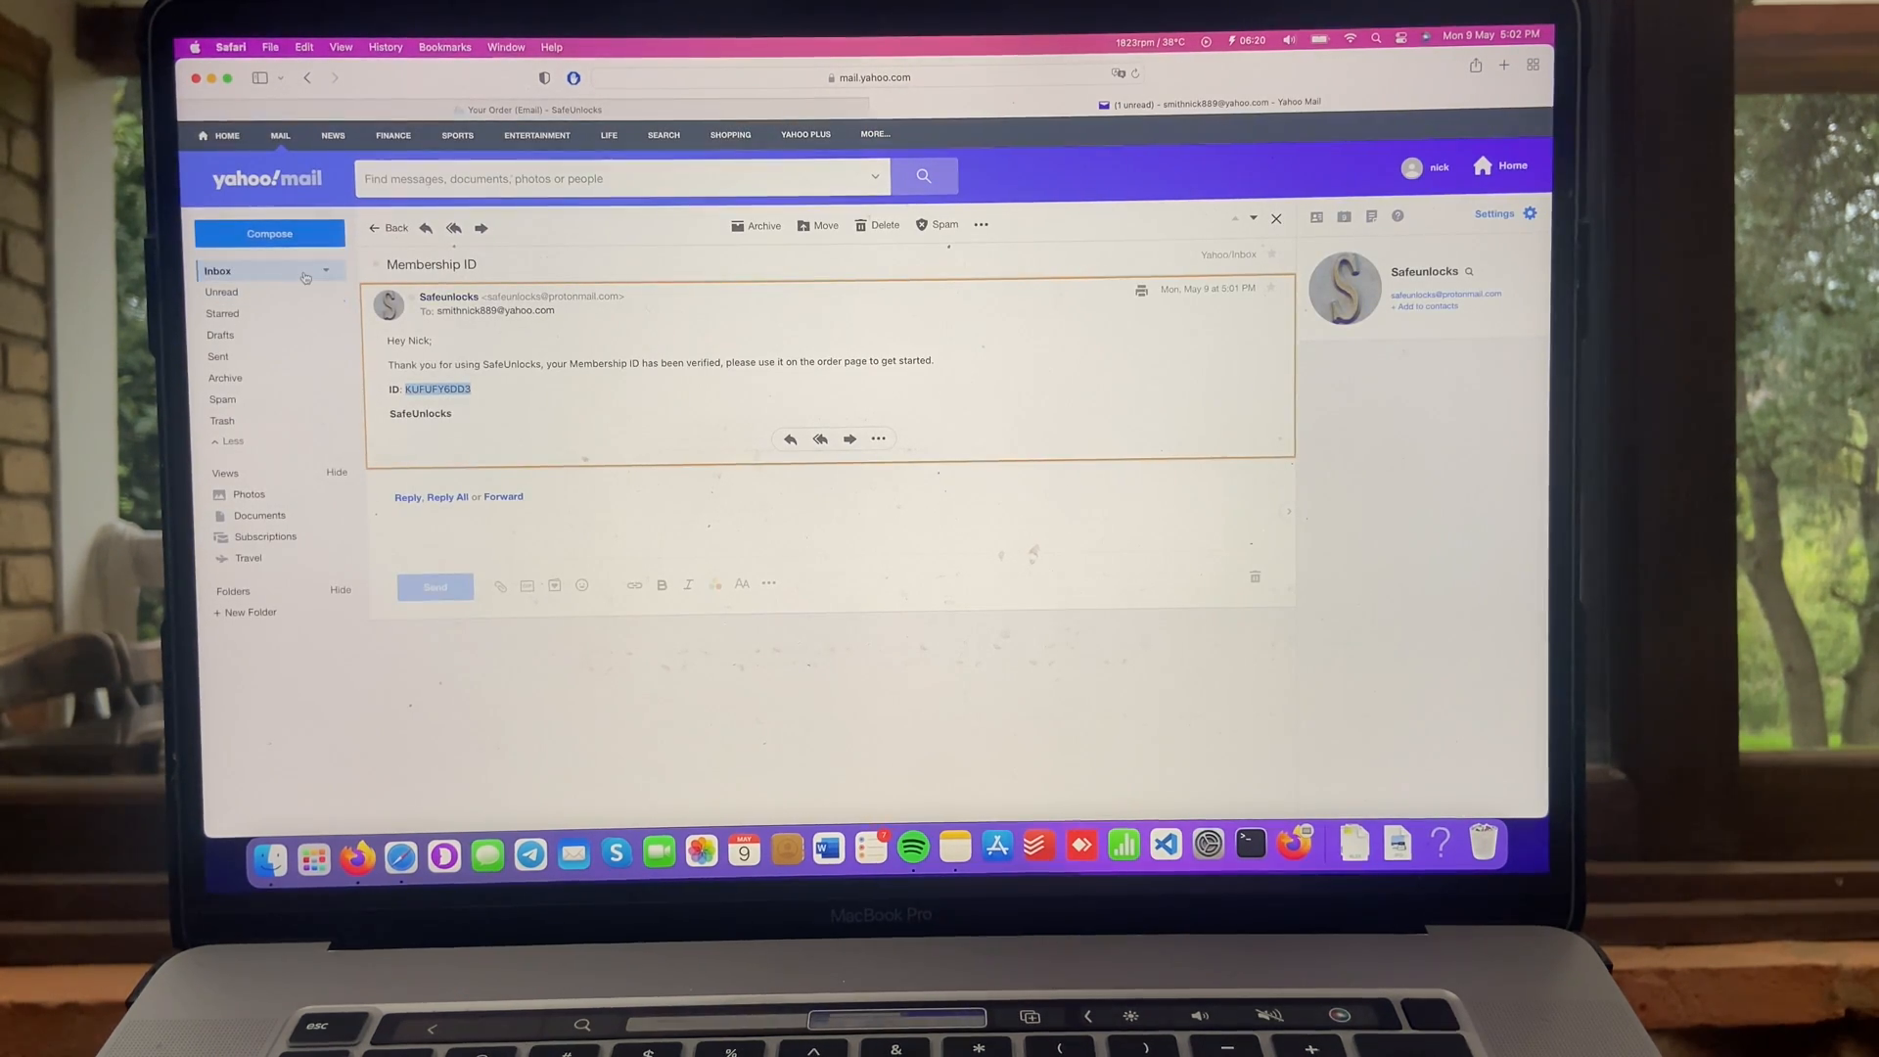
# Return to the inbox and open the FRP Dummy ID email from SafeUnlocks.
pyautogui.click(393, 227)
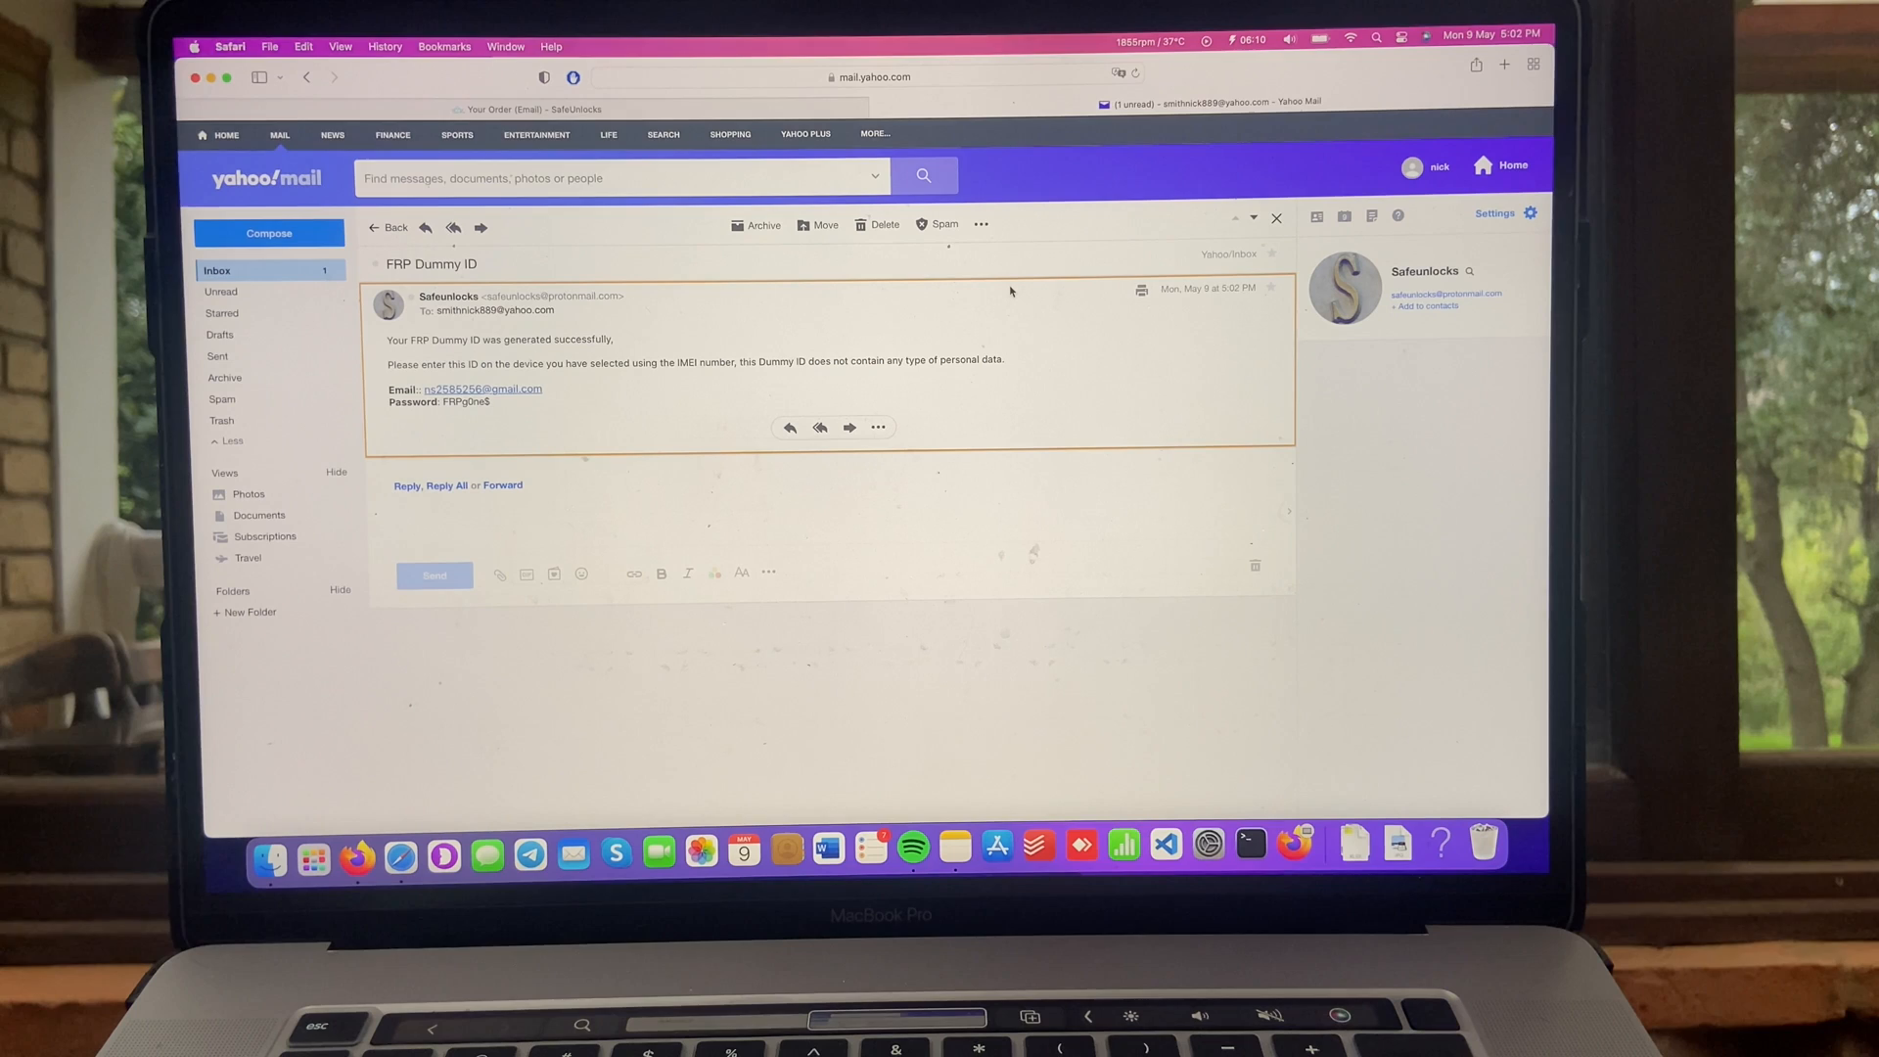
pyautogui.moveTo(883, 417)
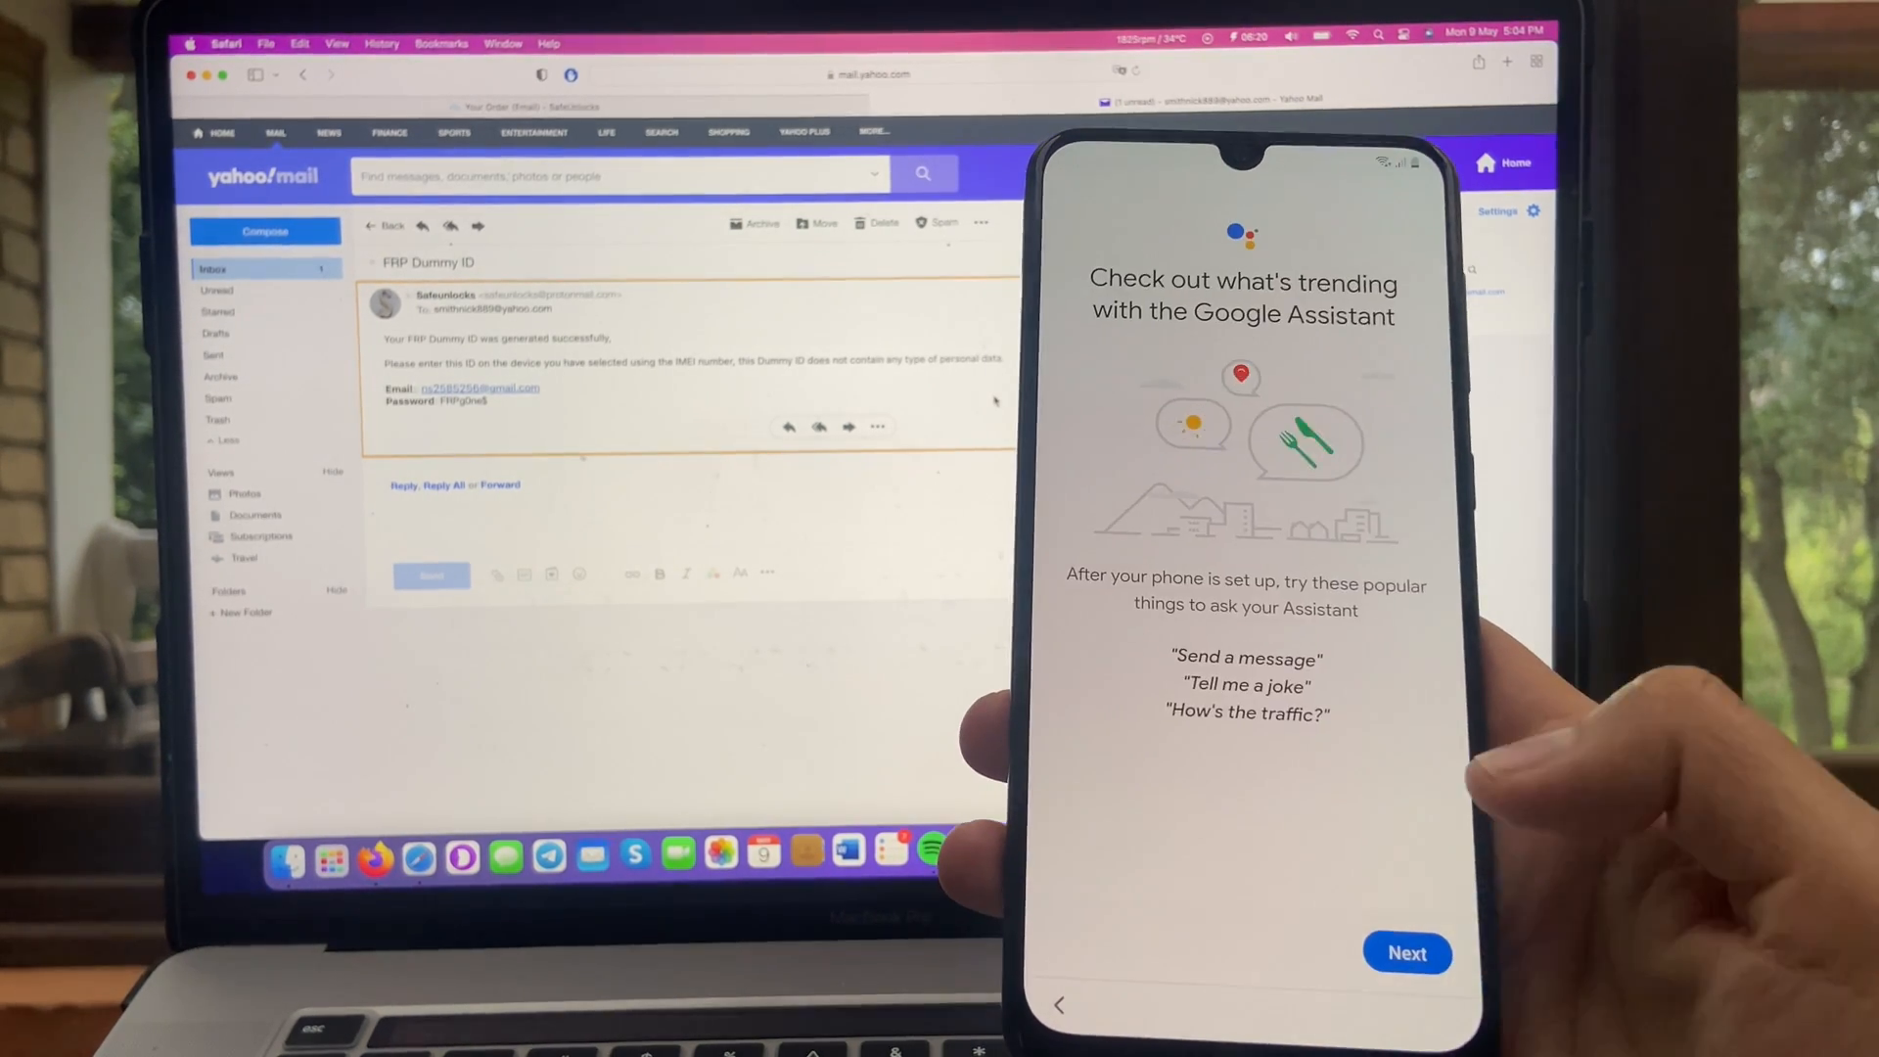
# Continue past the Google Assistant introduction with Next on the phone's setup.
pyautogui.click(1407, 953)
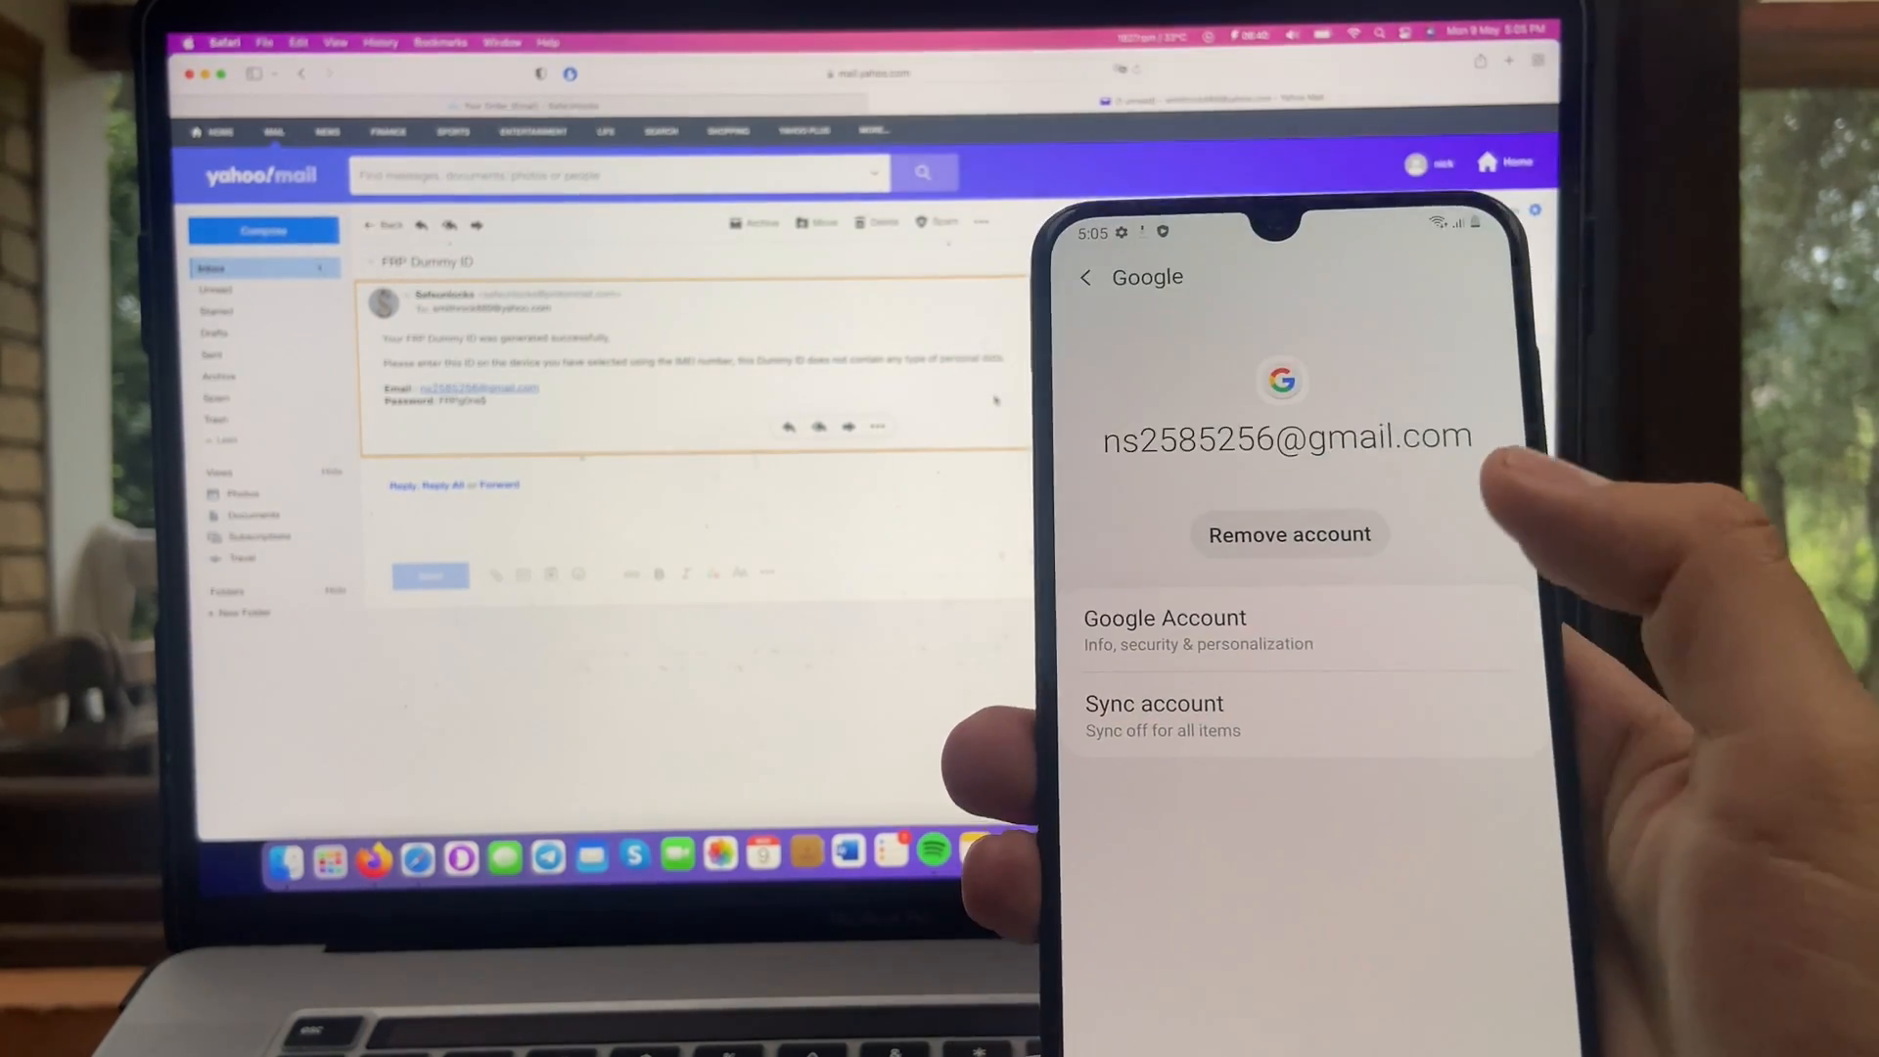
# Choose Remove account for the dummy Google account to bring up the deletion warning.
pyautogui.click(1290, 535)
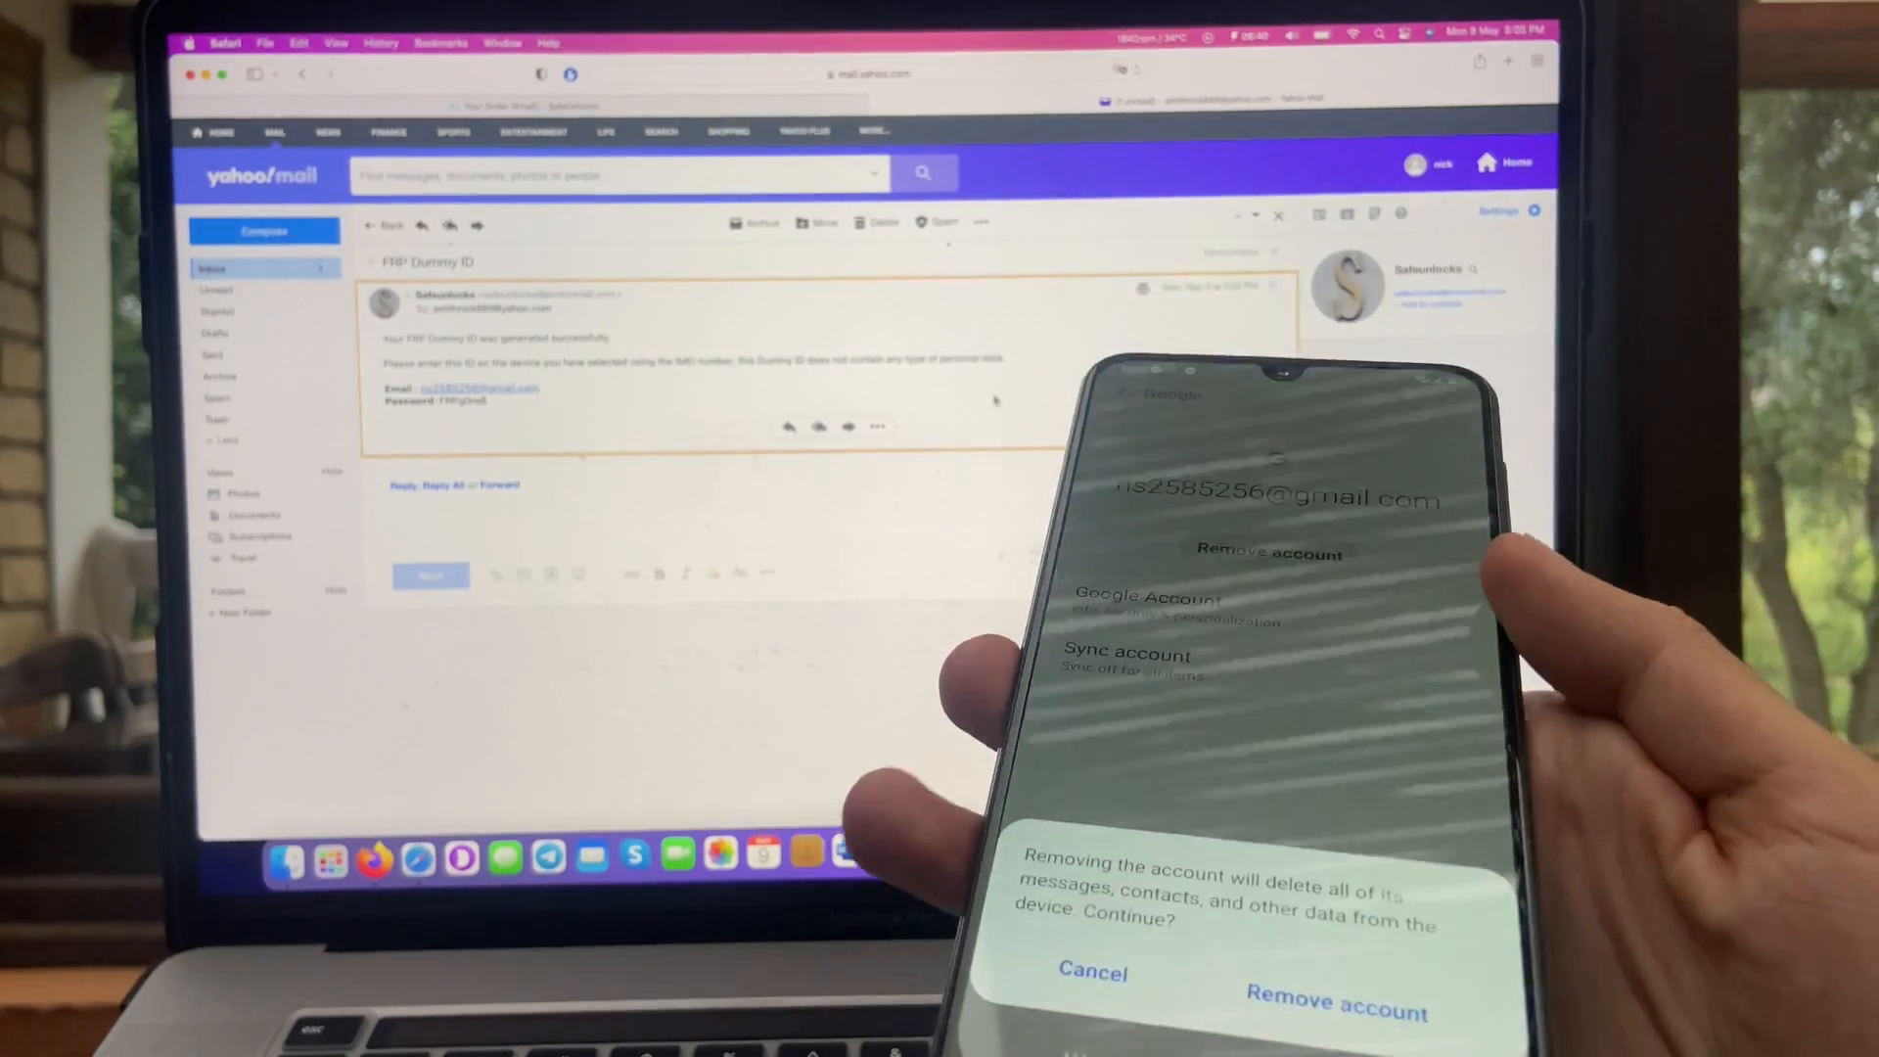